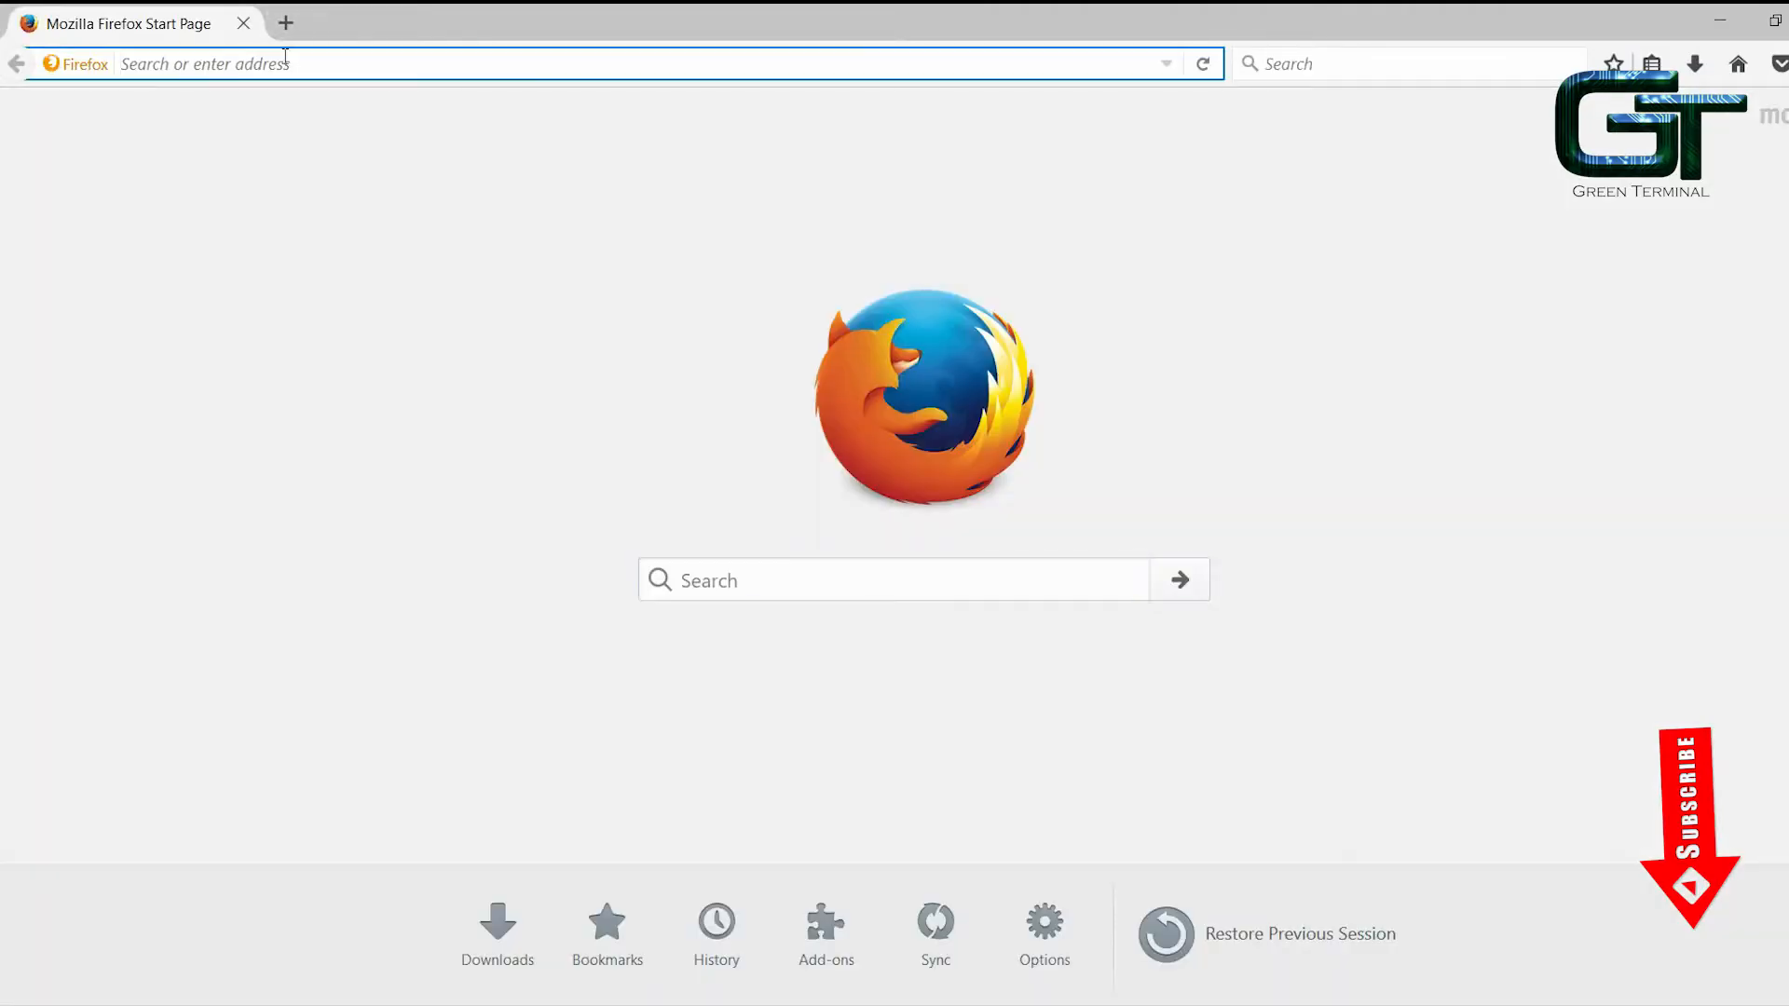
# Search orangepi and reach the orangepi.org Downloads page listing board images.
pyautogui.write('orangepi.org')
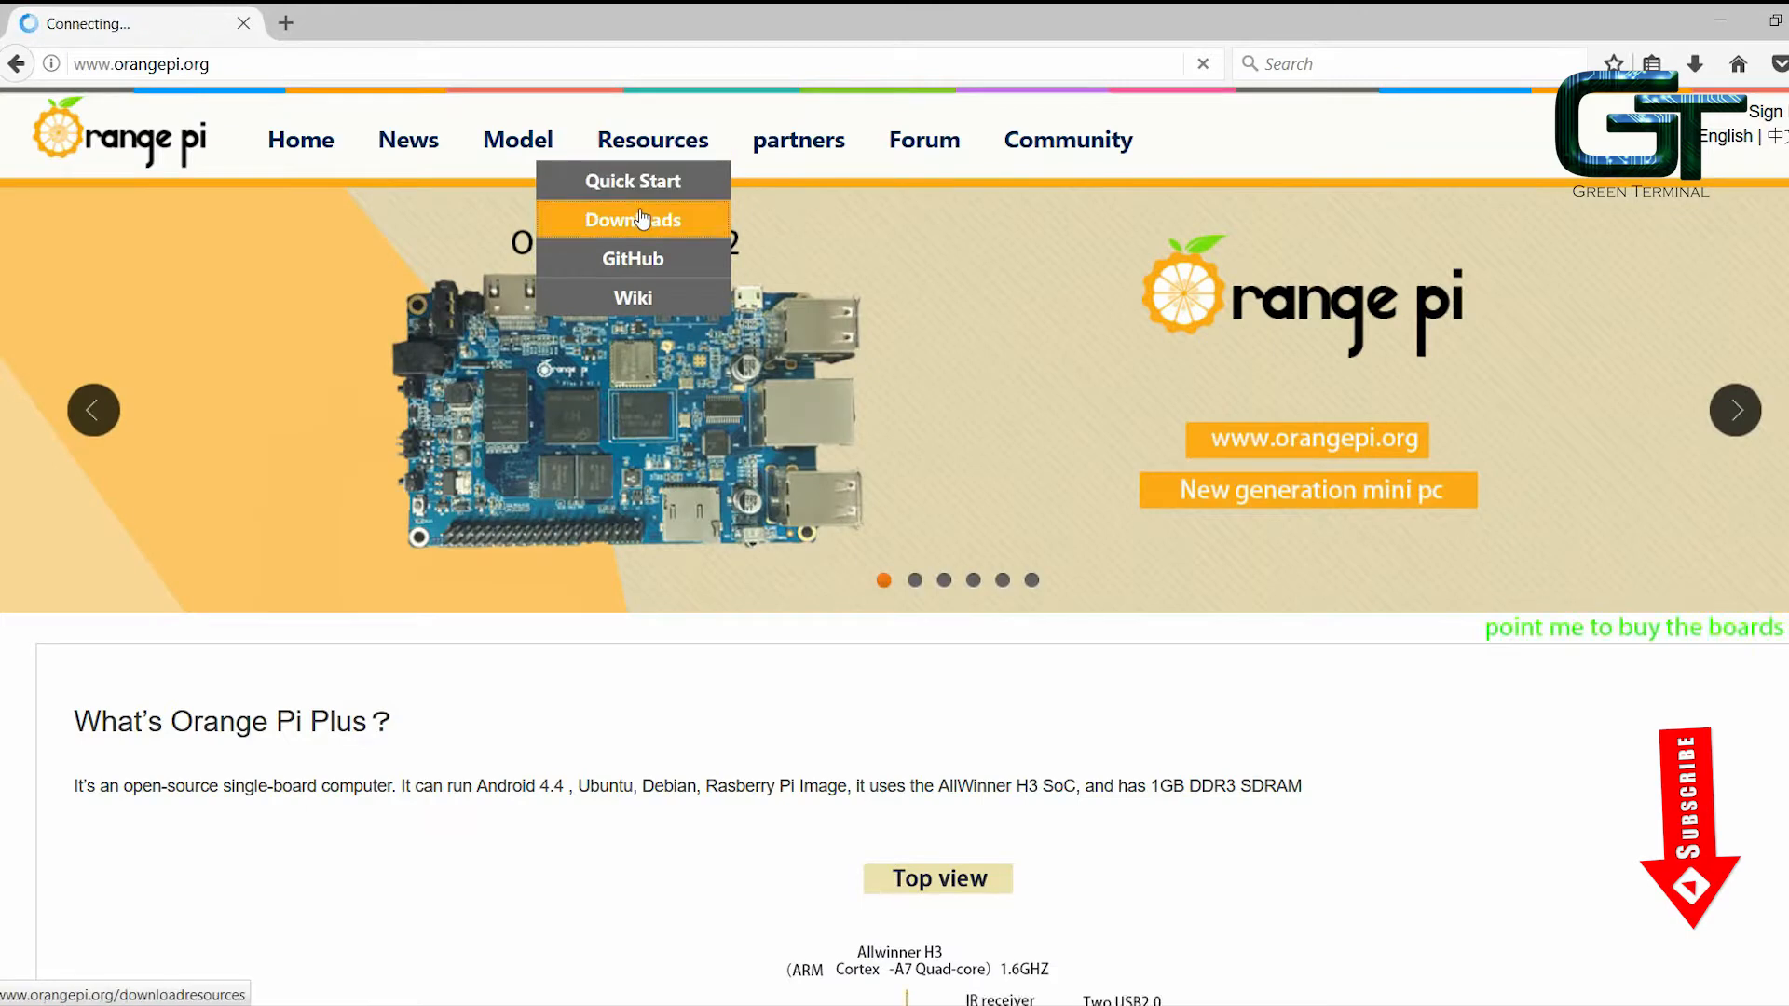
pyautogui.click(631, 220)
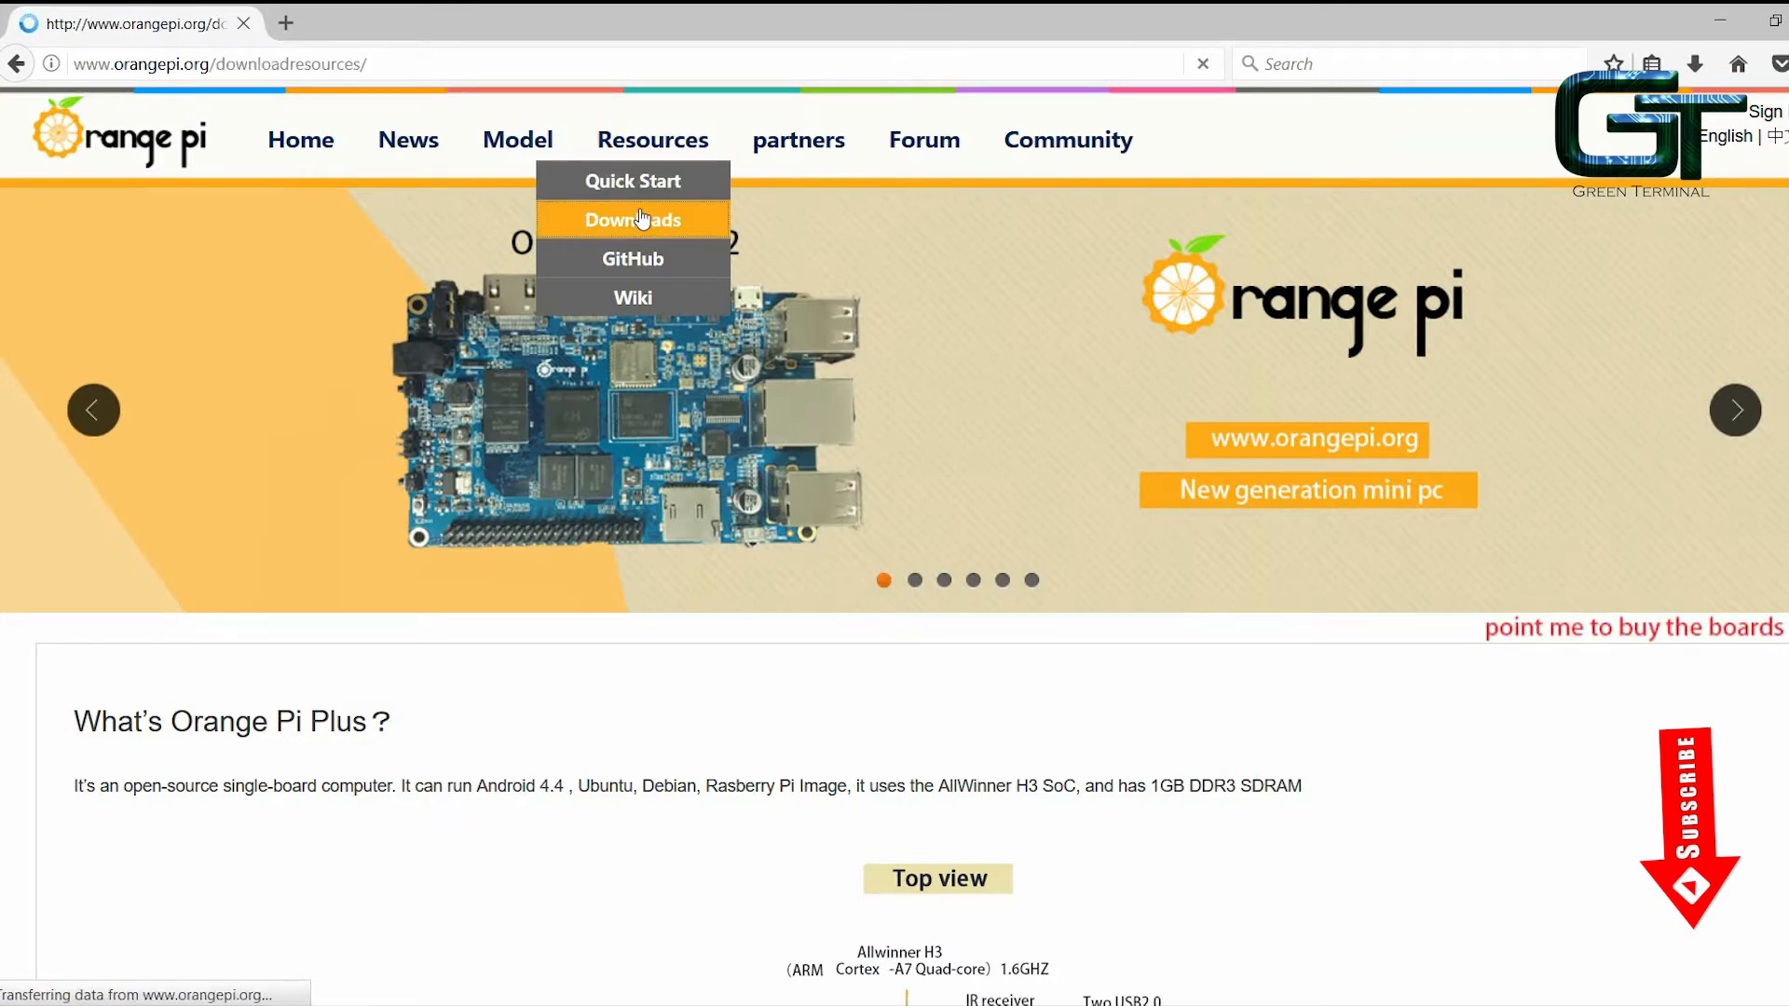
pyautogui.click(632, 220)
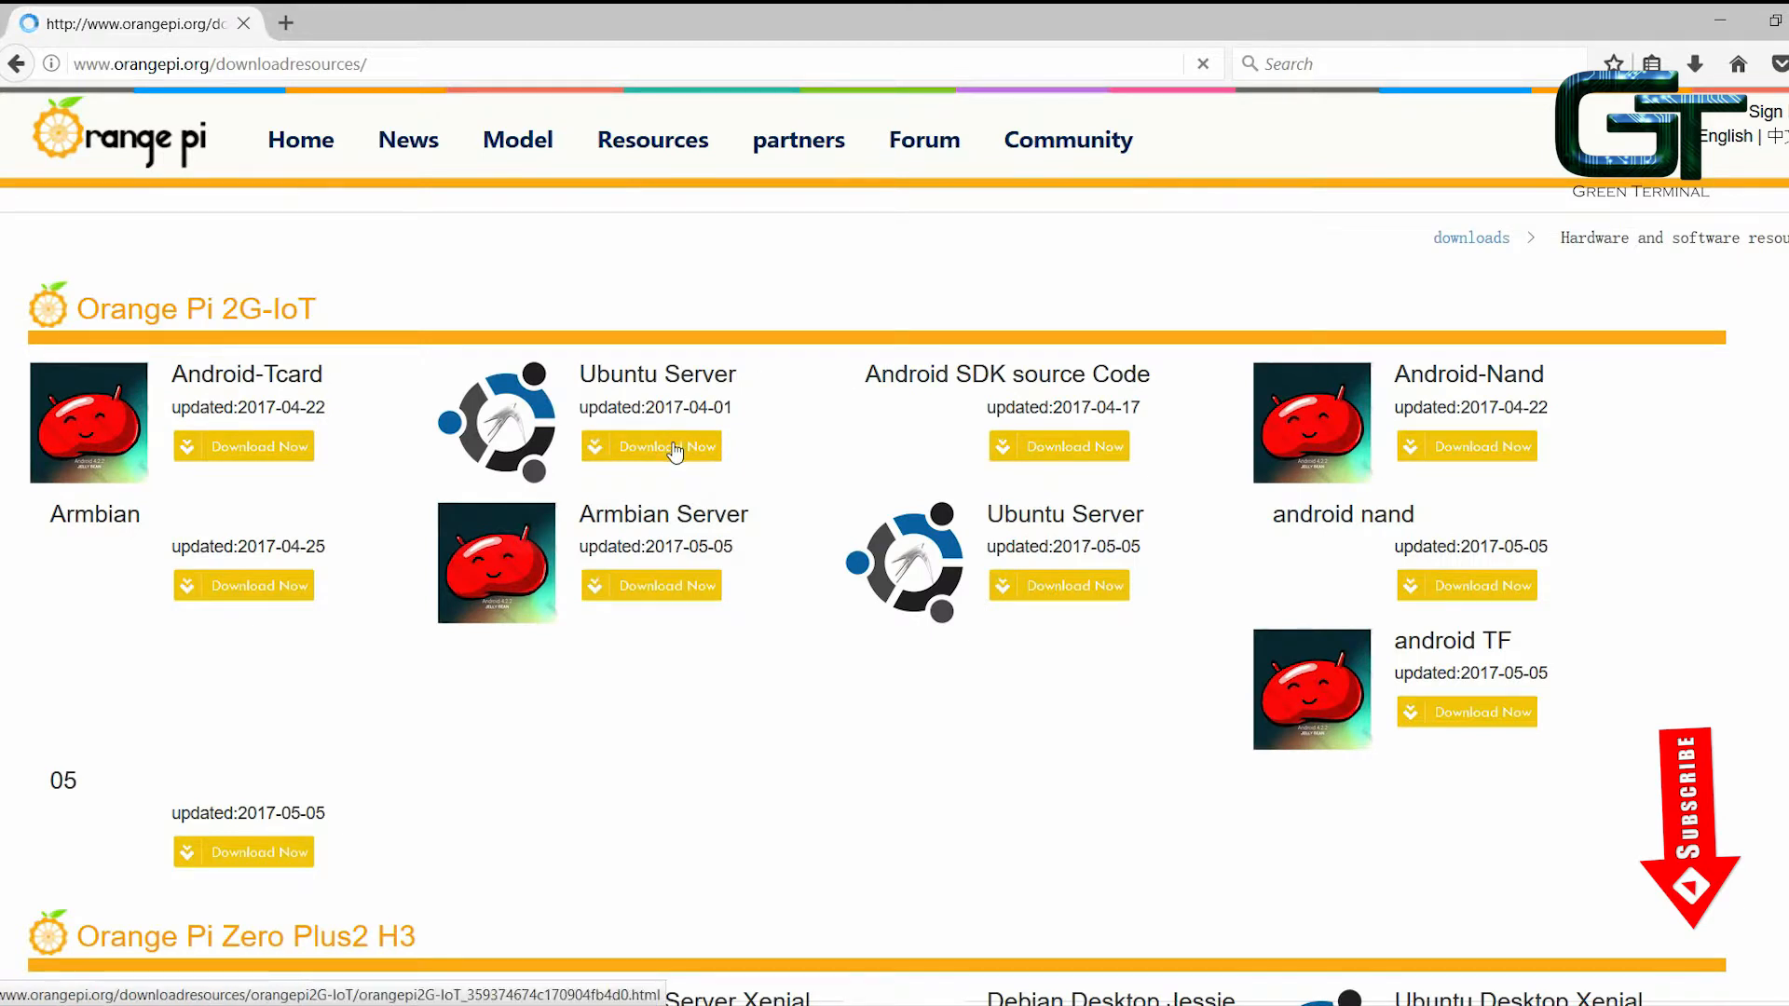
# Download the Orange Pi 2G-IoT Ubuntu Server image via its Baidu Cloud link to the desktop.
pyautogui.click(651, 445)
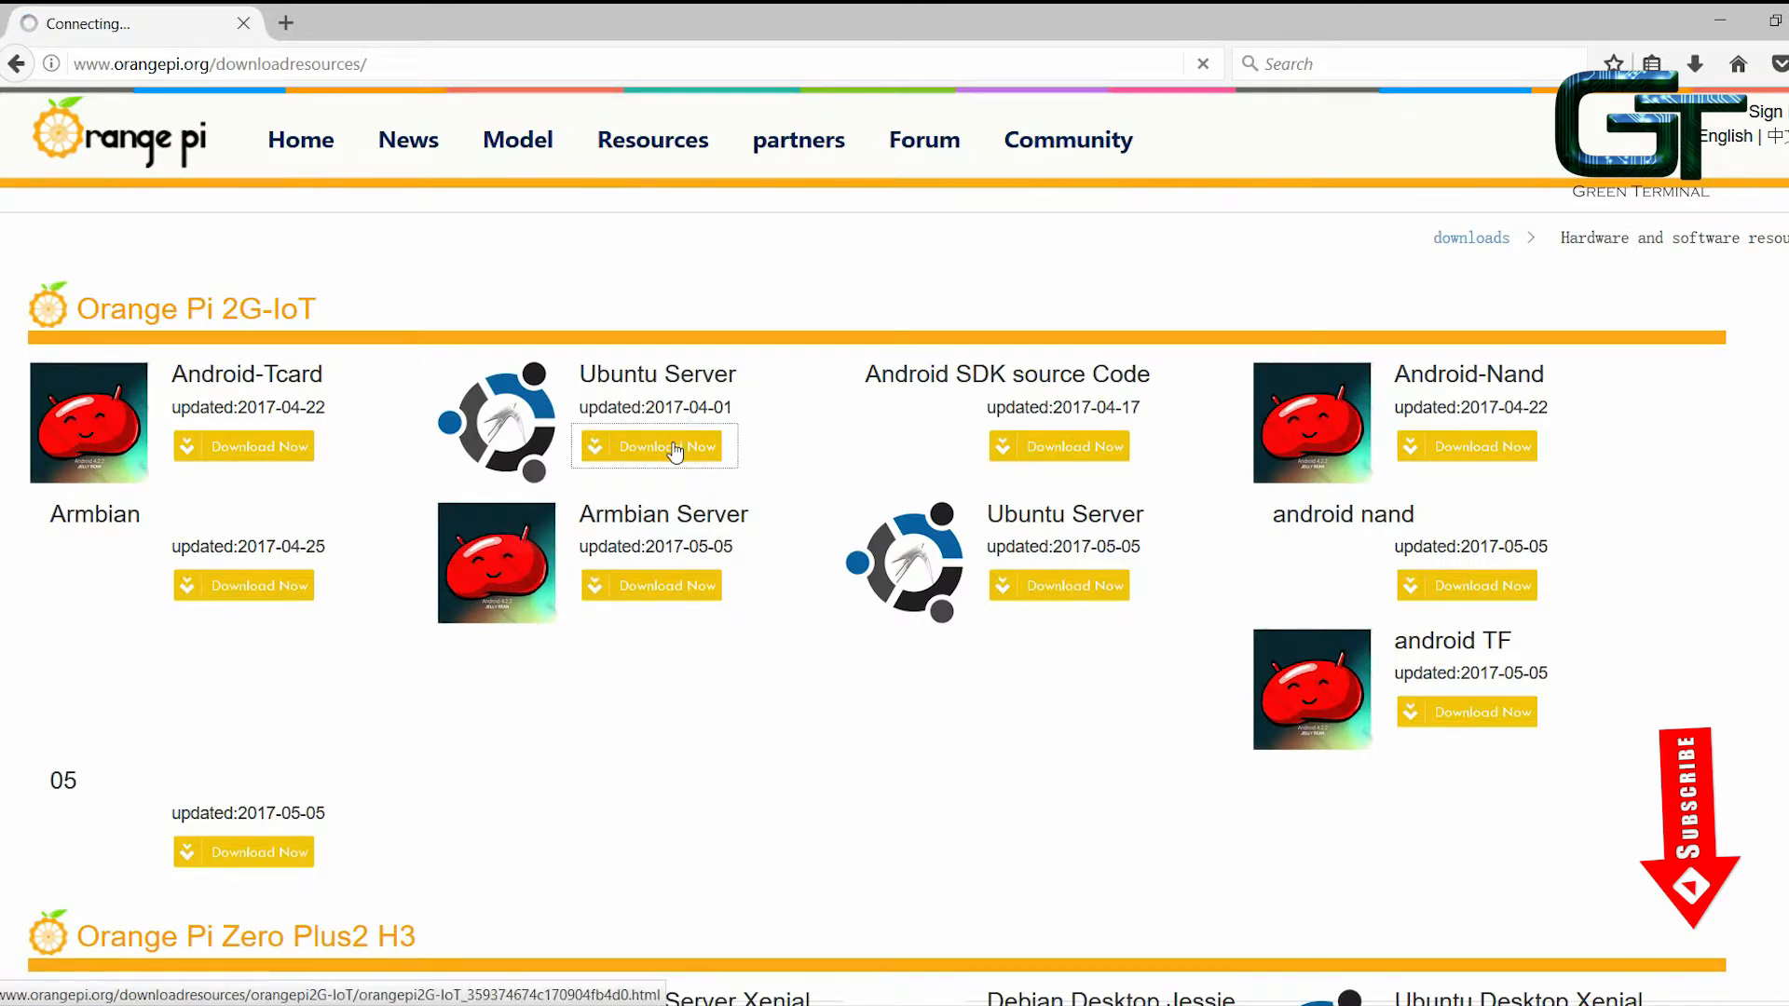
pyautogui.click(654, 445)
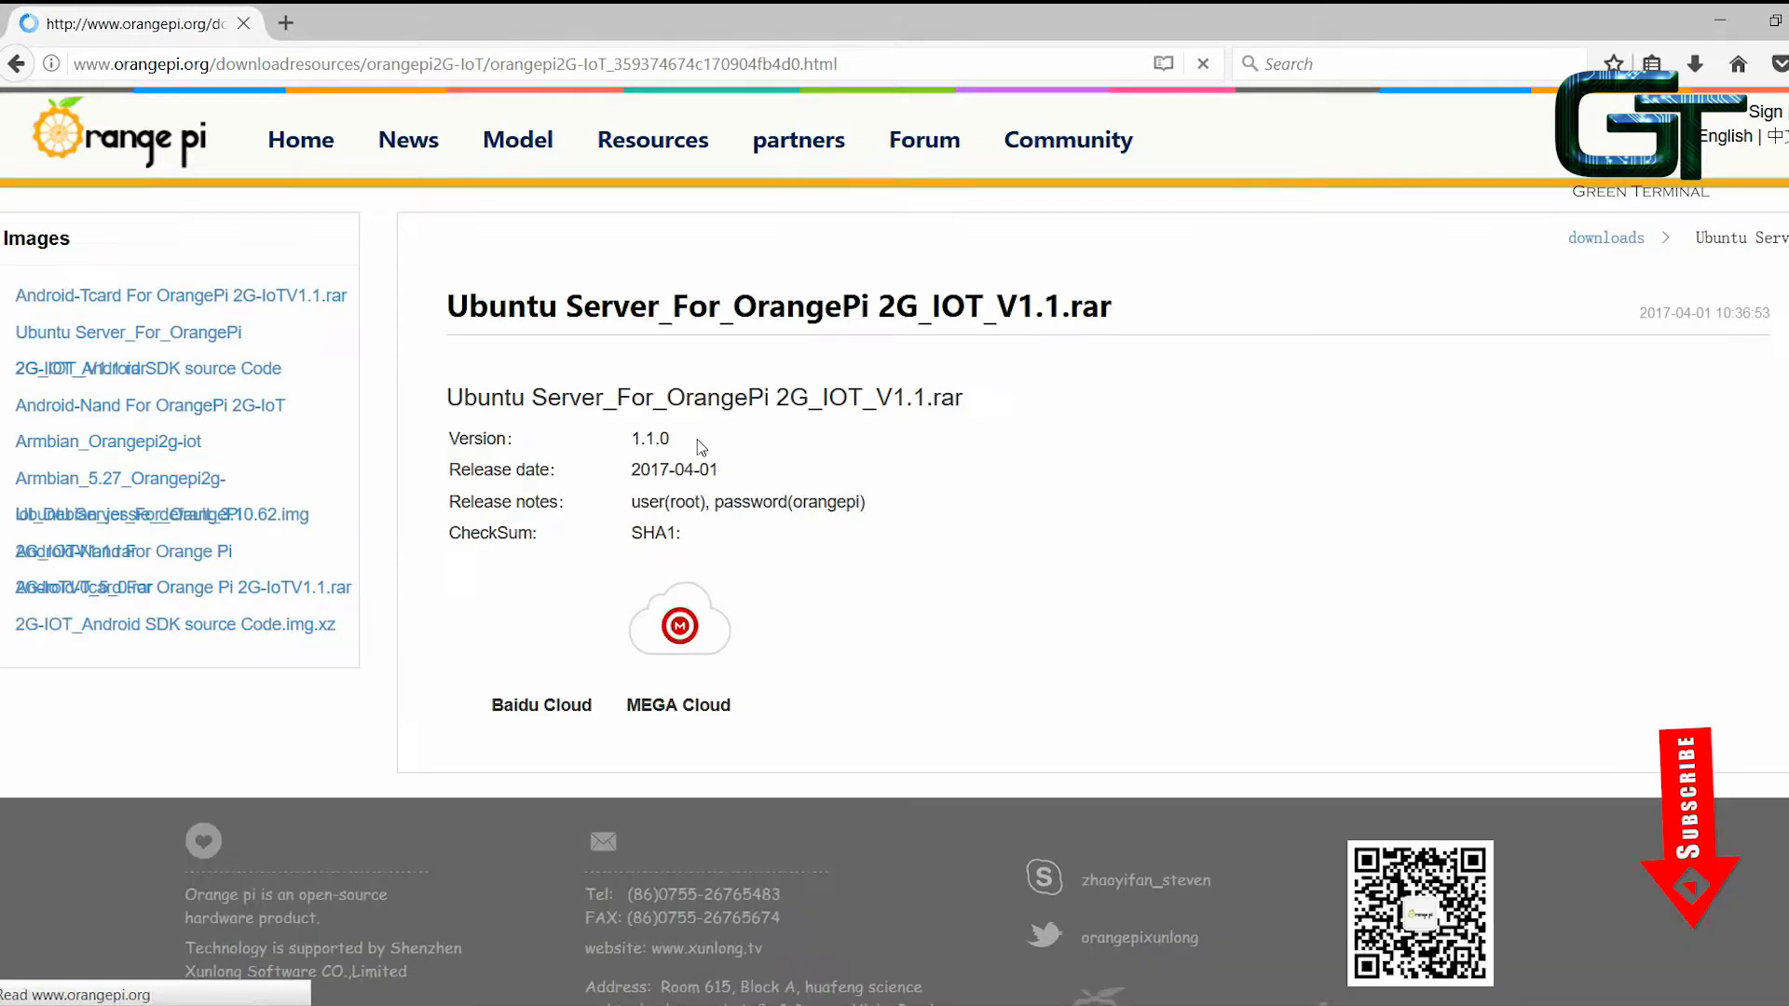
pyautogui.scroll(-3)
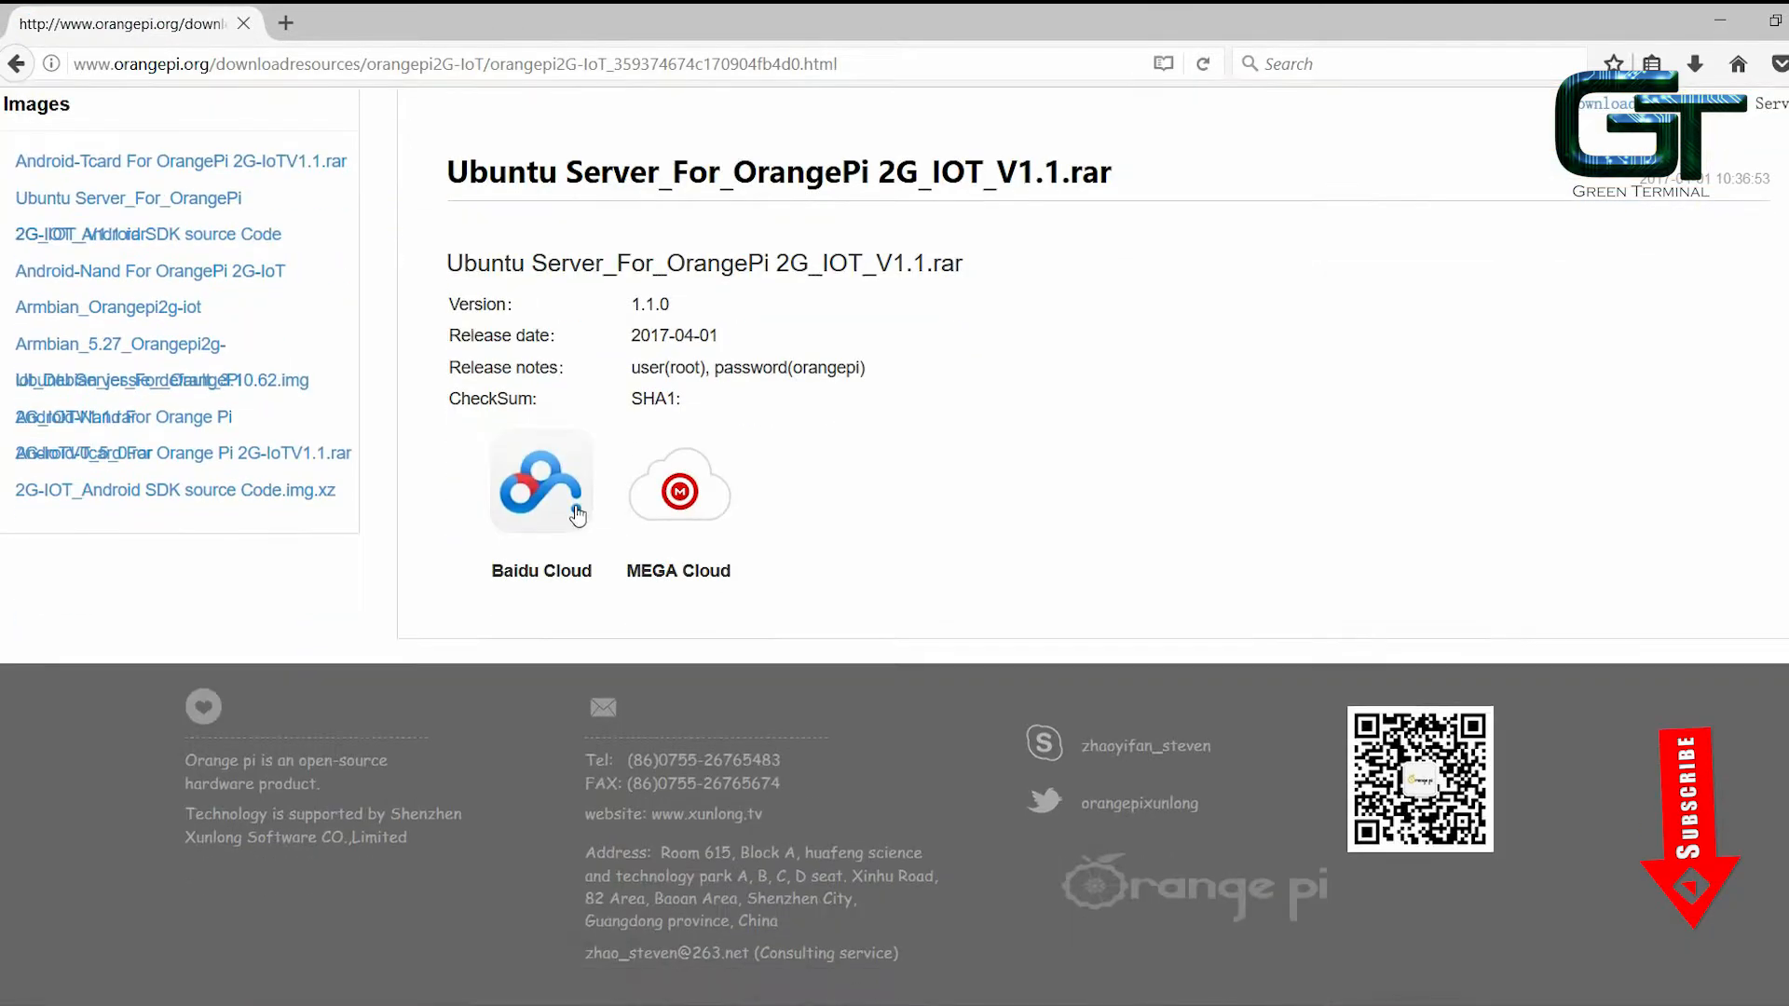
pyautogui.click(541, 480)
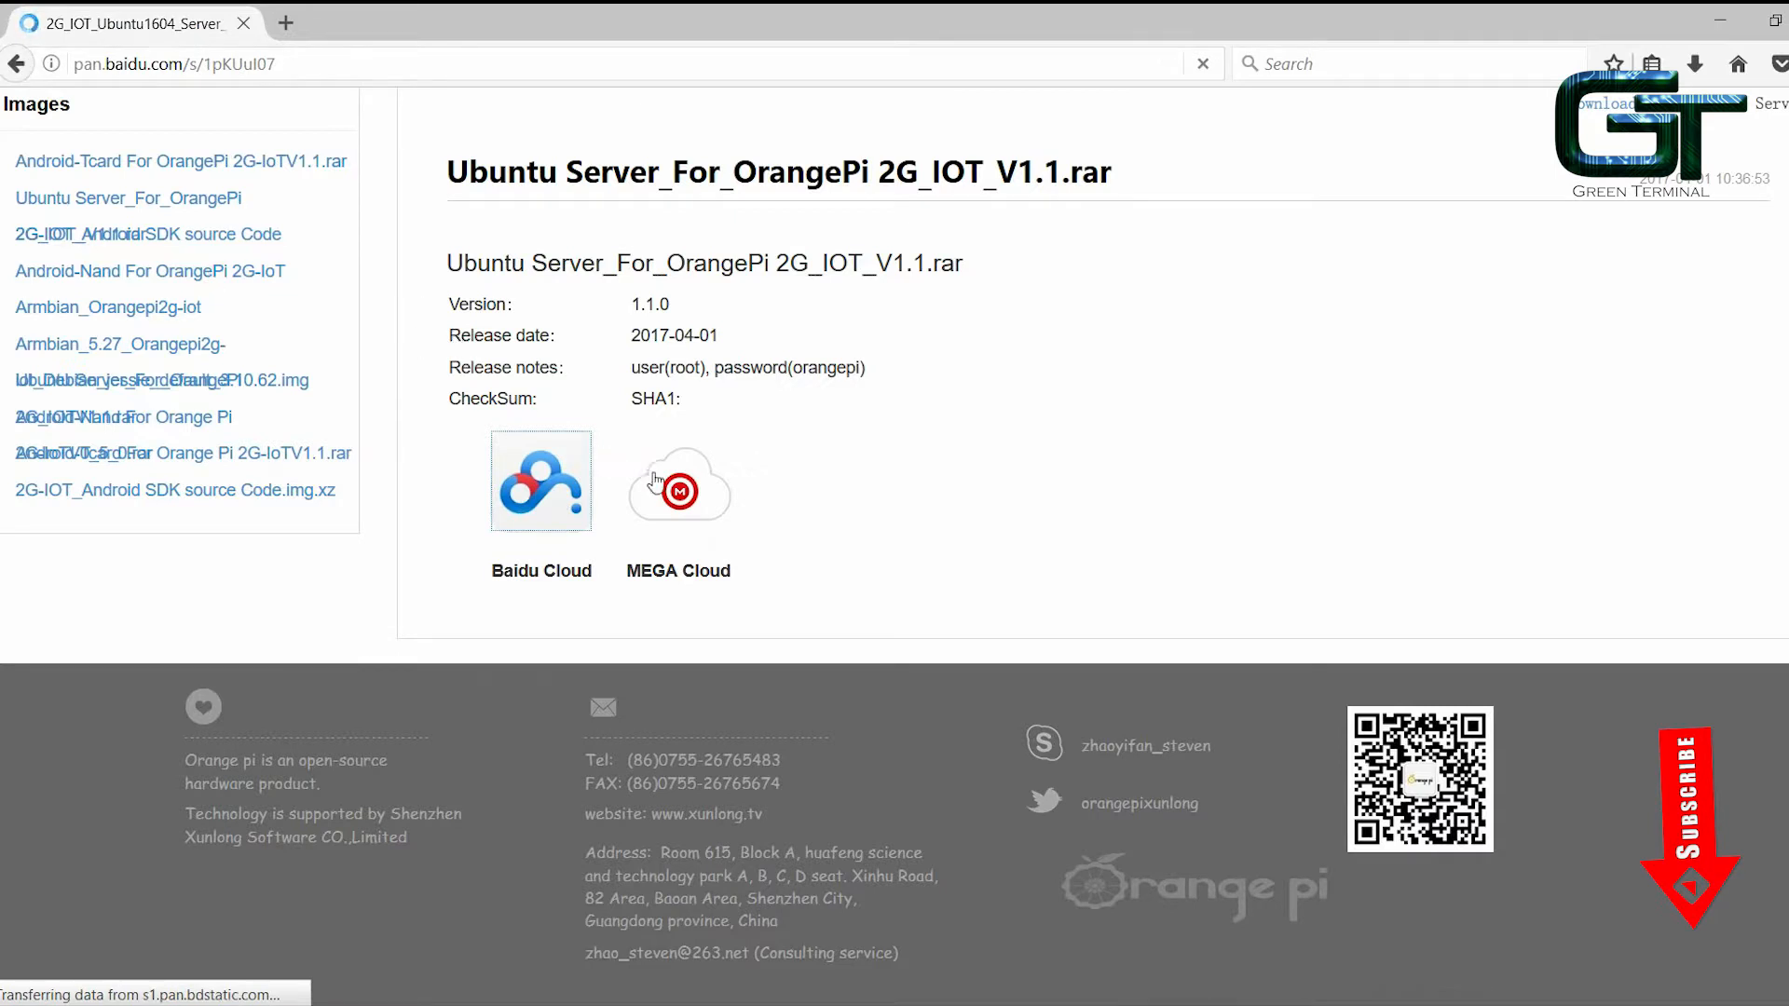
pyautogui.click(679, 481)
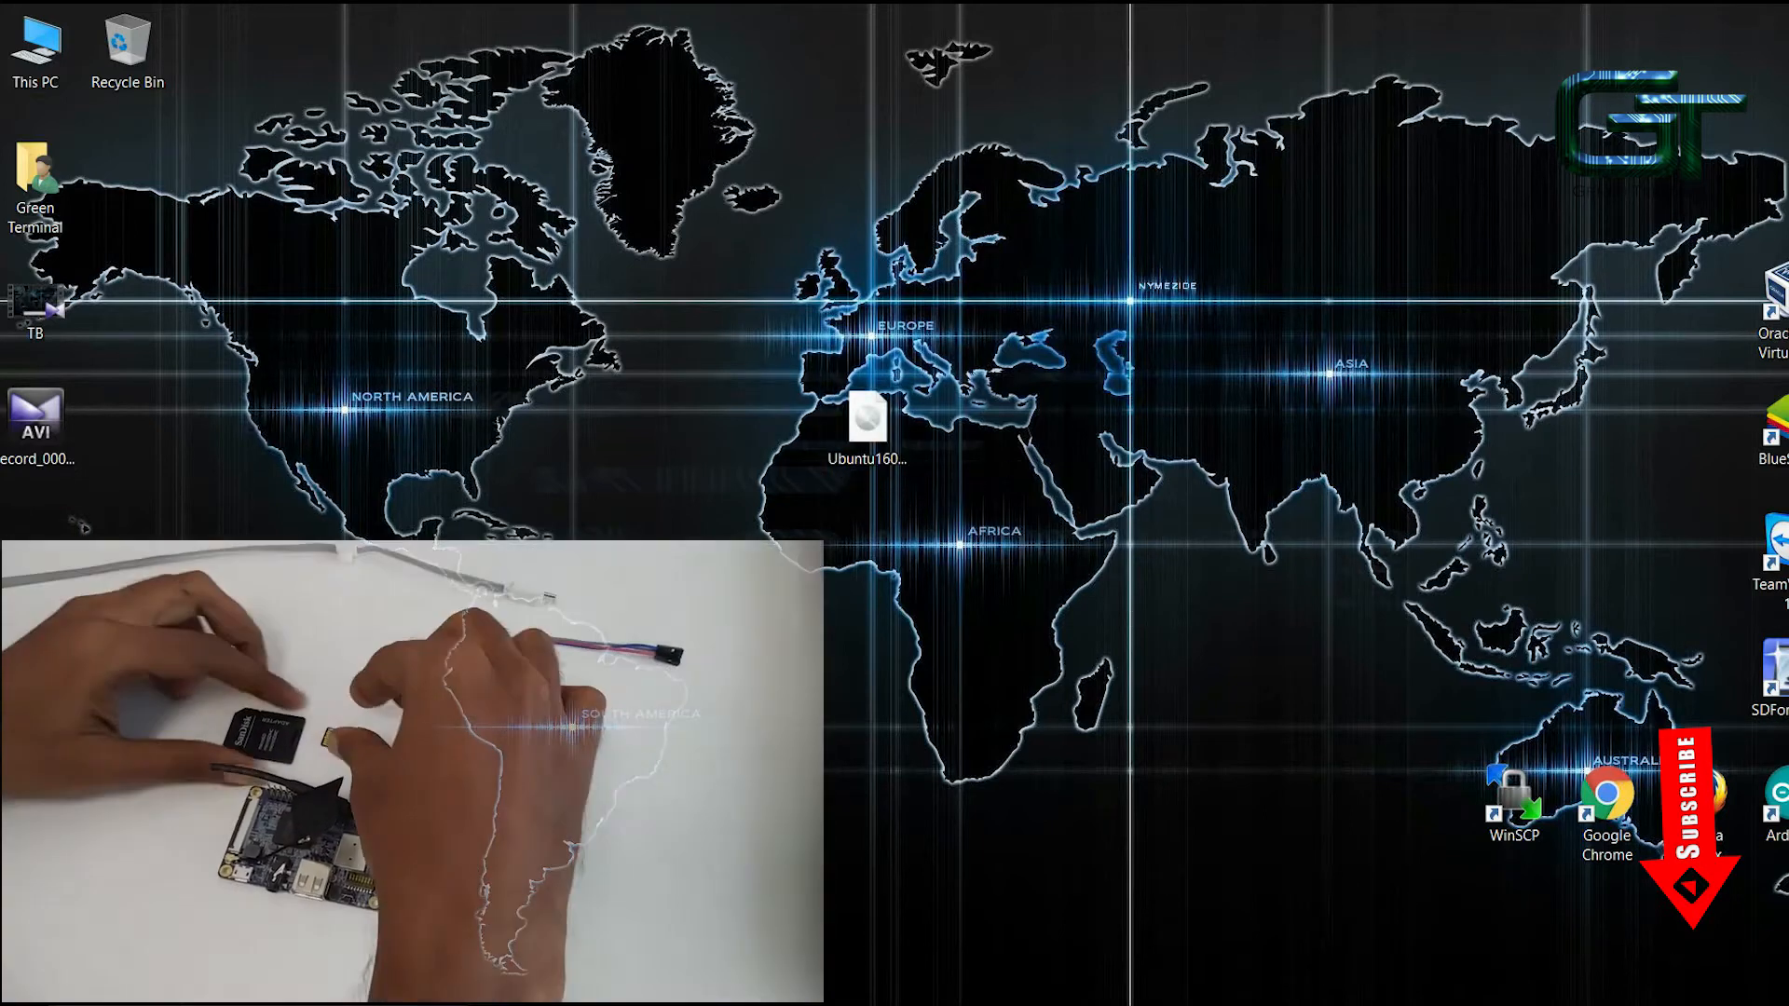
# Quick-format the SD card in SD Formatter with size adjustment on and label RECOVERY.
pyautogui.write('sd')
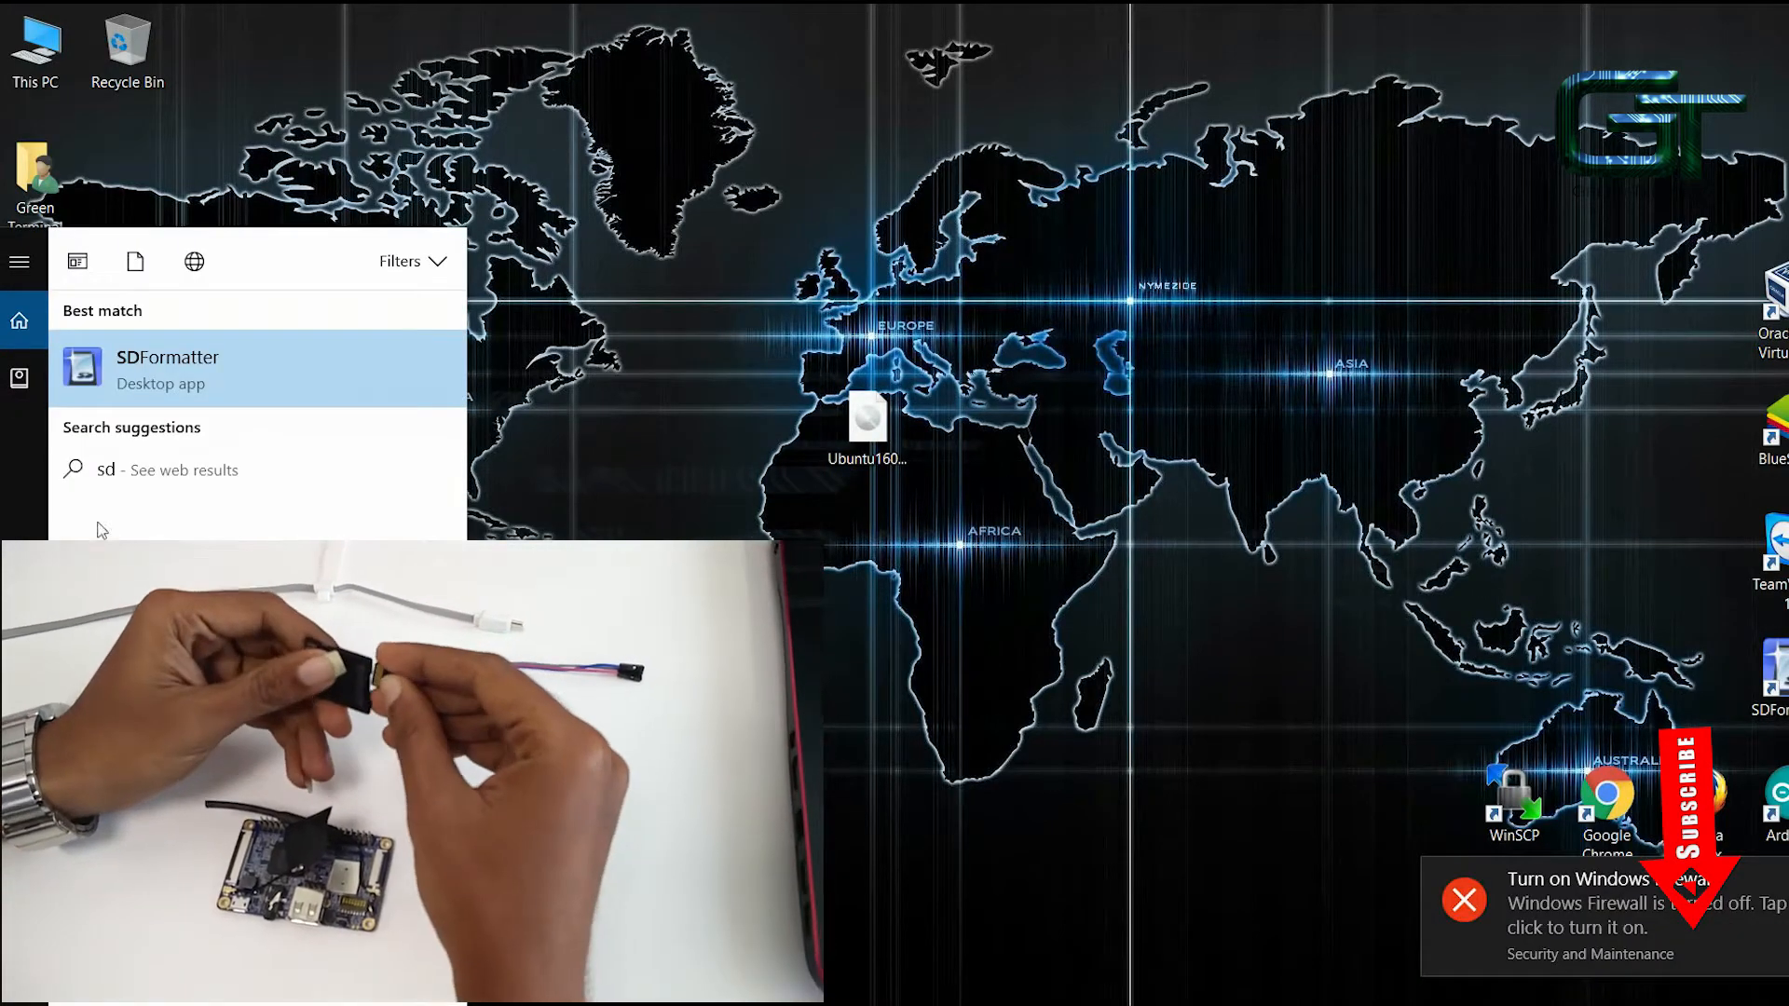
pyautogui.click(167, 369)
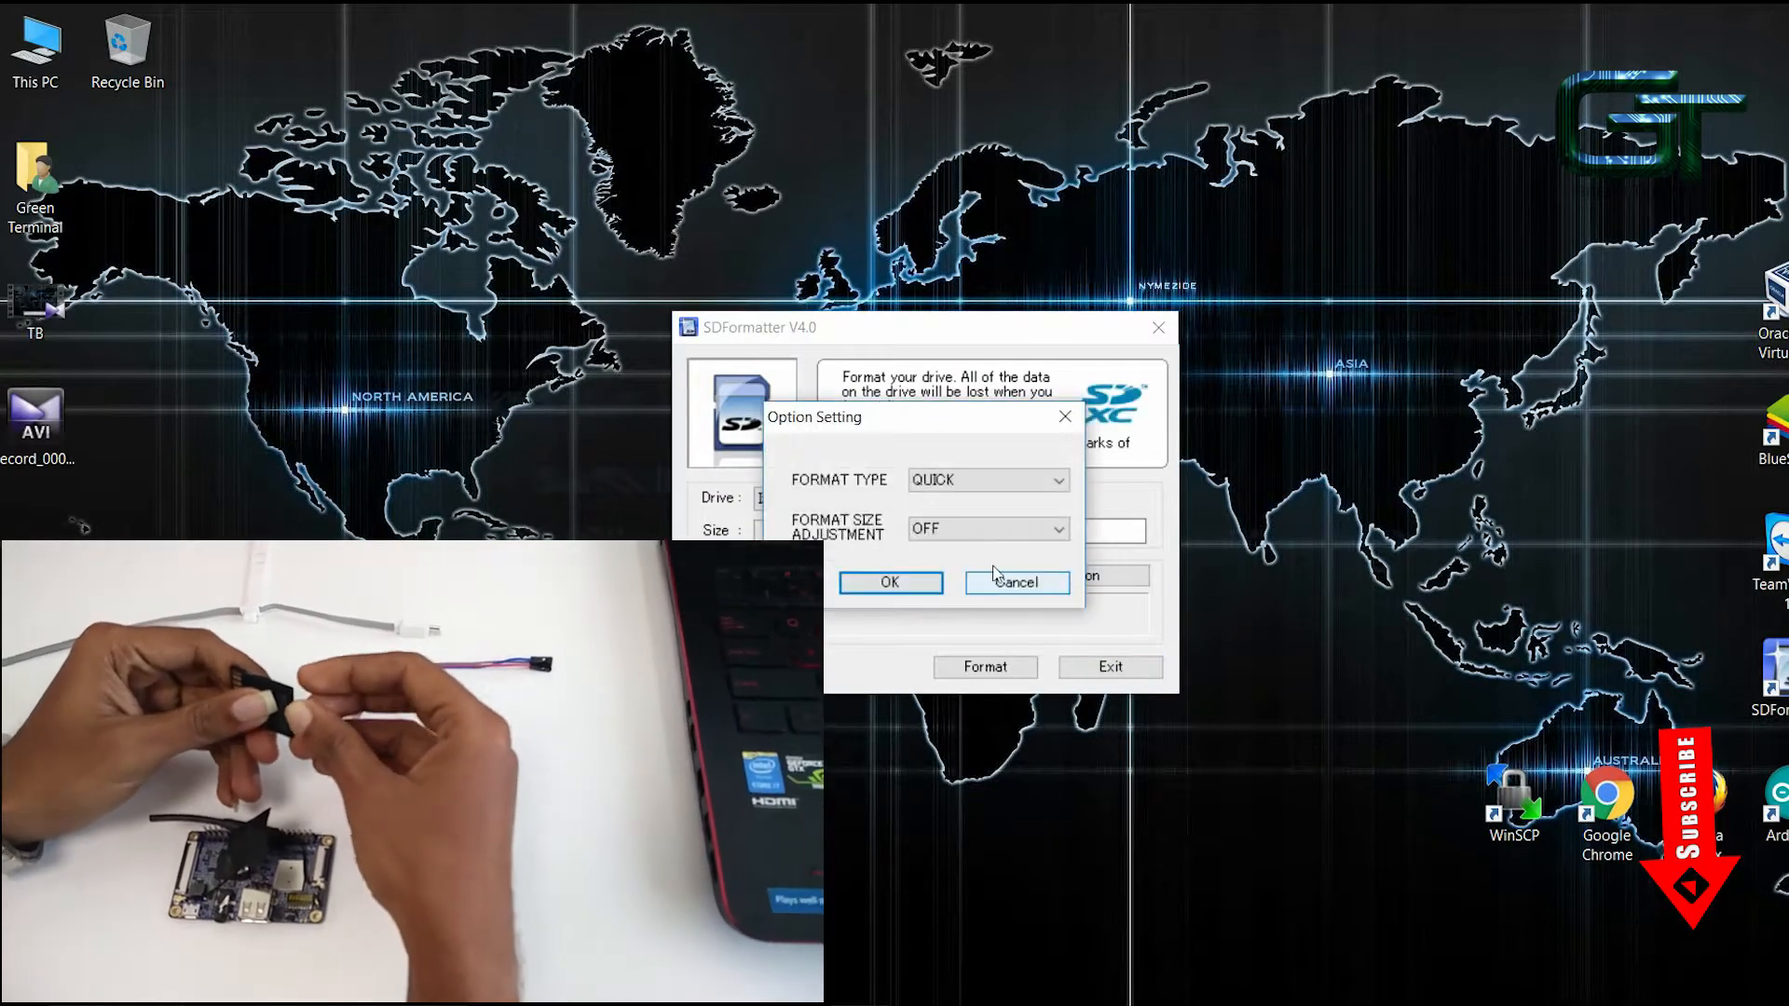
pyautogui.click(889, 582)
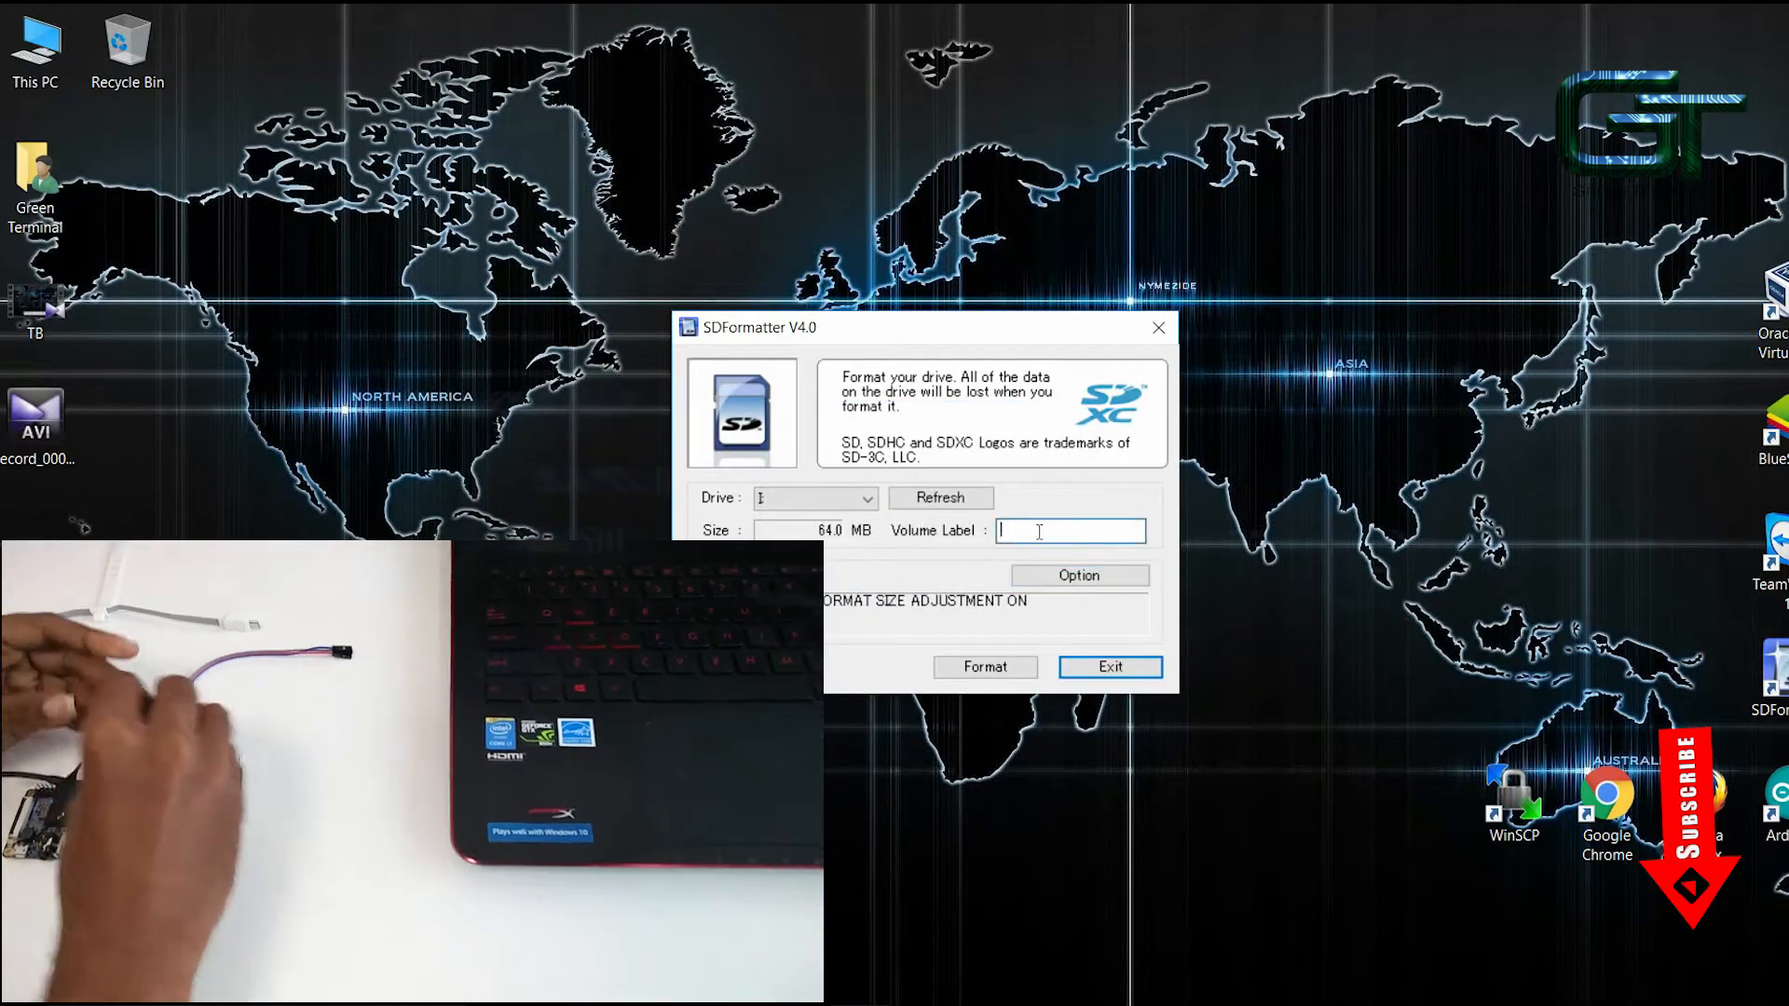
pyautogui.write('RECOVERY')
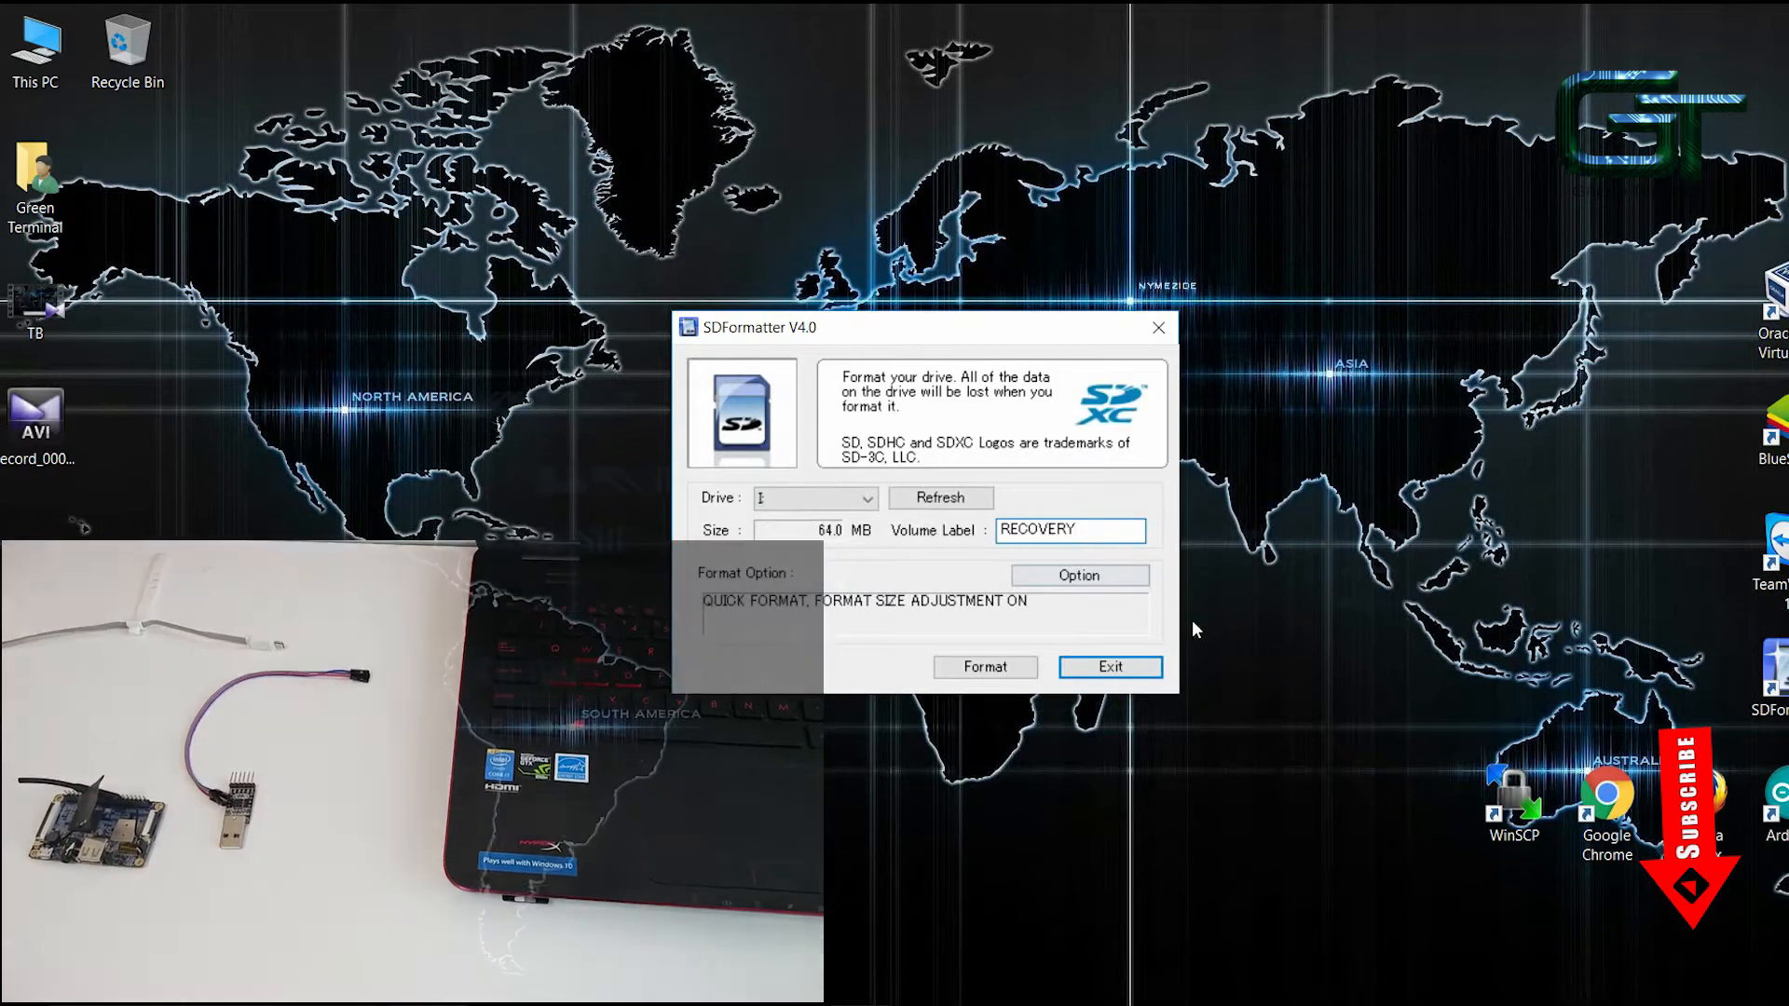
pyautogui.click(983, 667)
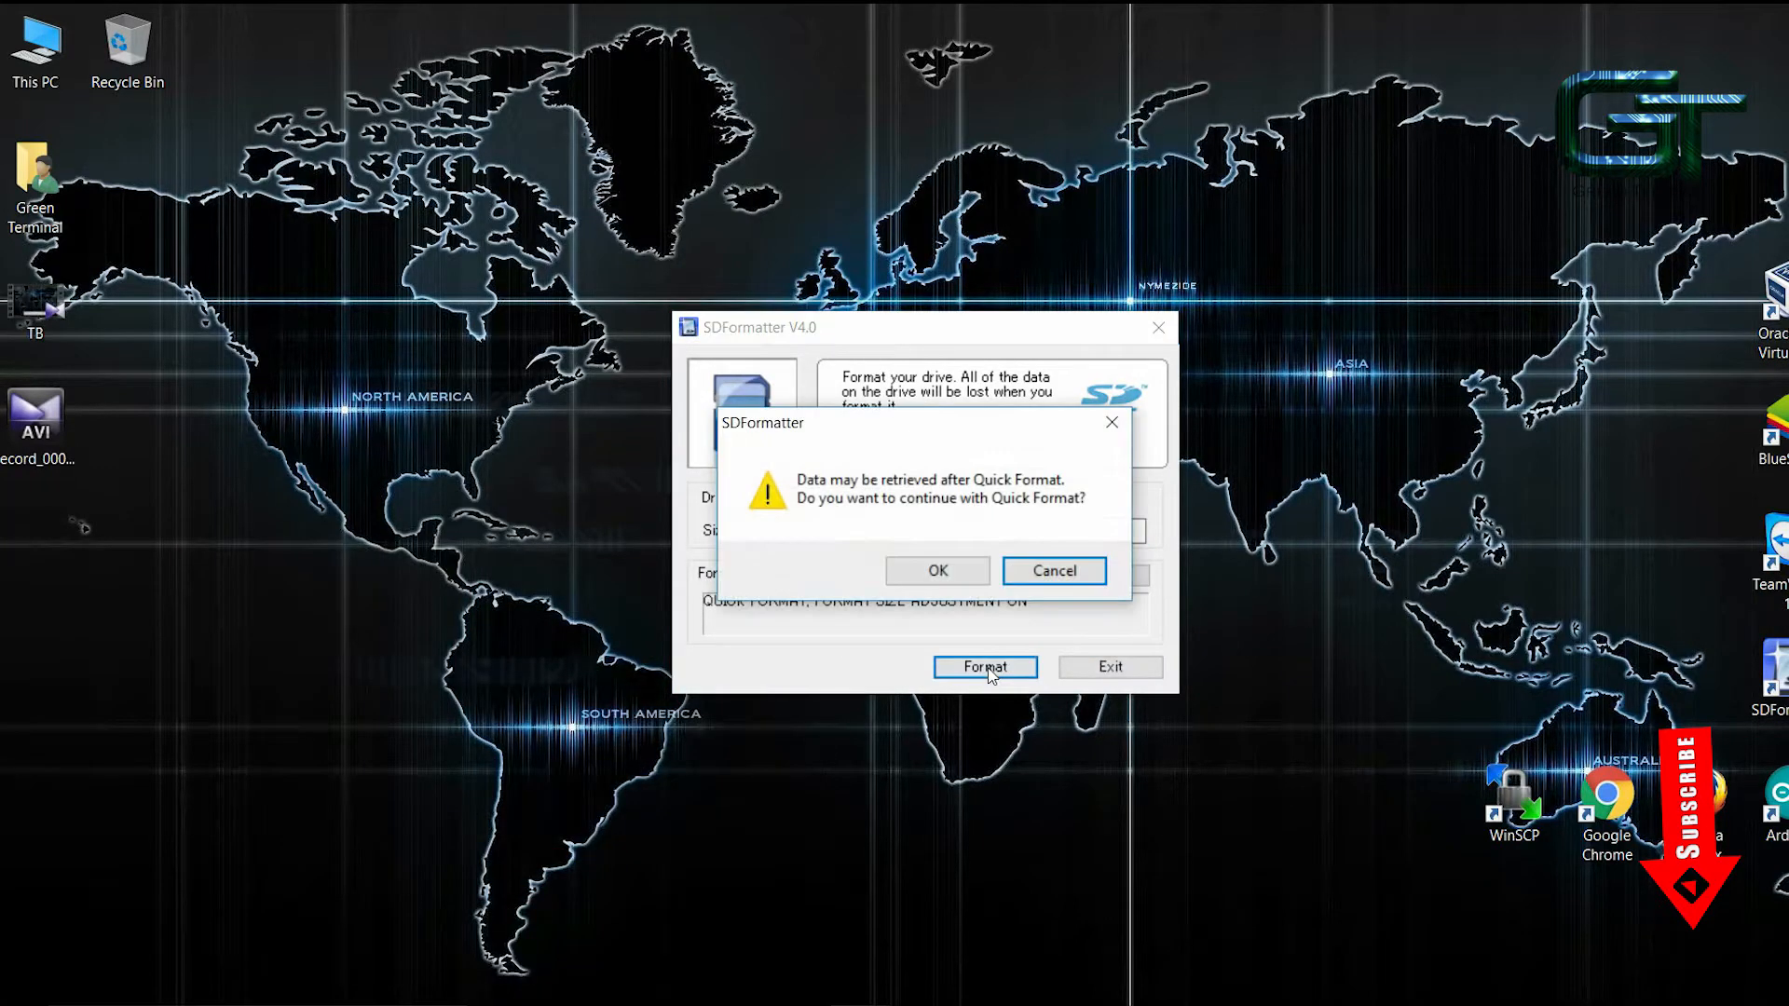
pyautogui.click(937, 570)
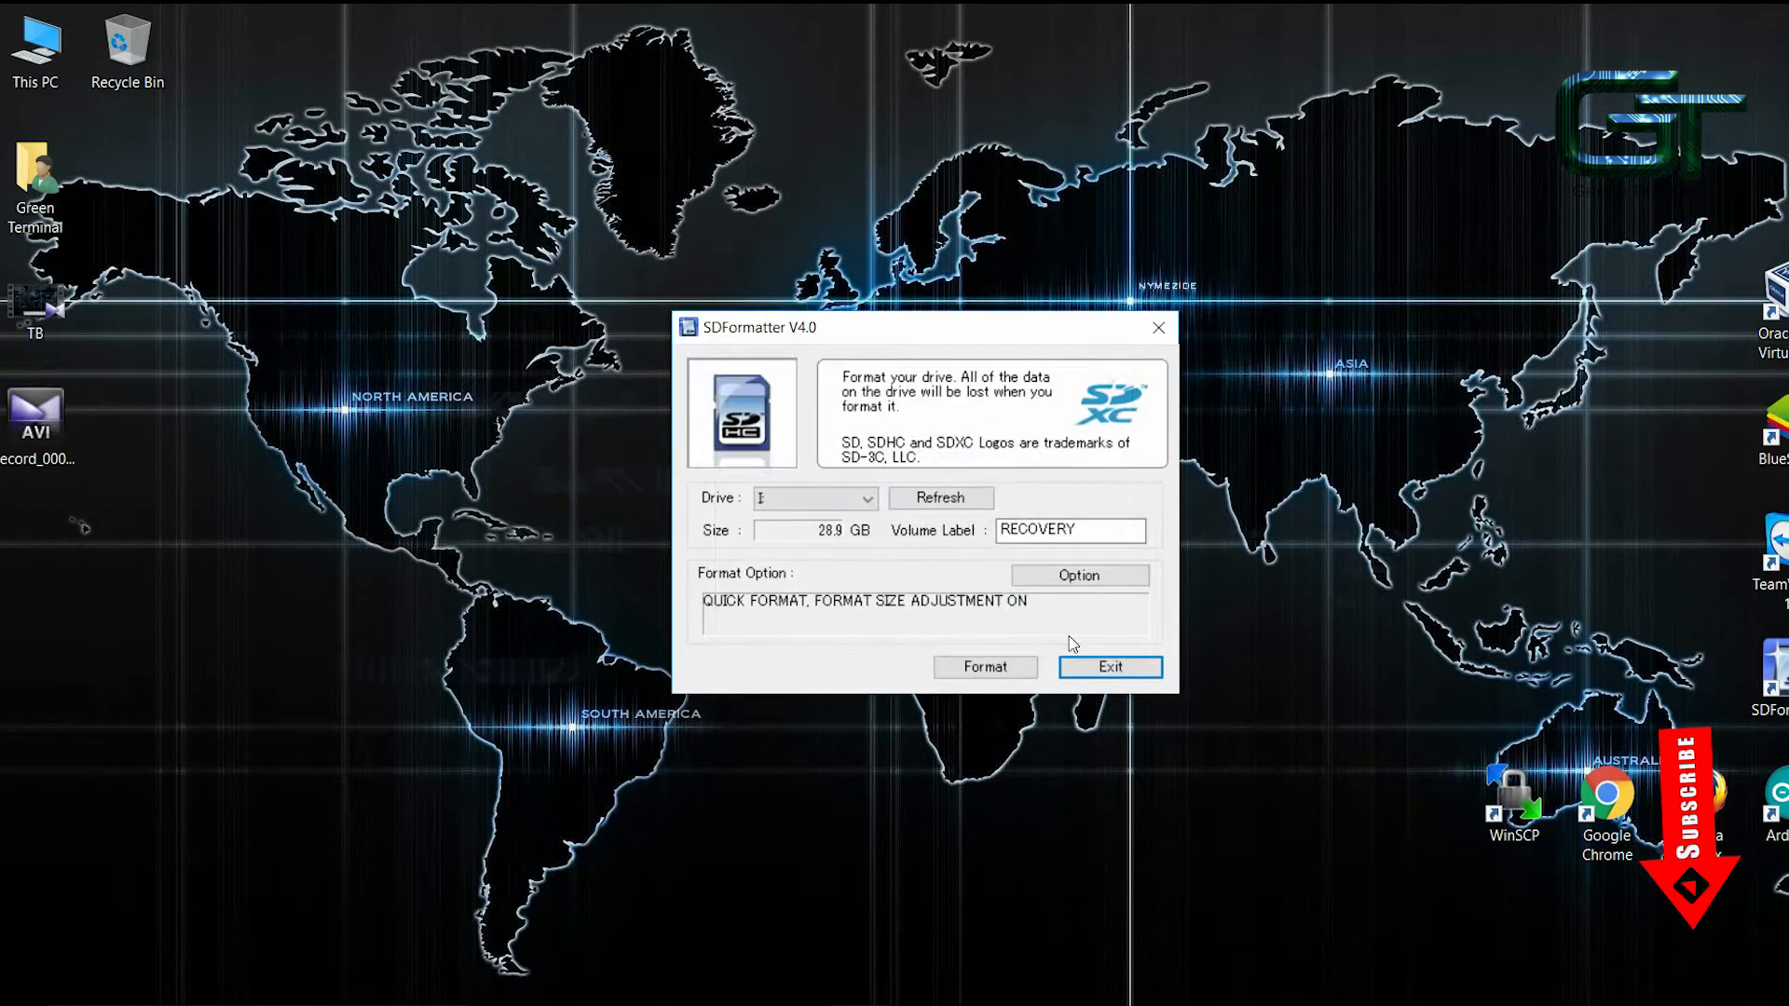
# Launch Win32 Disk Imager from the start search.
pyautogui.write('w')
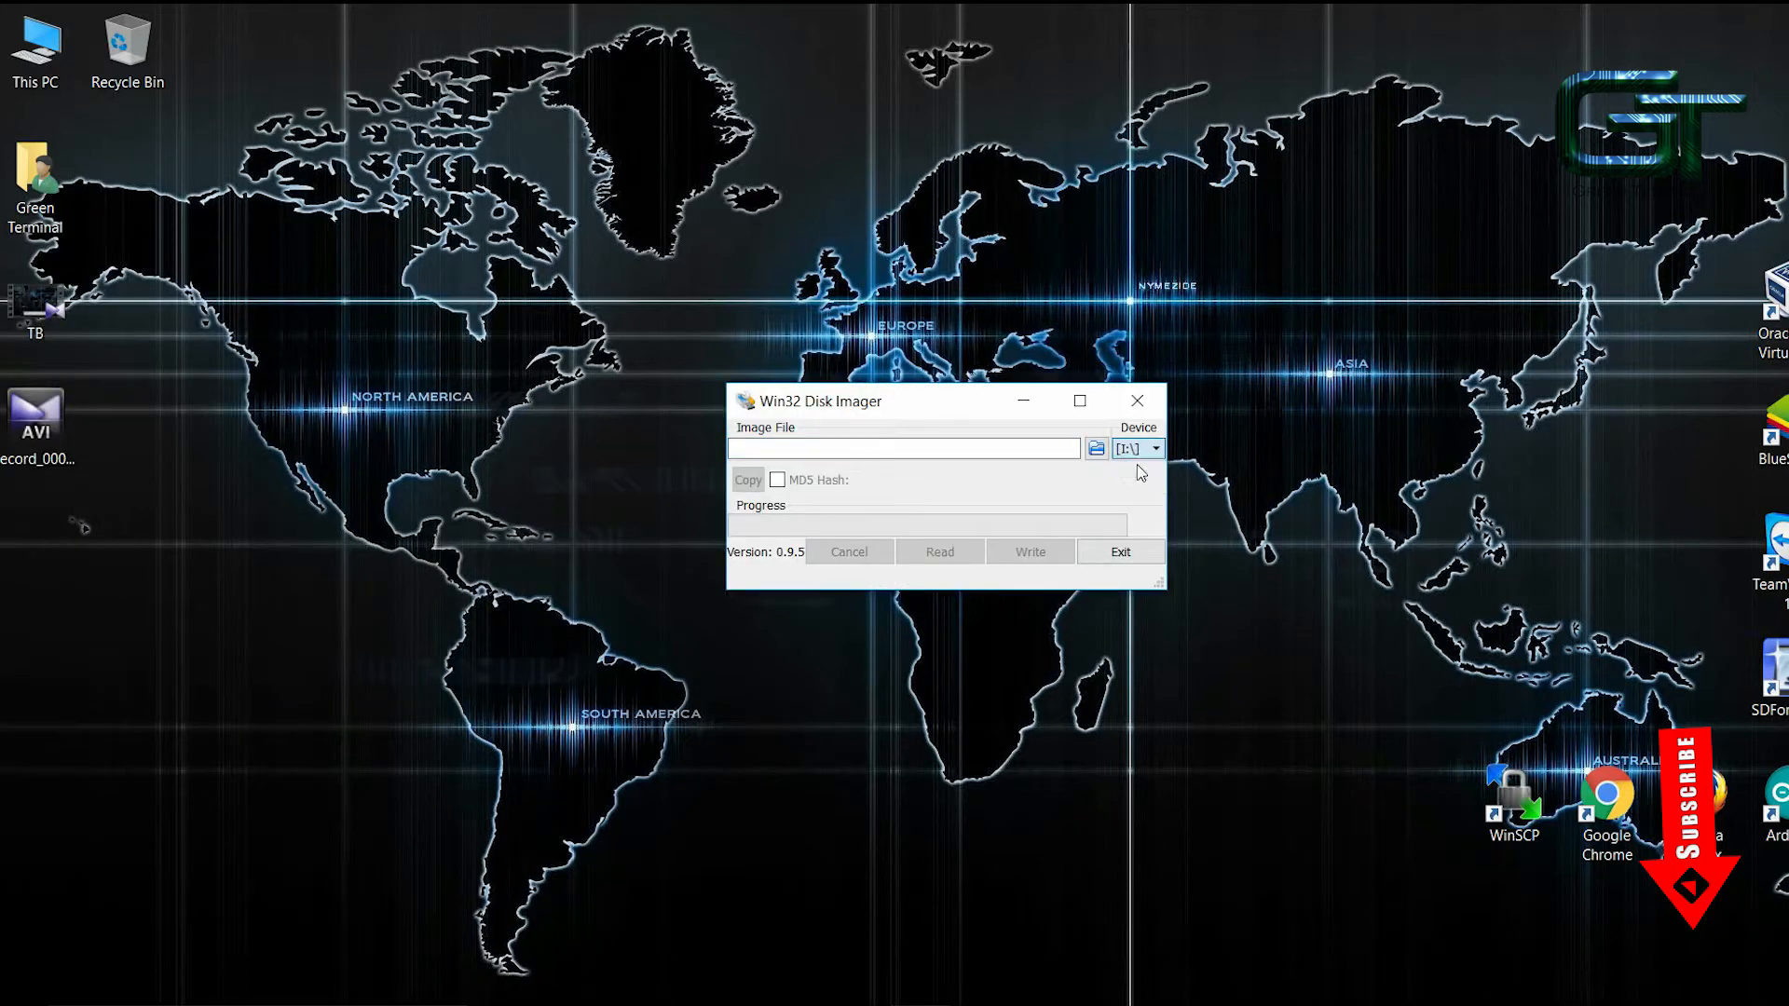
# Load the Ubuntu1604_Server5 image from the Desktop and start writing it to the RECOVERY card.
pyautogui.click(1093, 447)
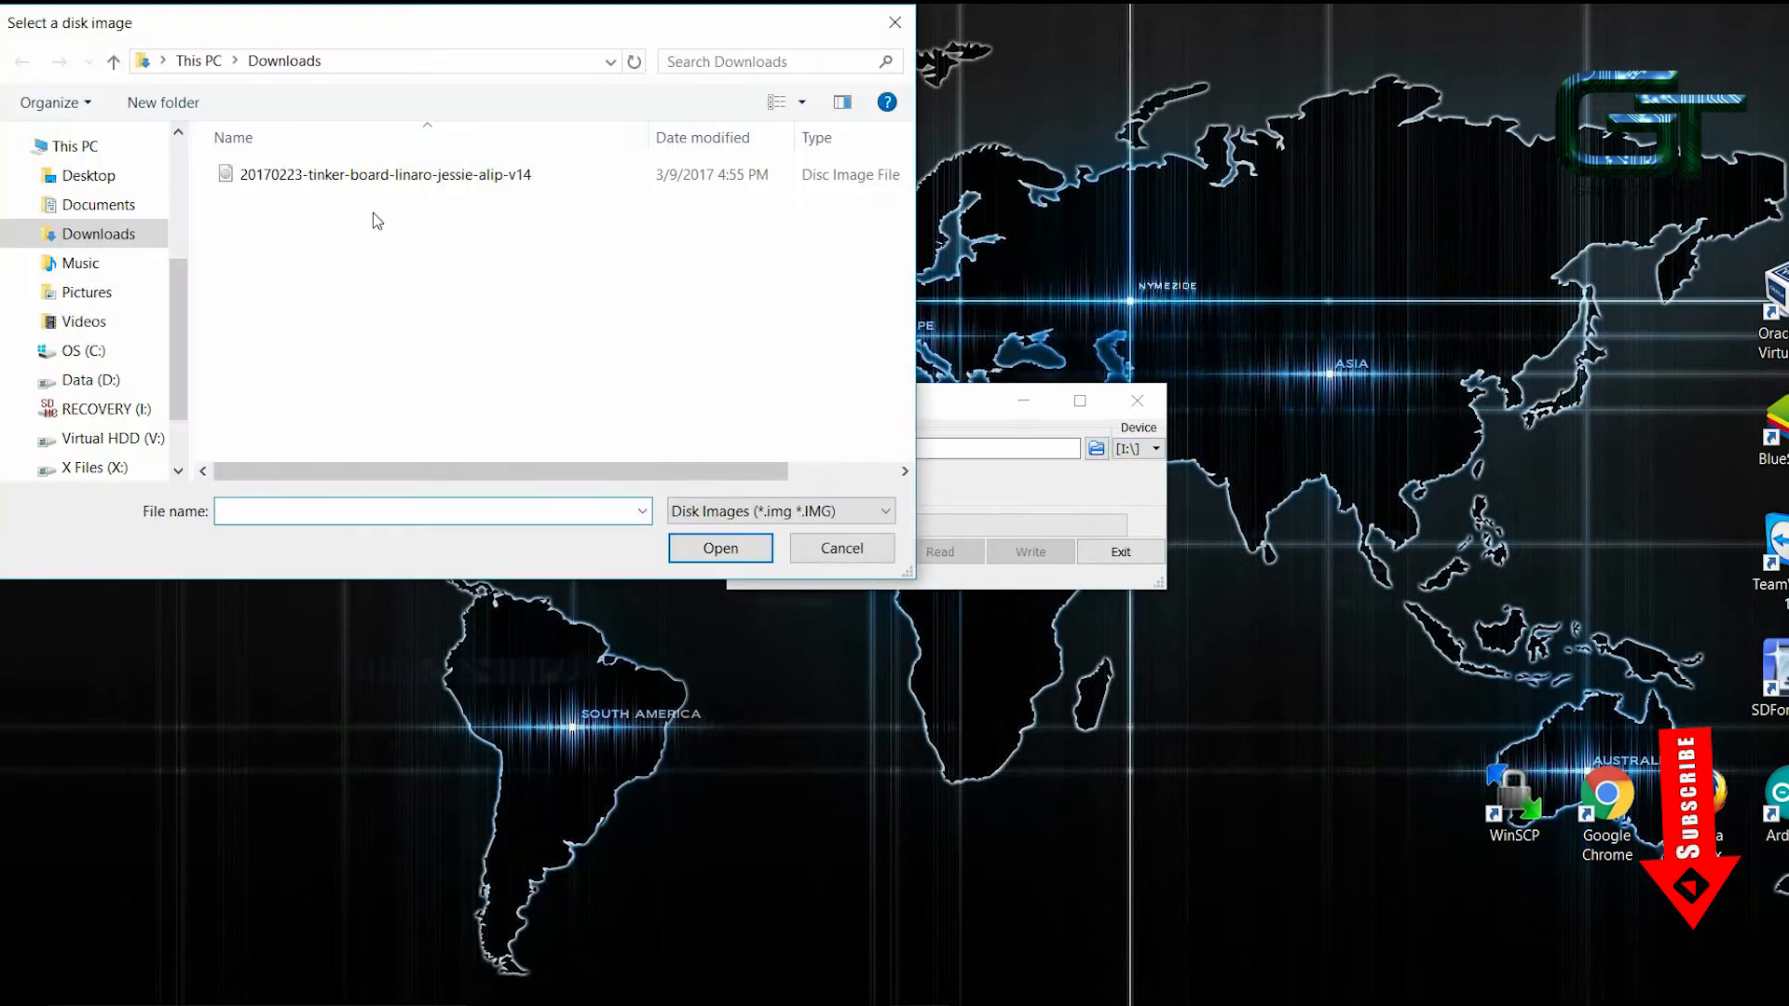
pyautogui.scroll(-3)
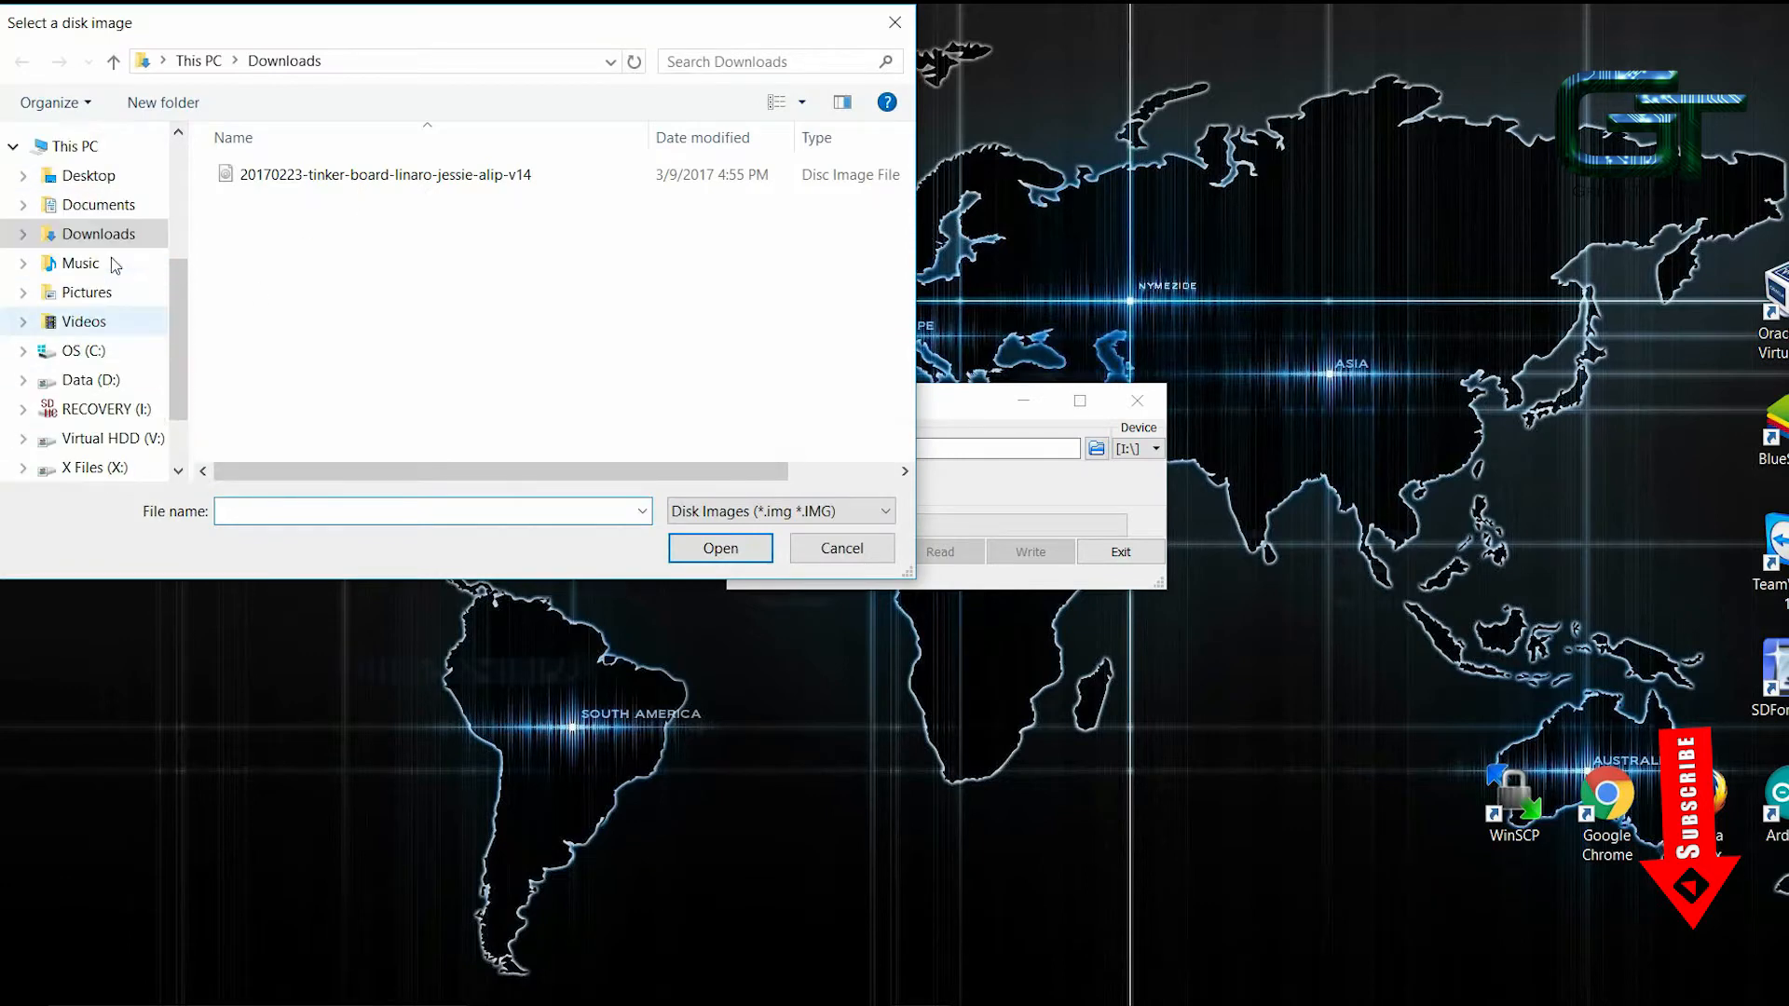
pyautogui.click(88, 176)
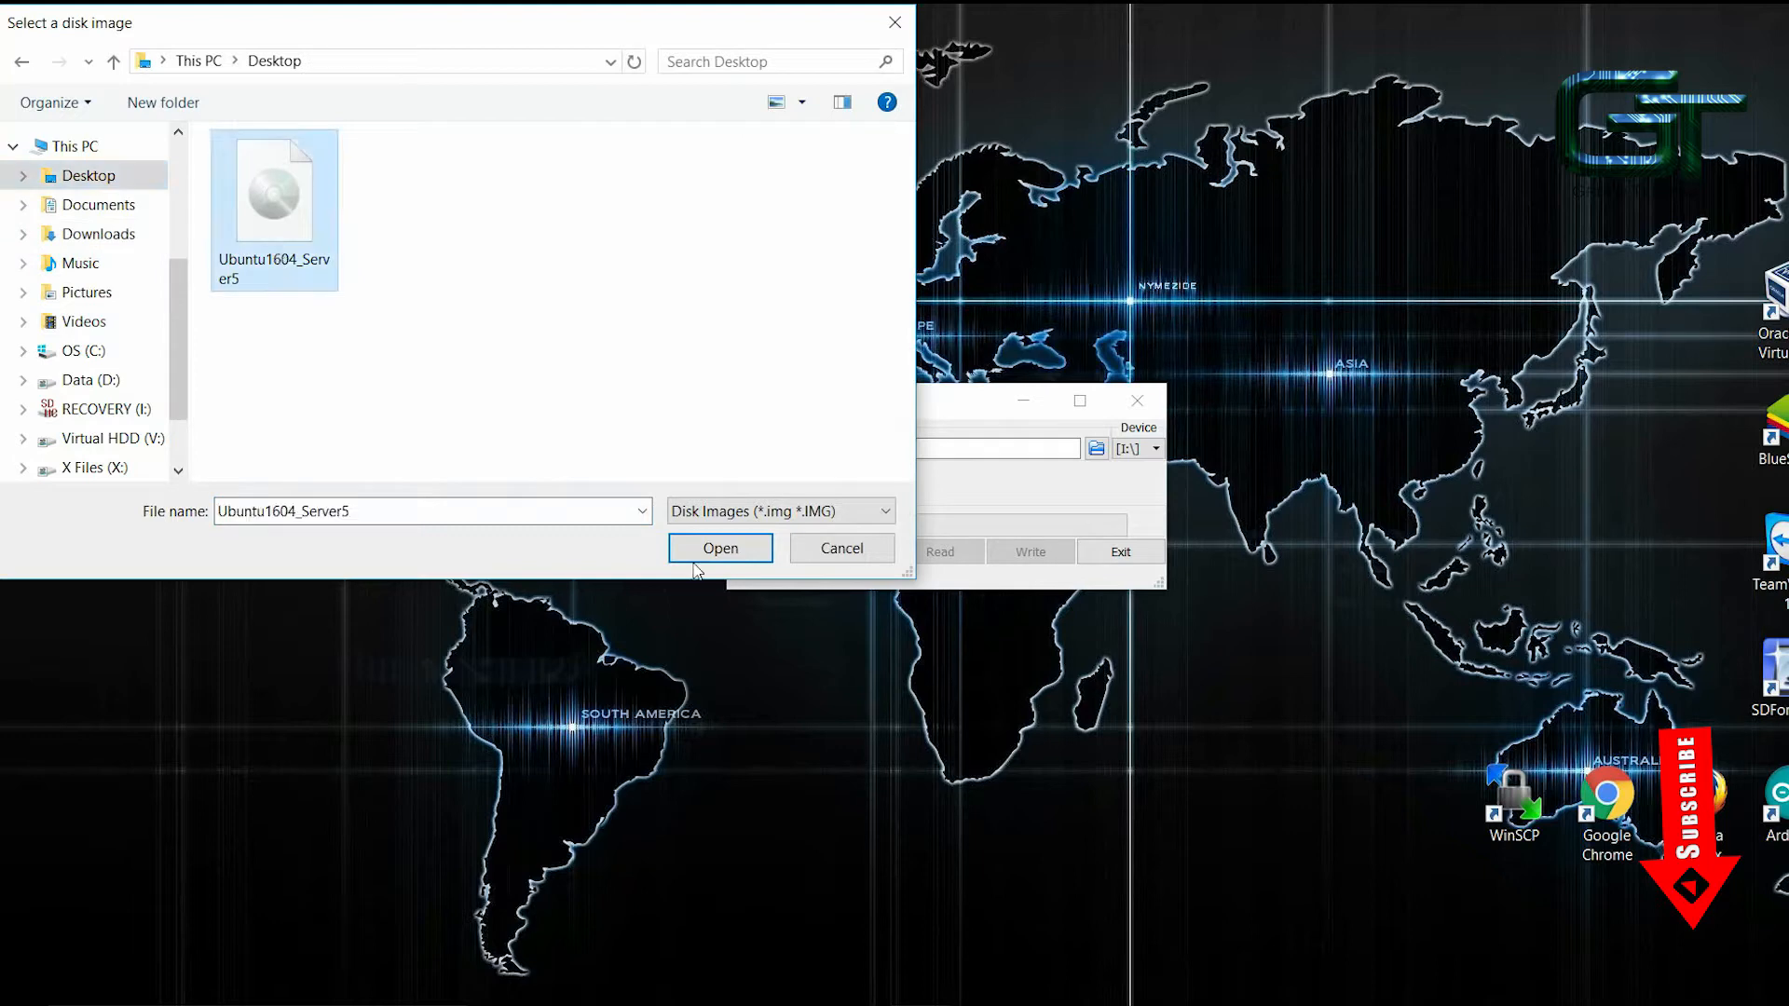
pyautogui.click(719, 548)
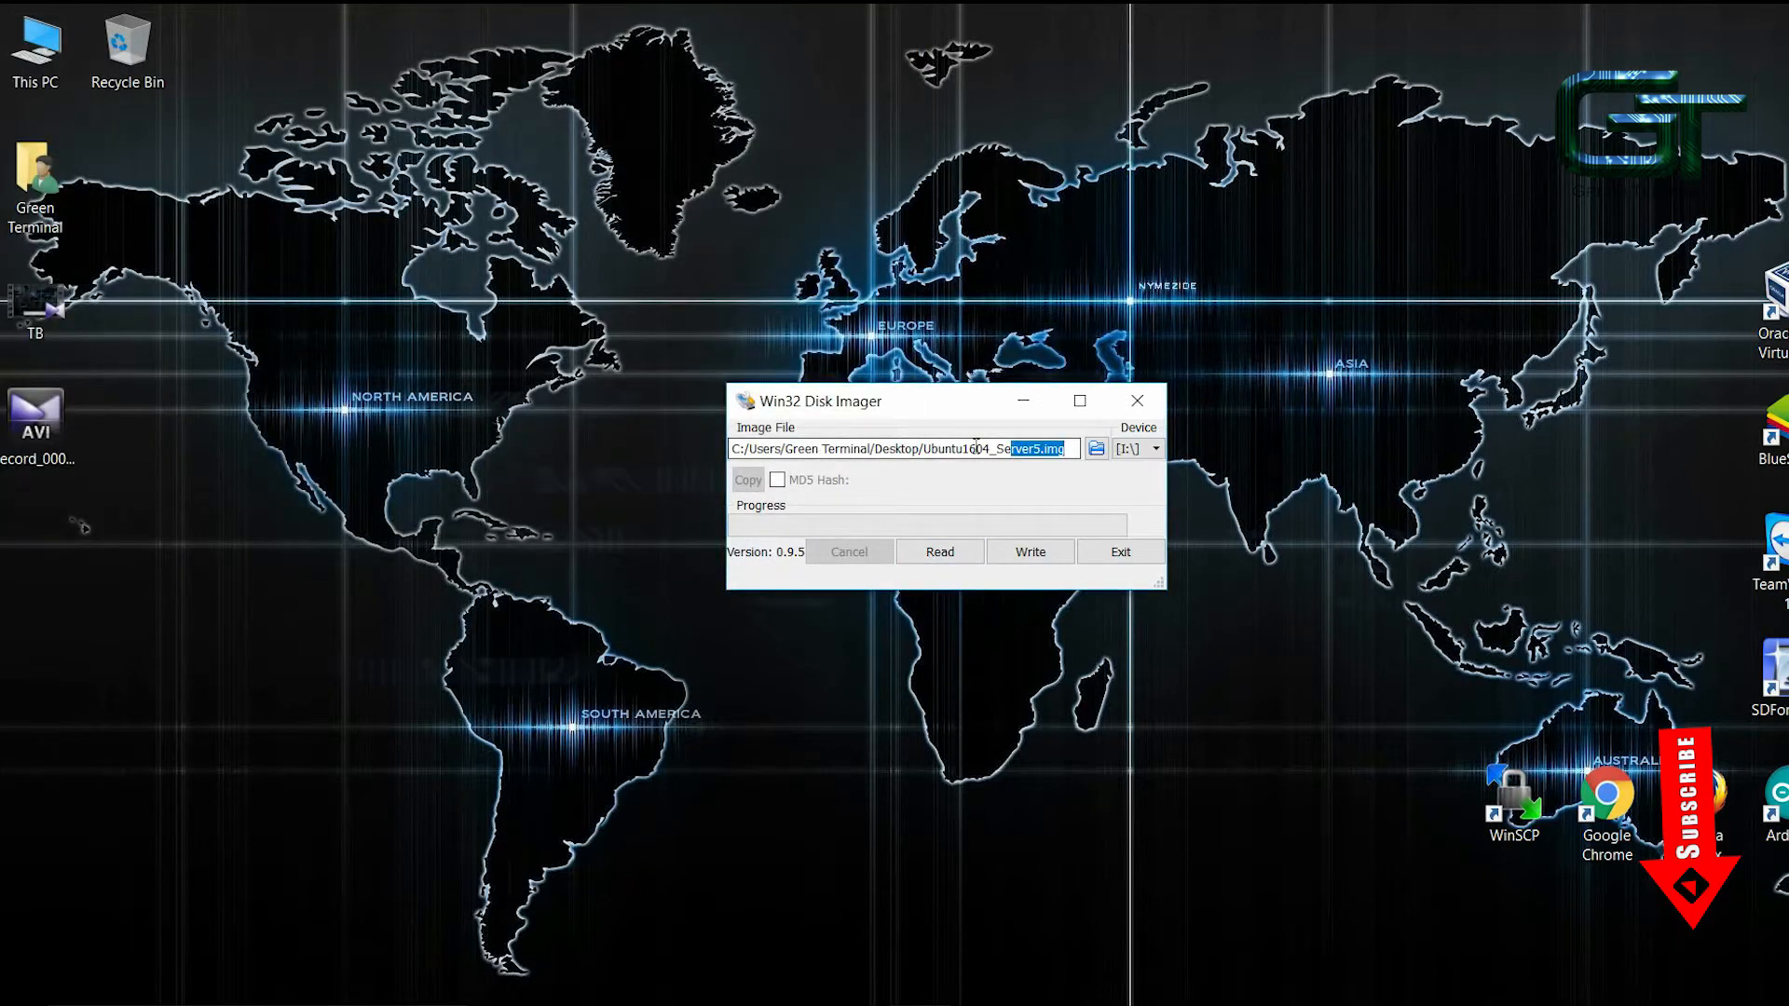
pyautogui.click(1028, 551)
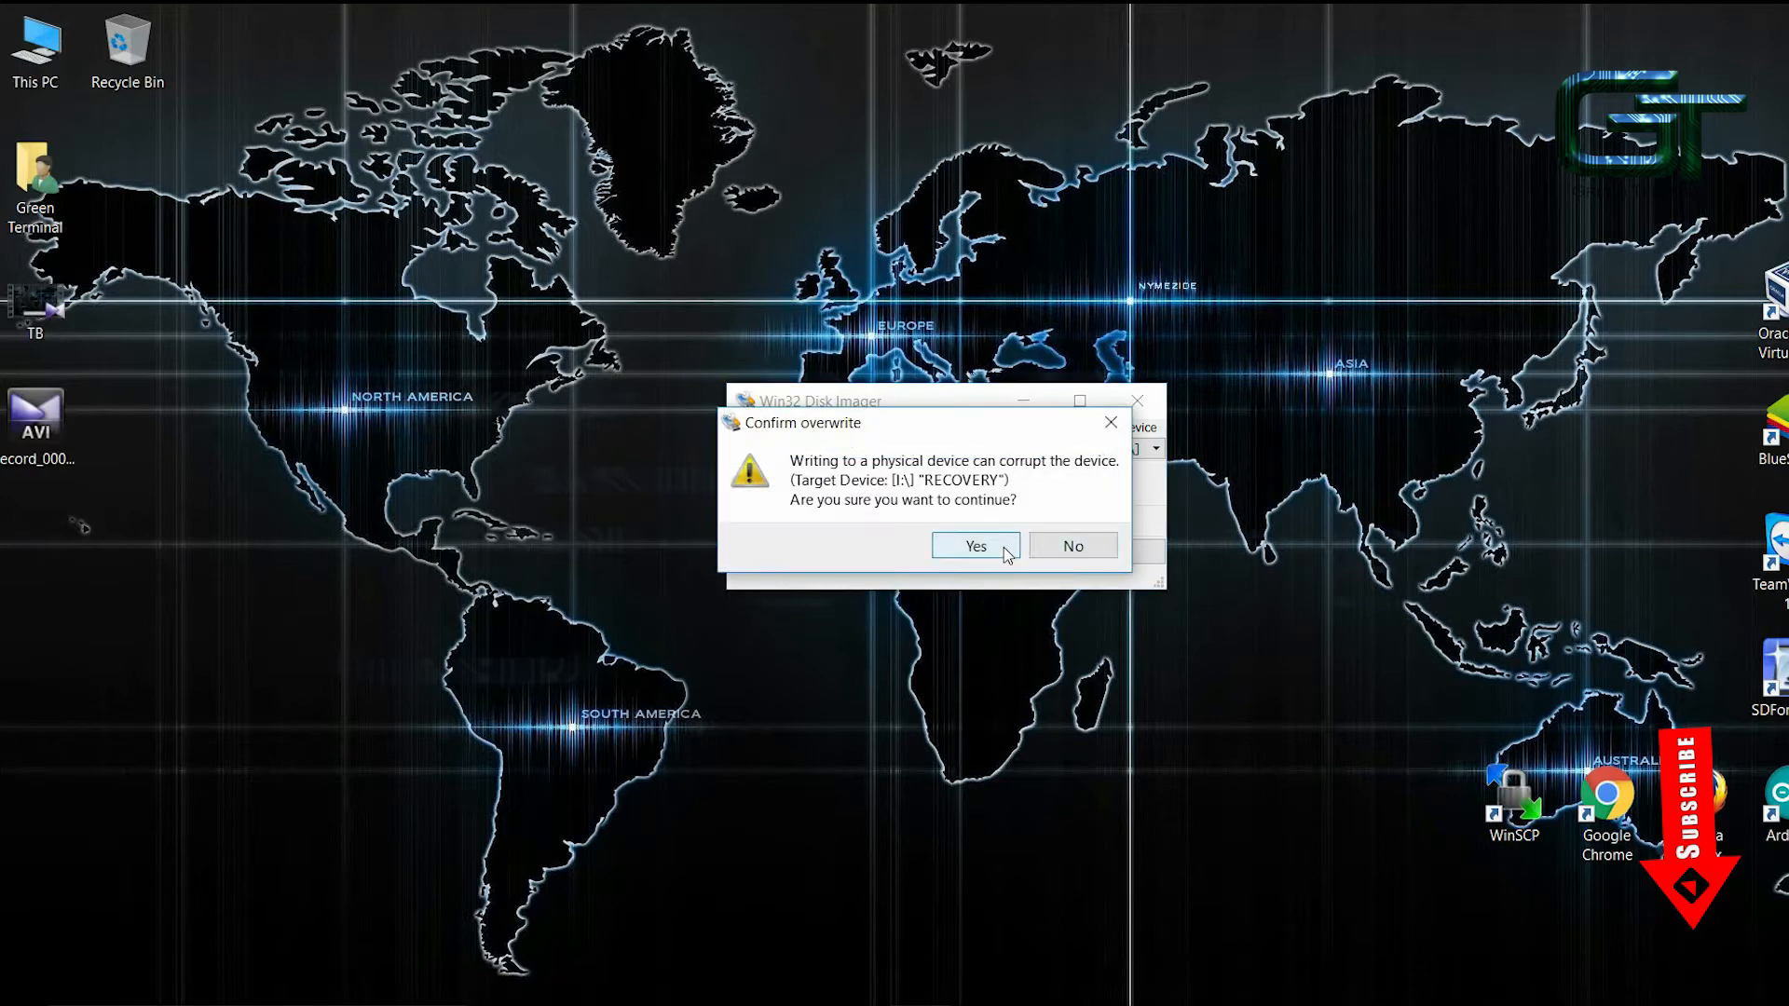
pyautogui.click(973, 546)
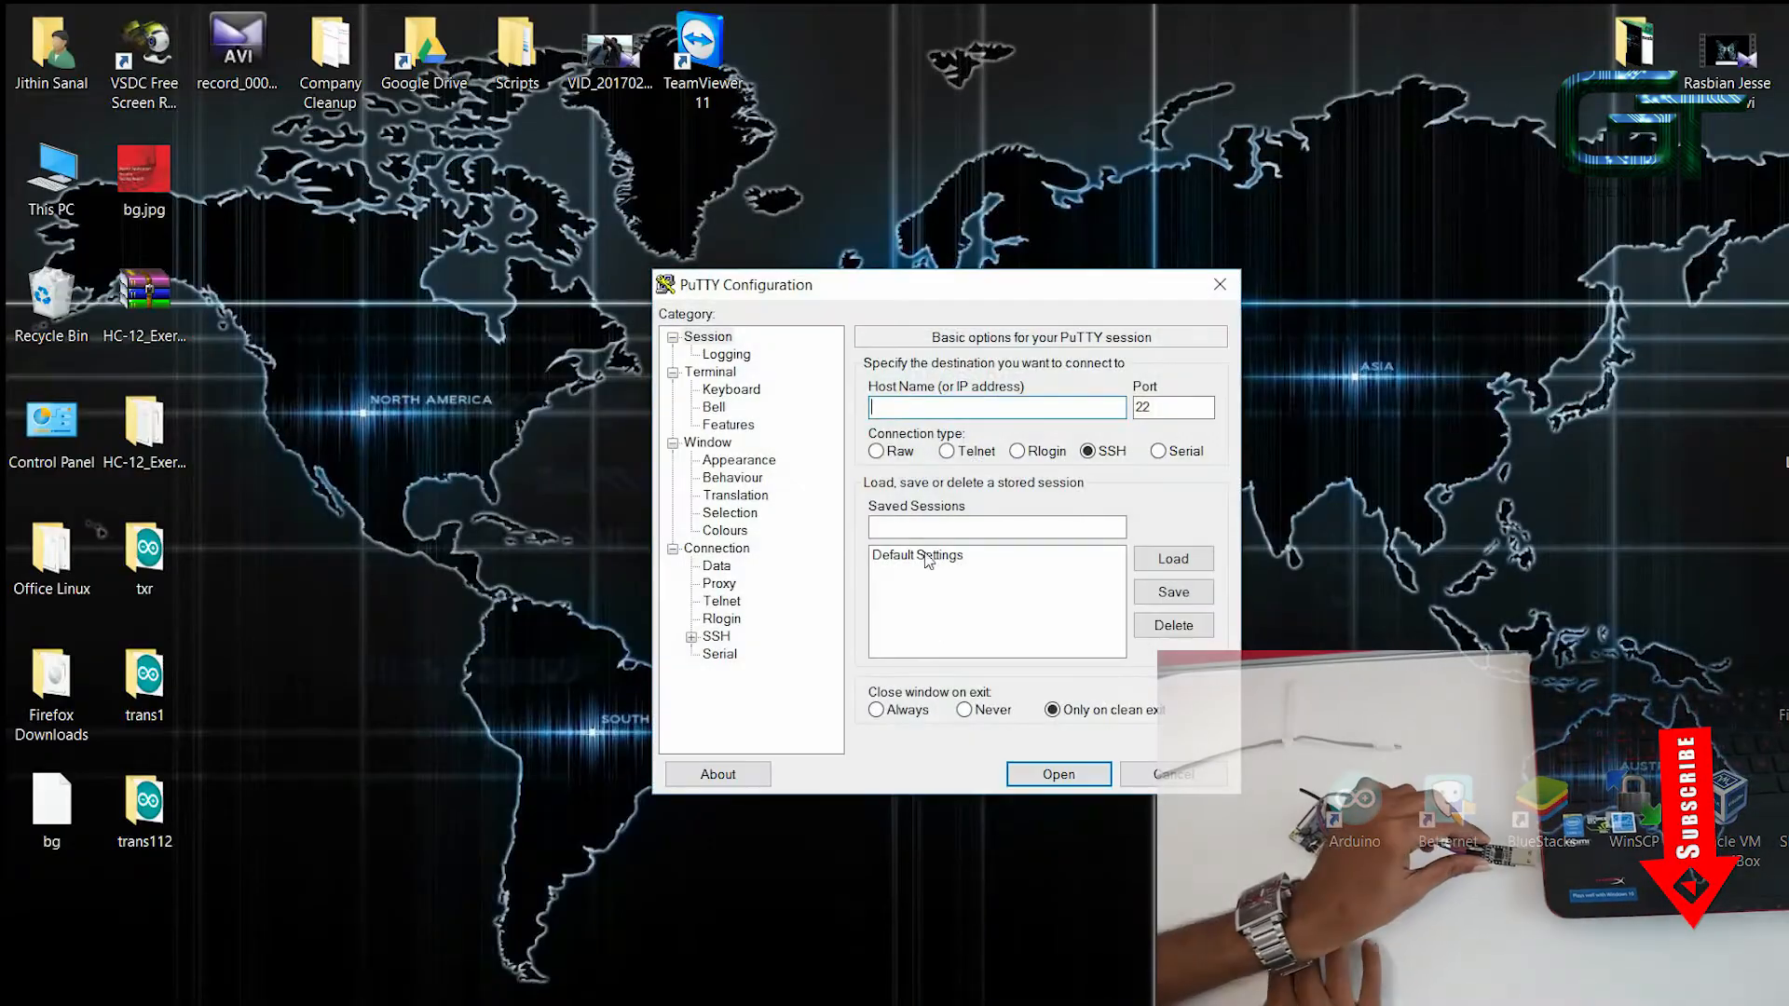
# Check Device Manager's Ports (COM & LPT) list for the serial adapter's COM port.
pyautogui.click(1159, 451)
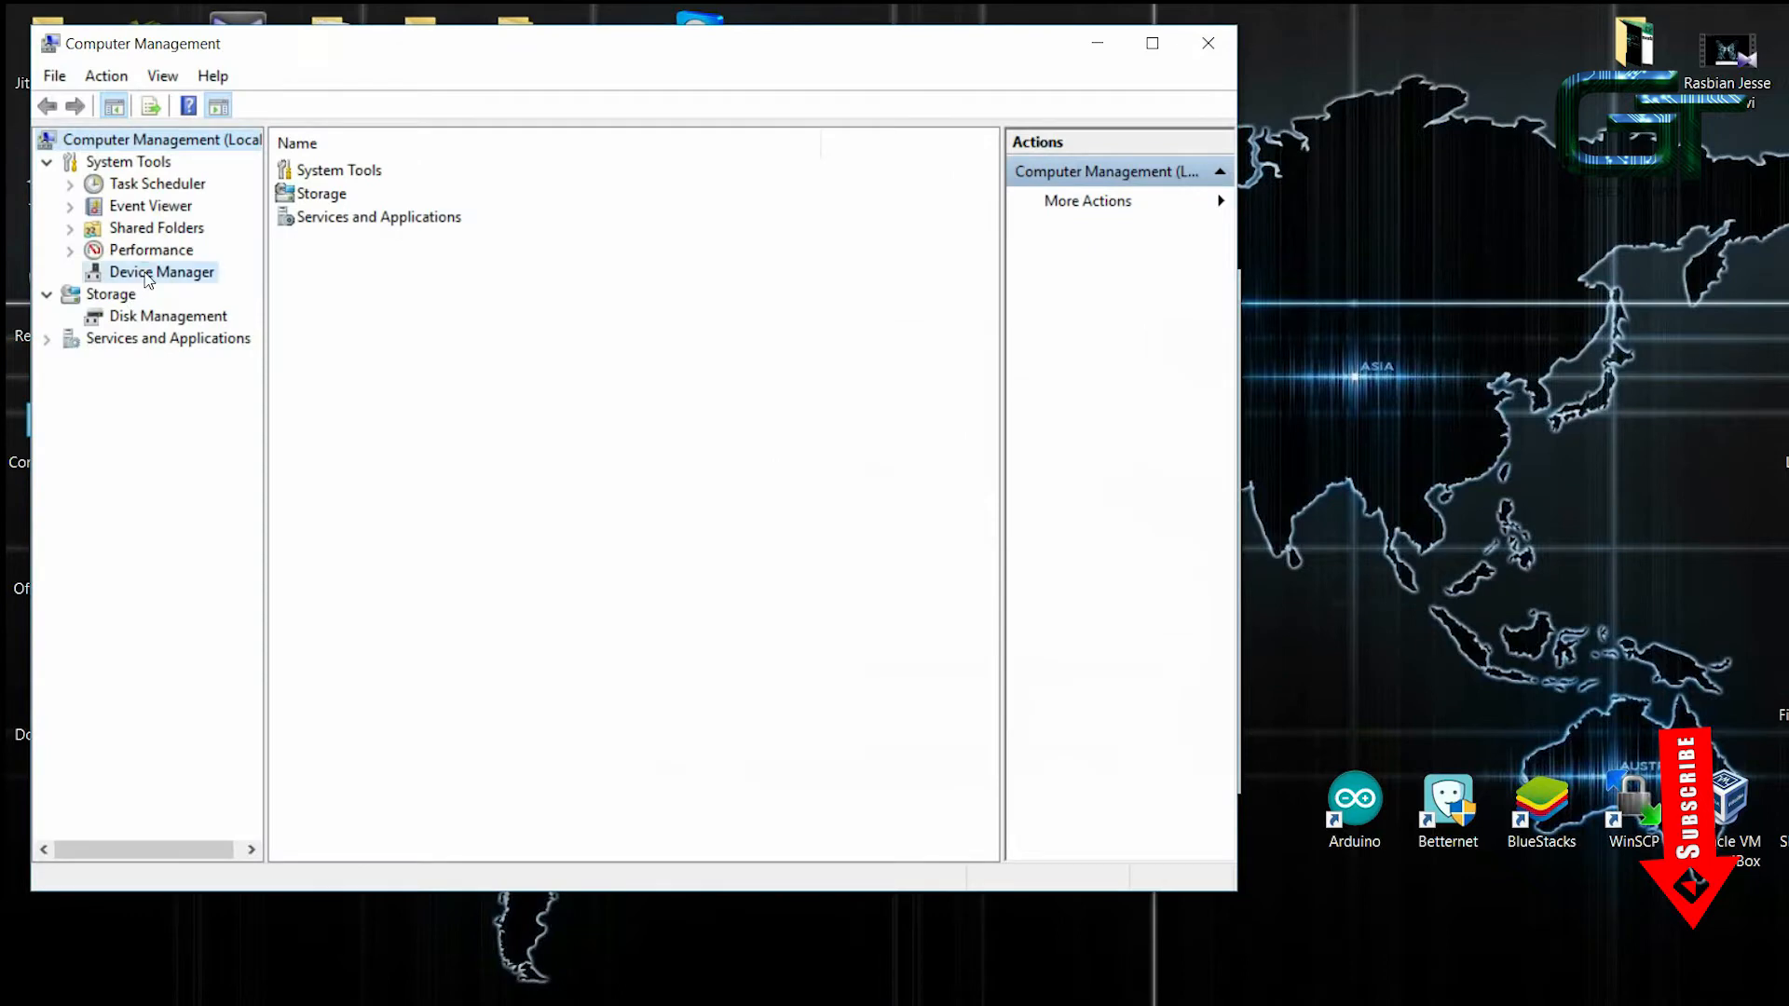
pyautogui.click(163, 272)
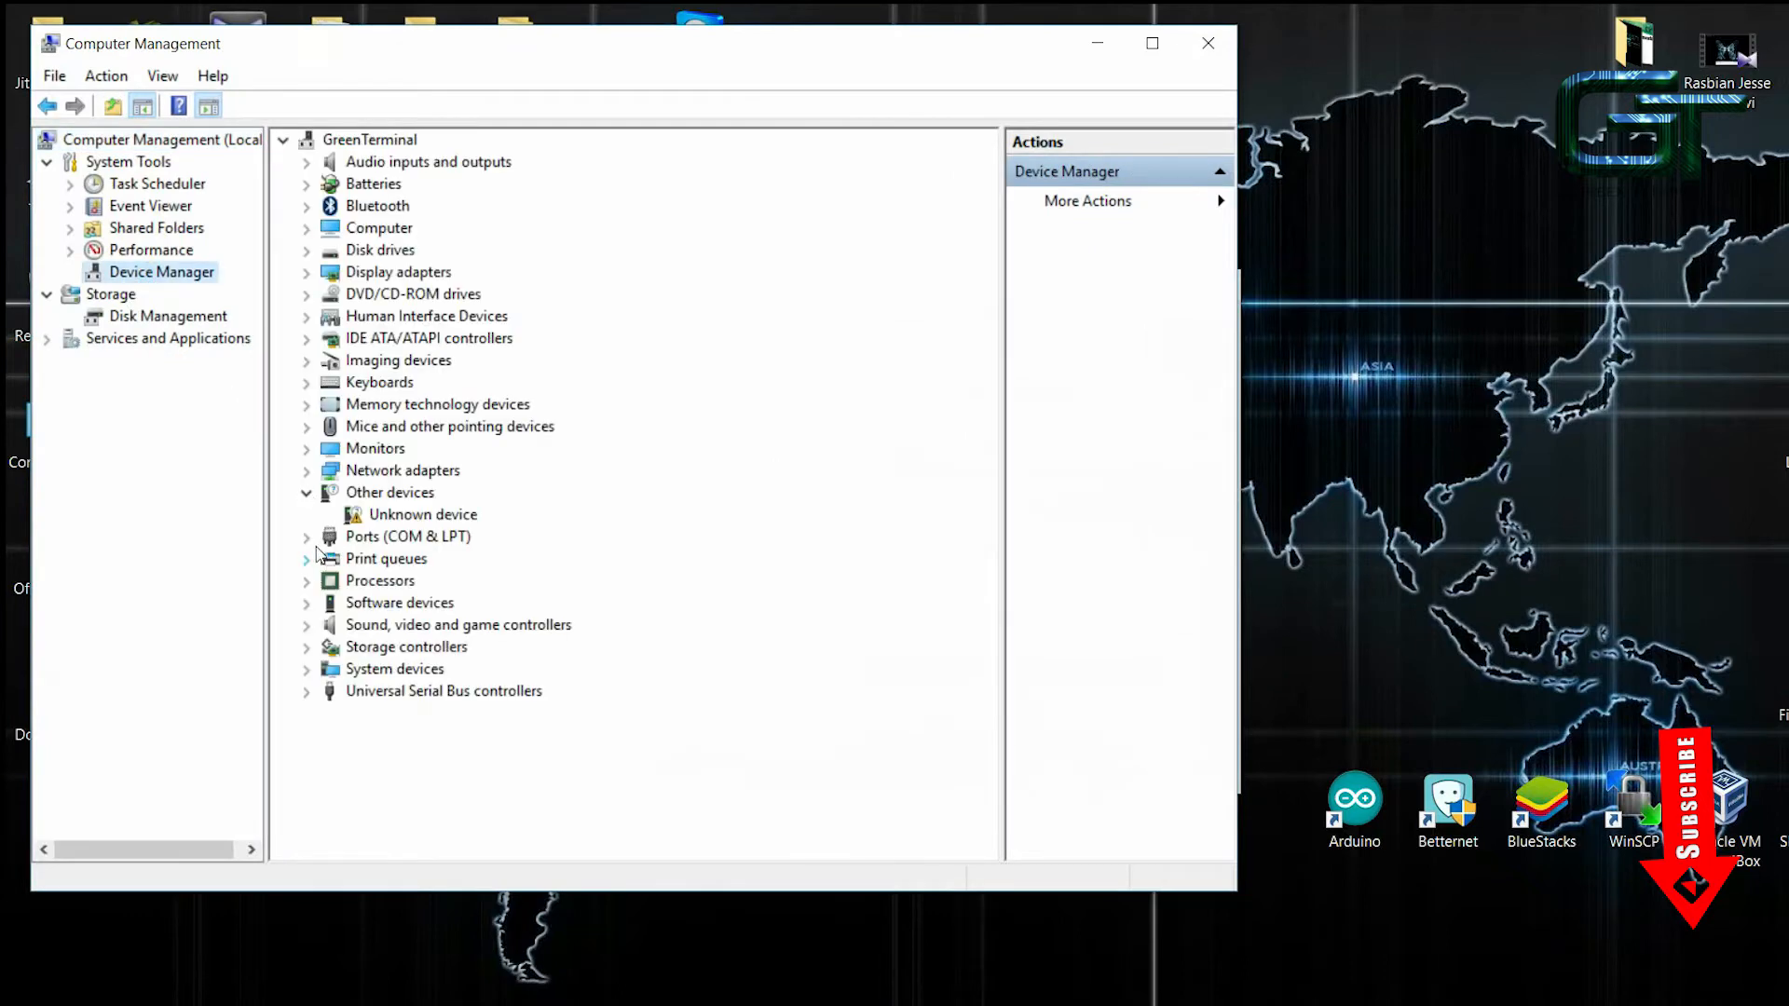
pyautogui.click(305, 537)
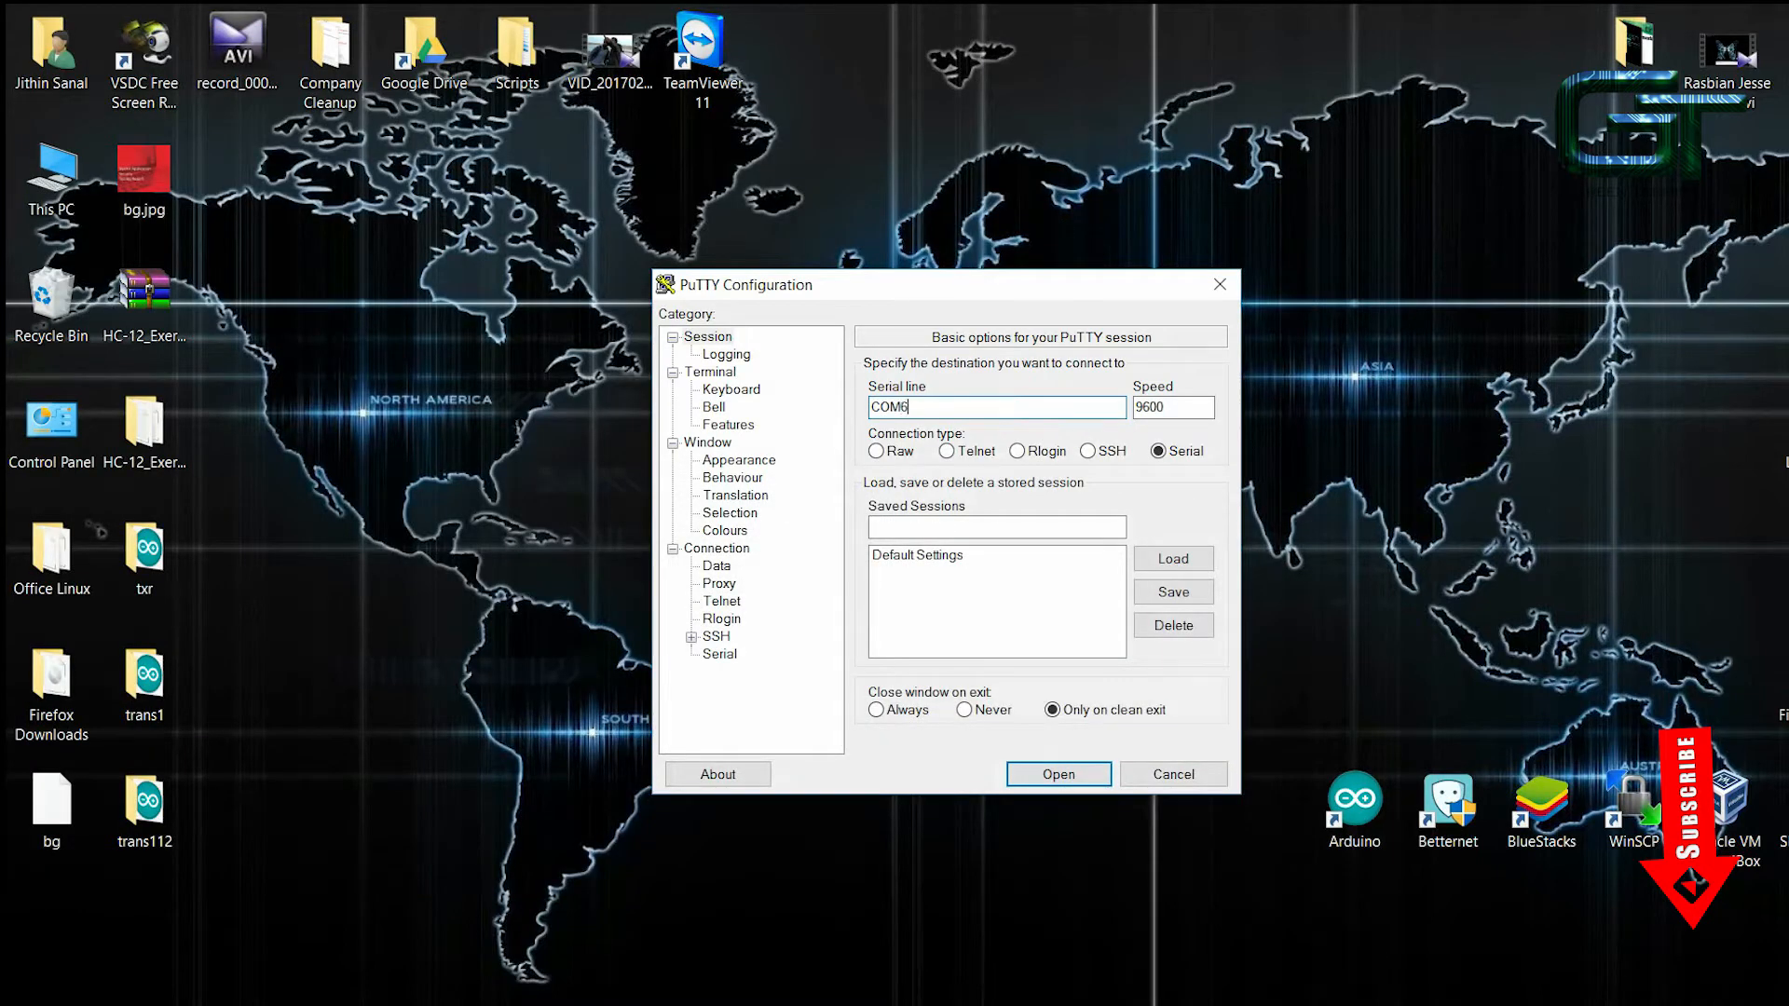
# Set serial speed 115200, start the COM6 session and watch the boot log to the login prompt.
pyautogui.tripleClick(1172, 408)
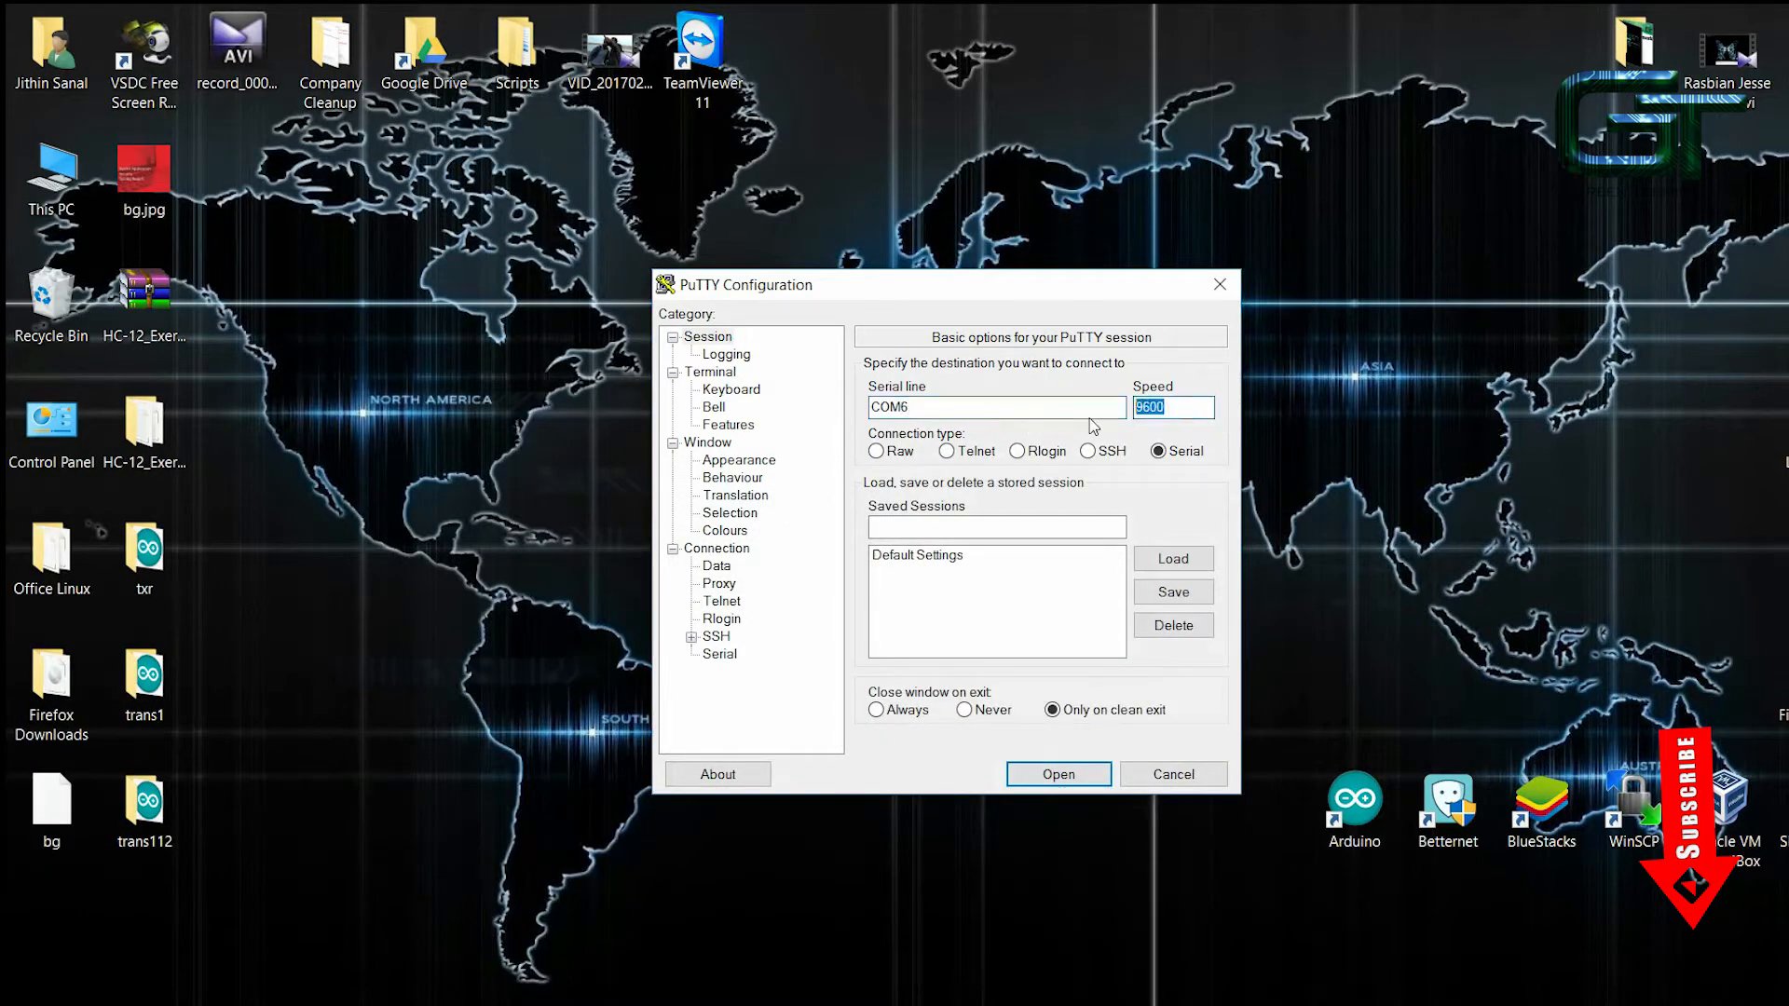
pyautogui.write('115200')
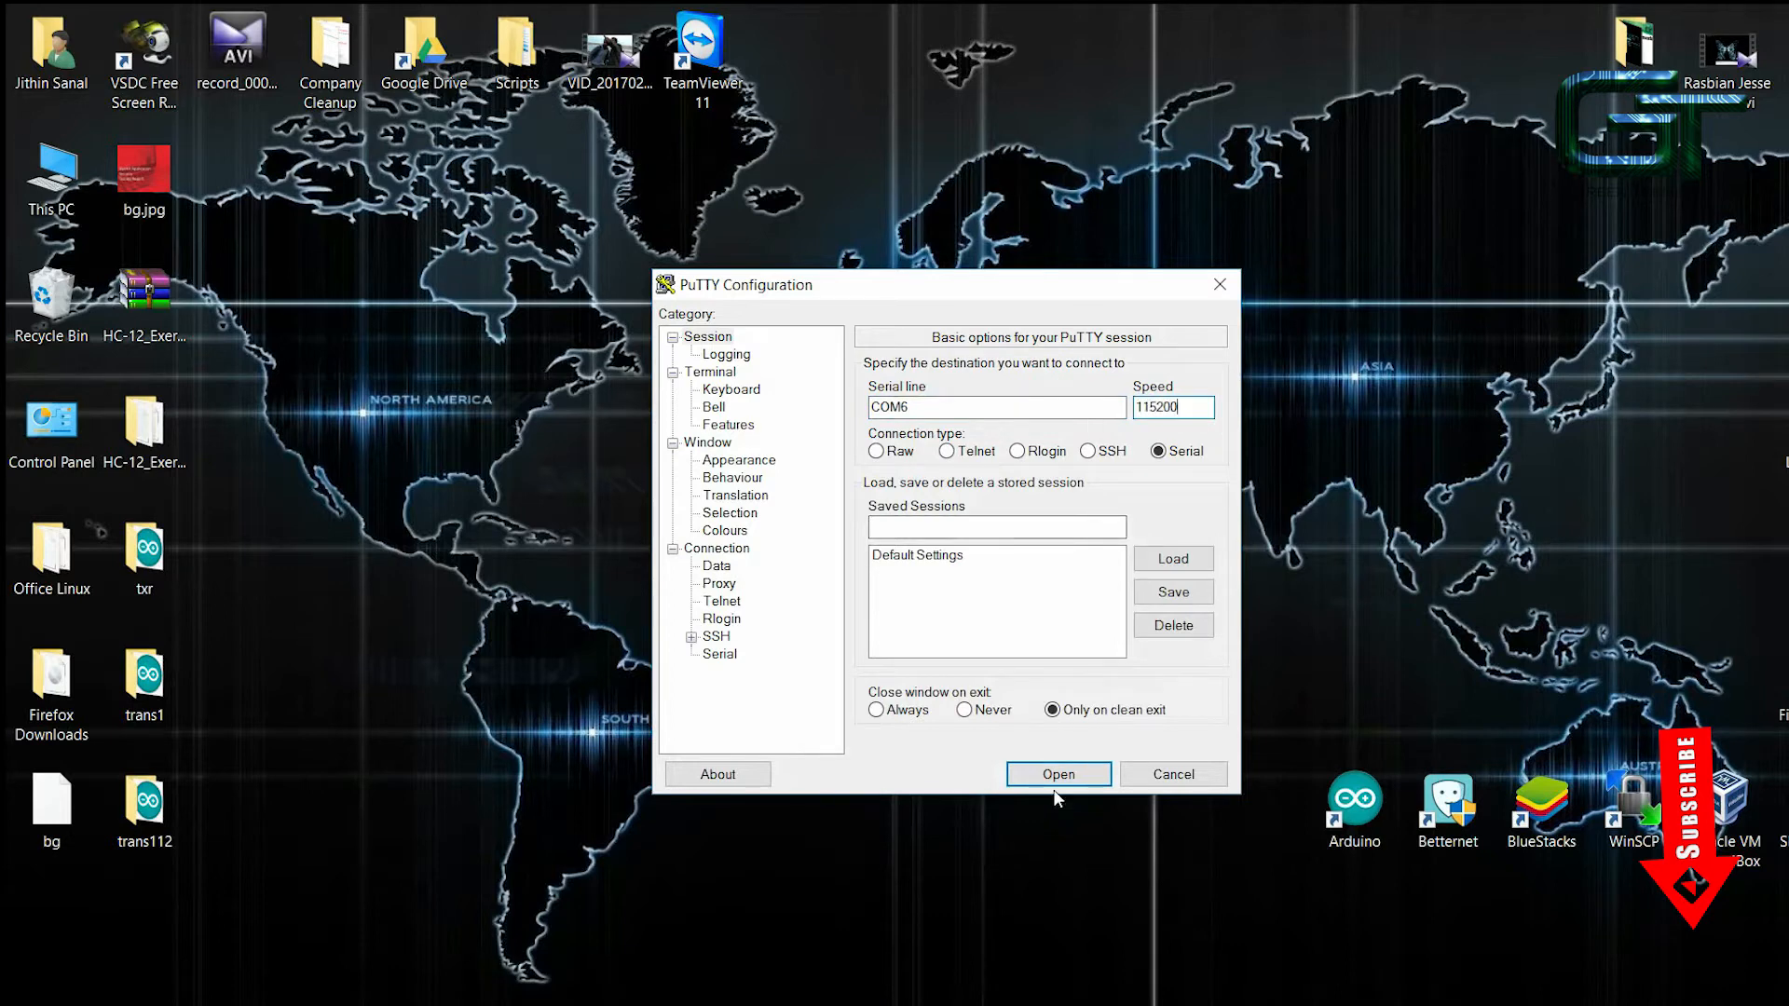
pyautogui.click(1055, 773)
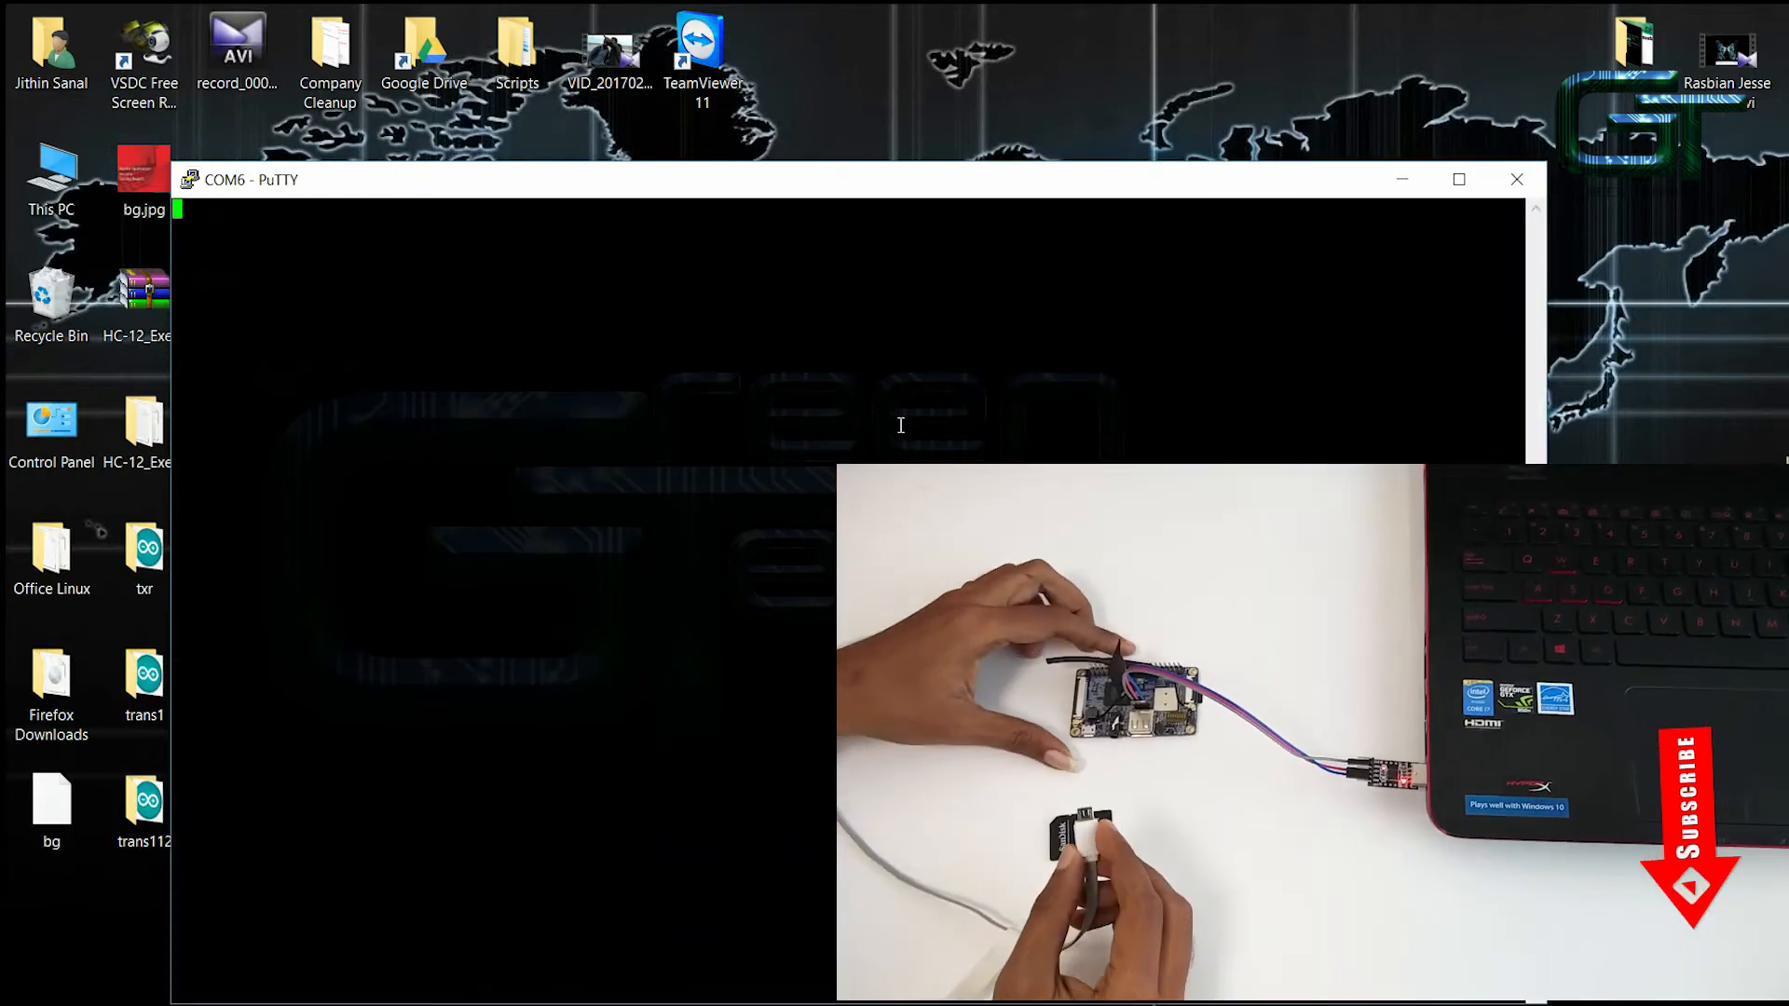
pyautogui.click(1457, 179)
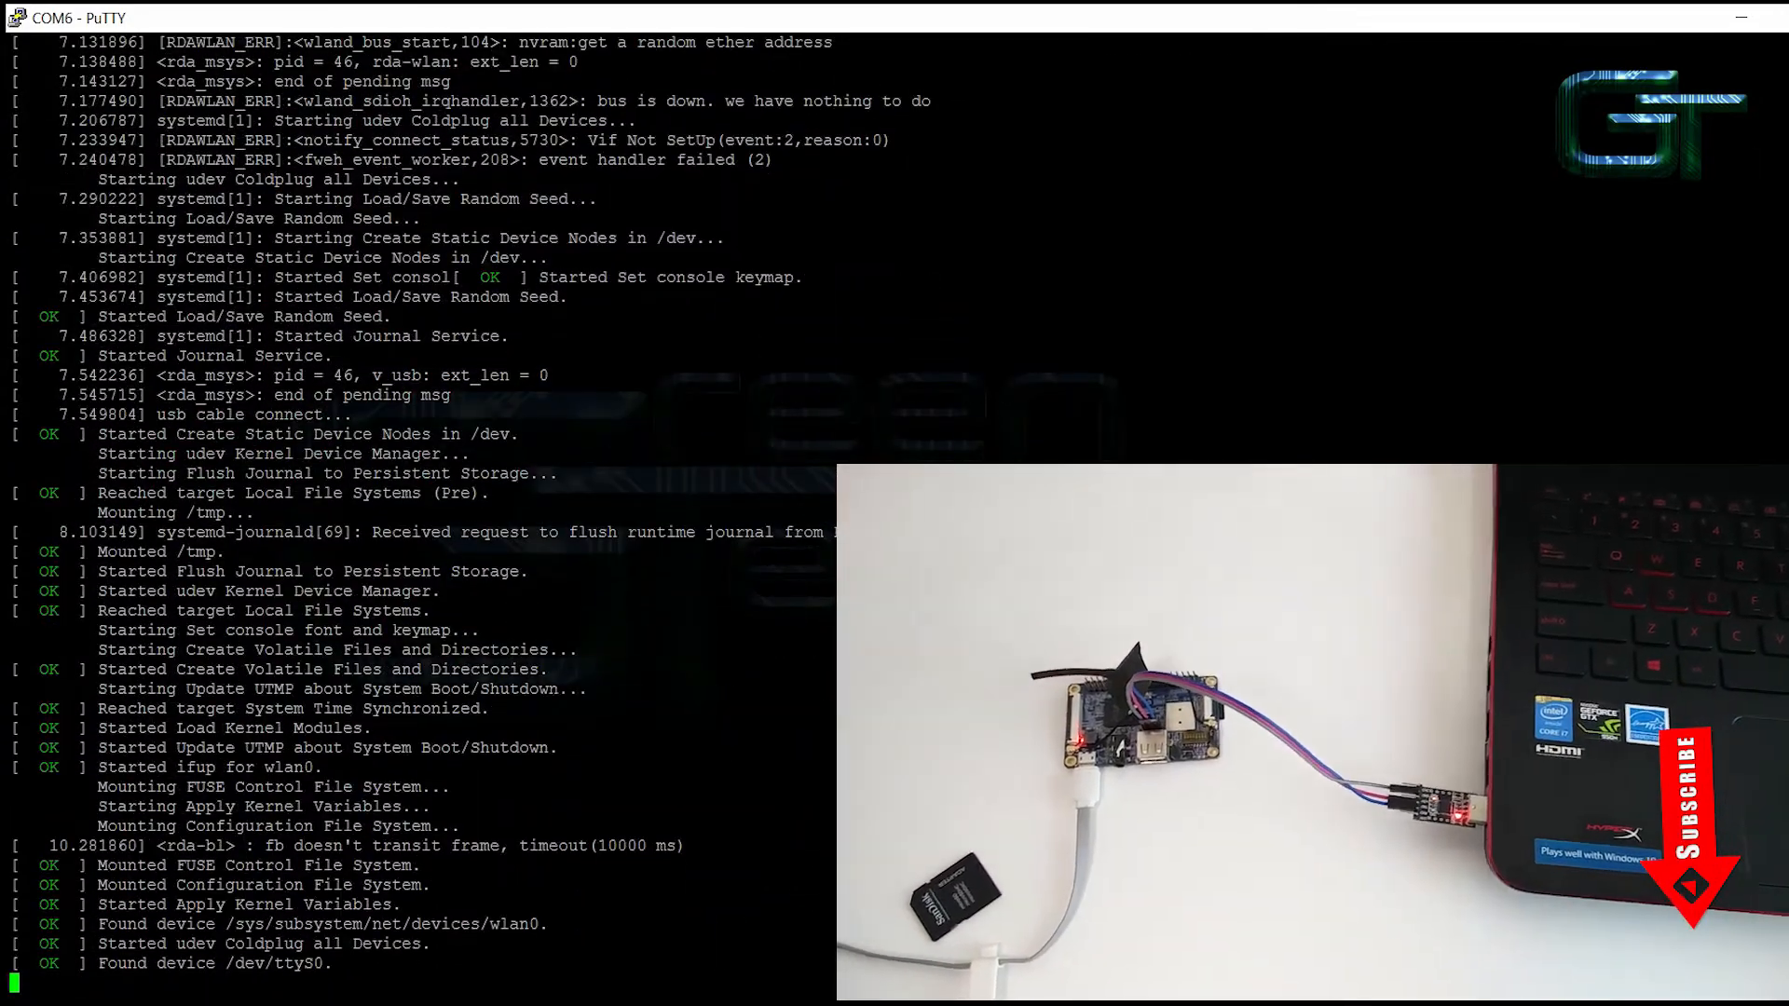
pyautogui.scroll(-3)
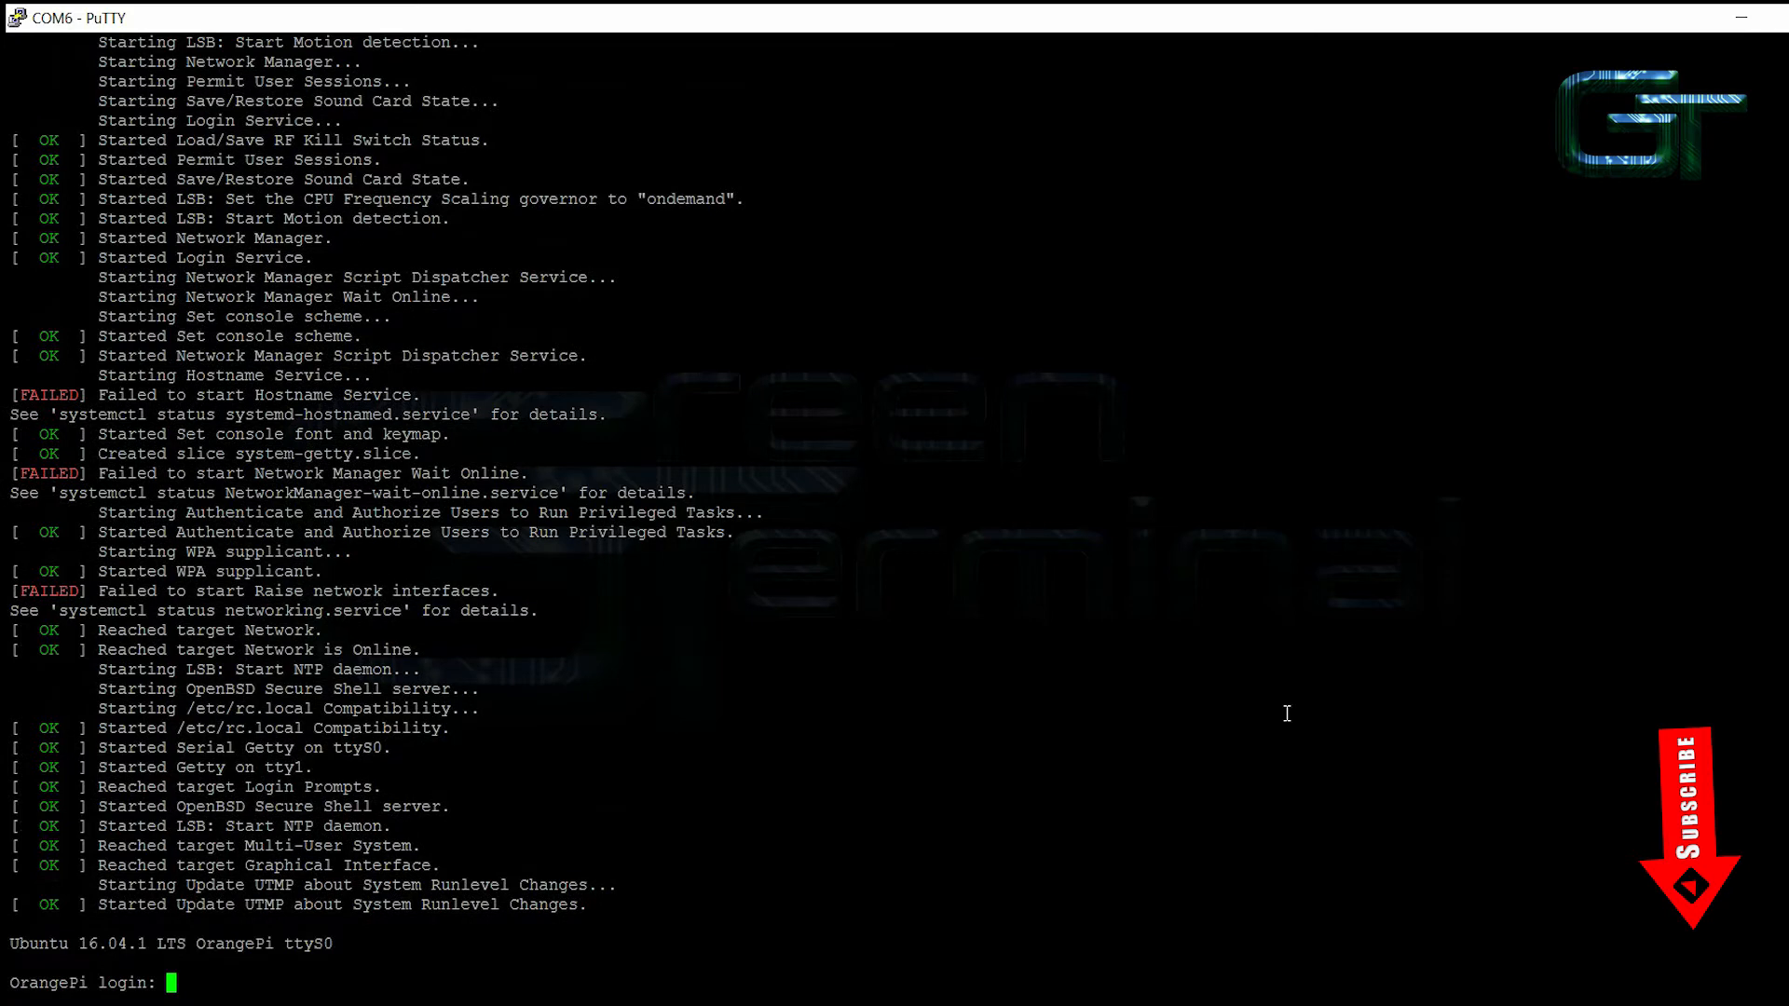
# Log in as root with its password and run a first command at the shell.
pyautogui.write('root')
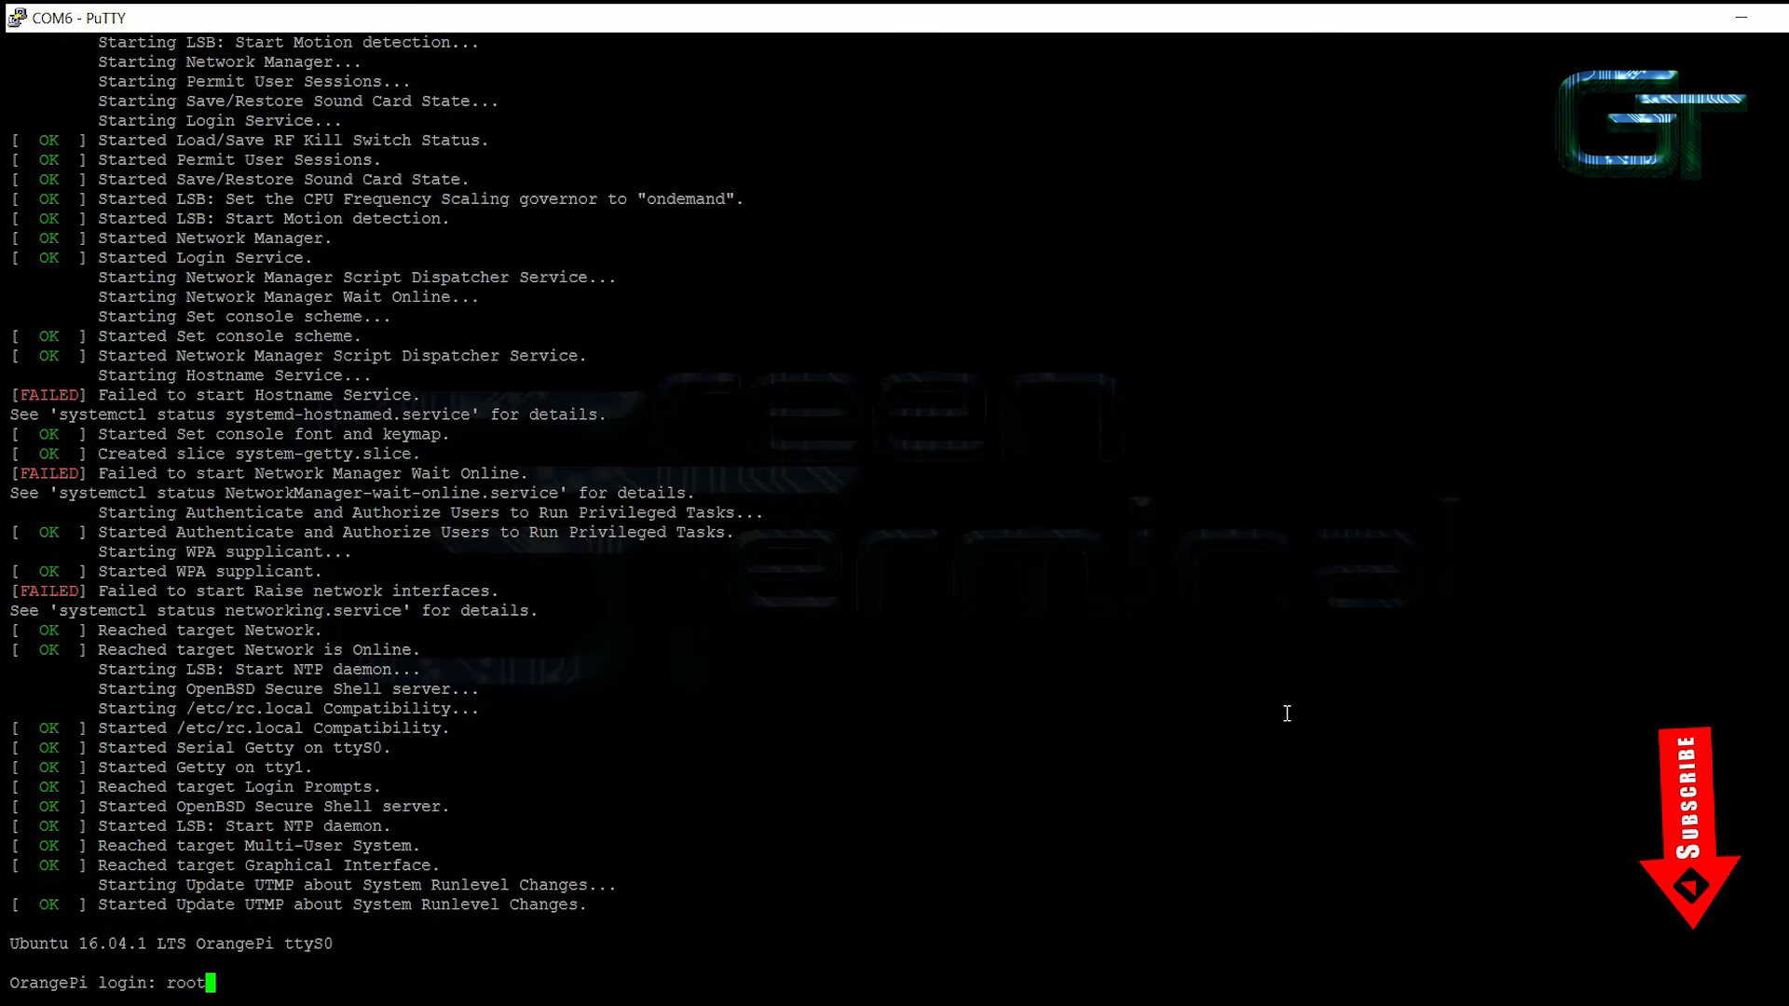
pyautogui.press('Return')
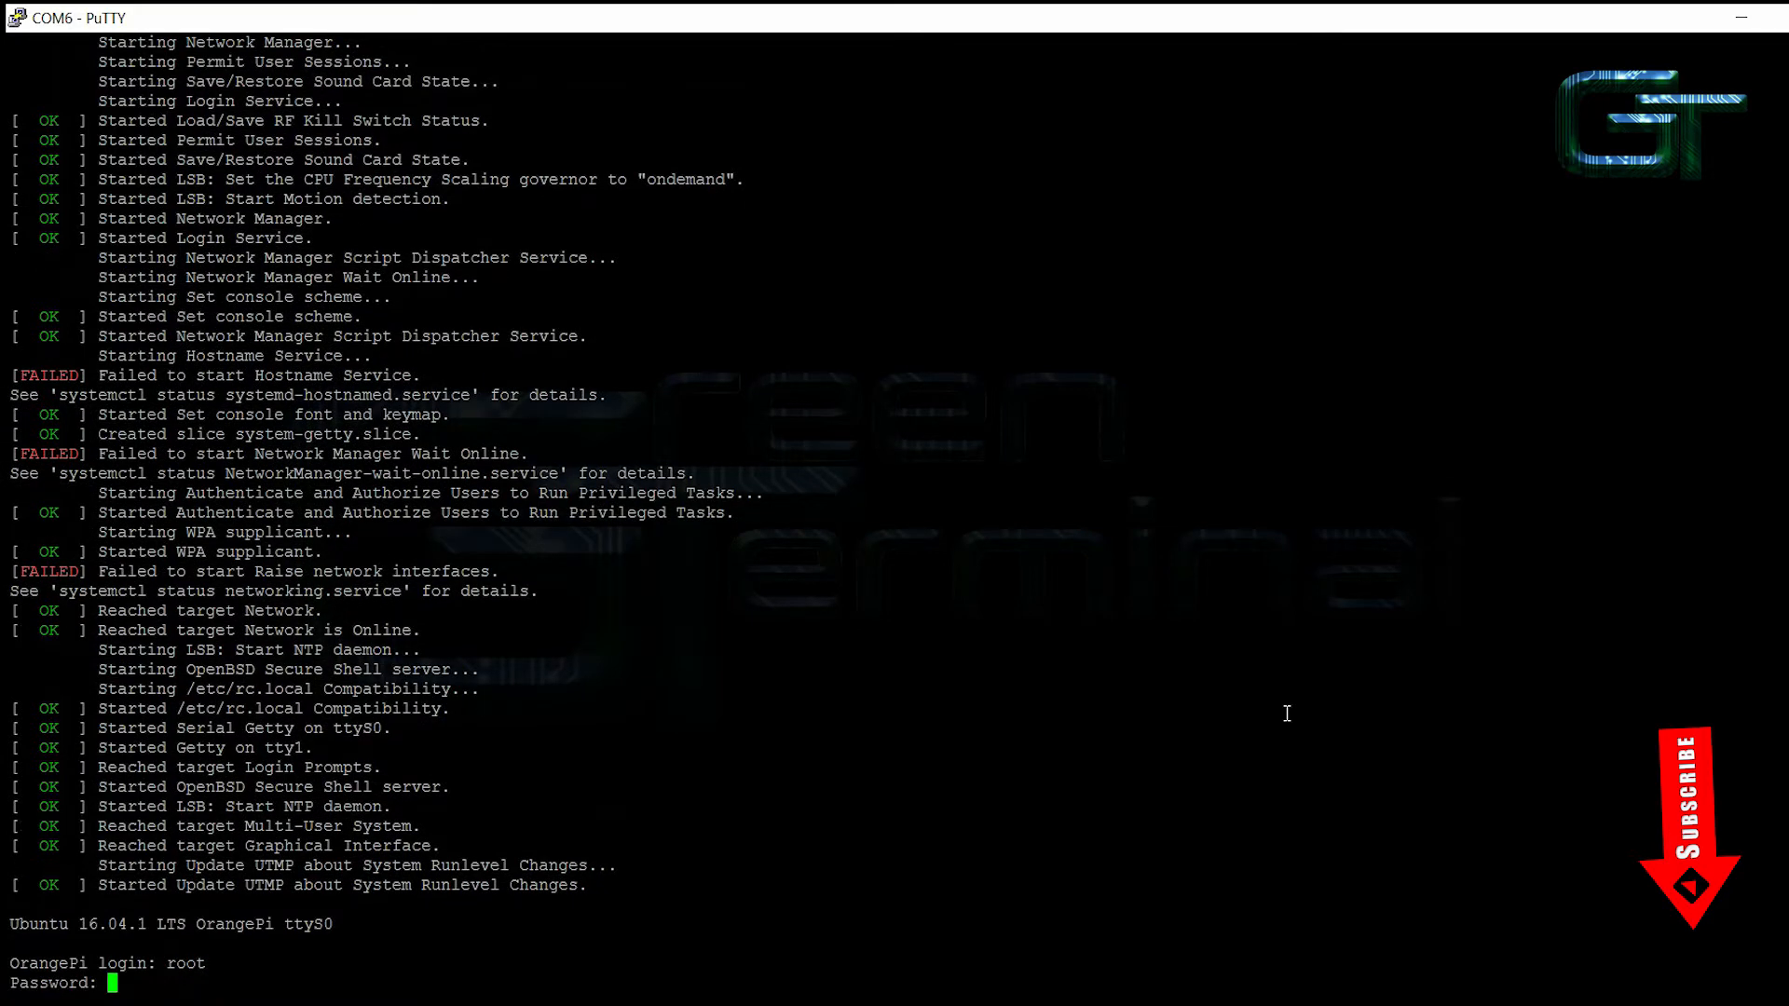
pyautogui.press('Return')
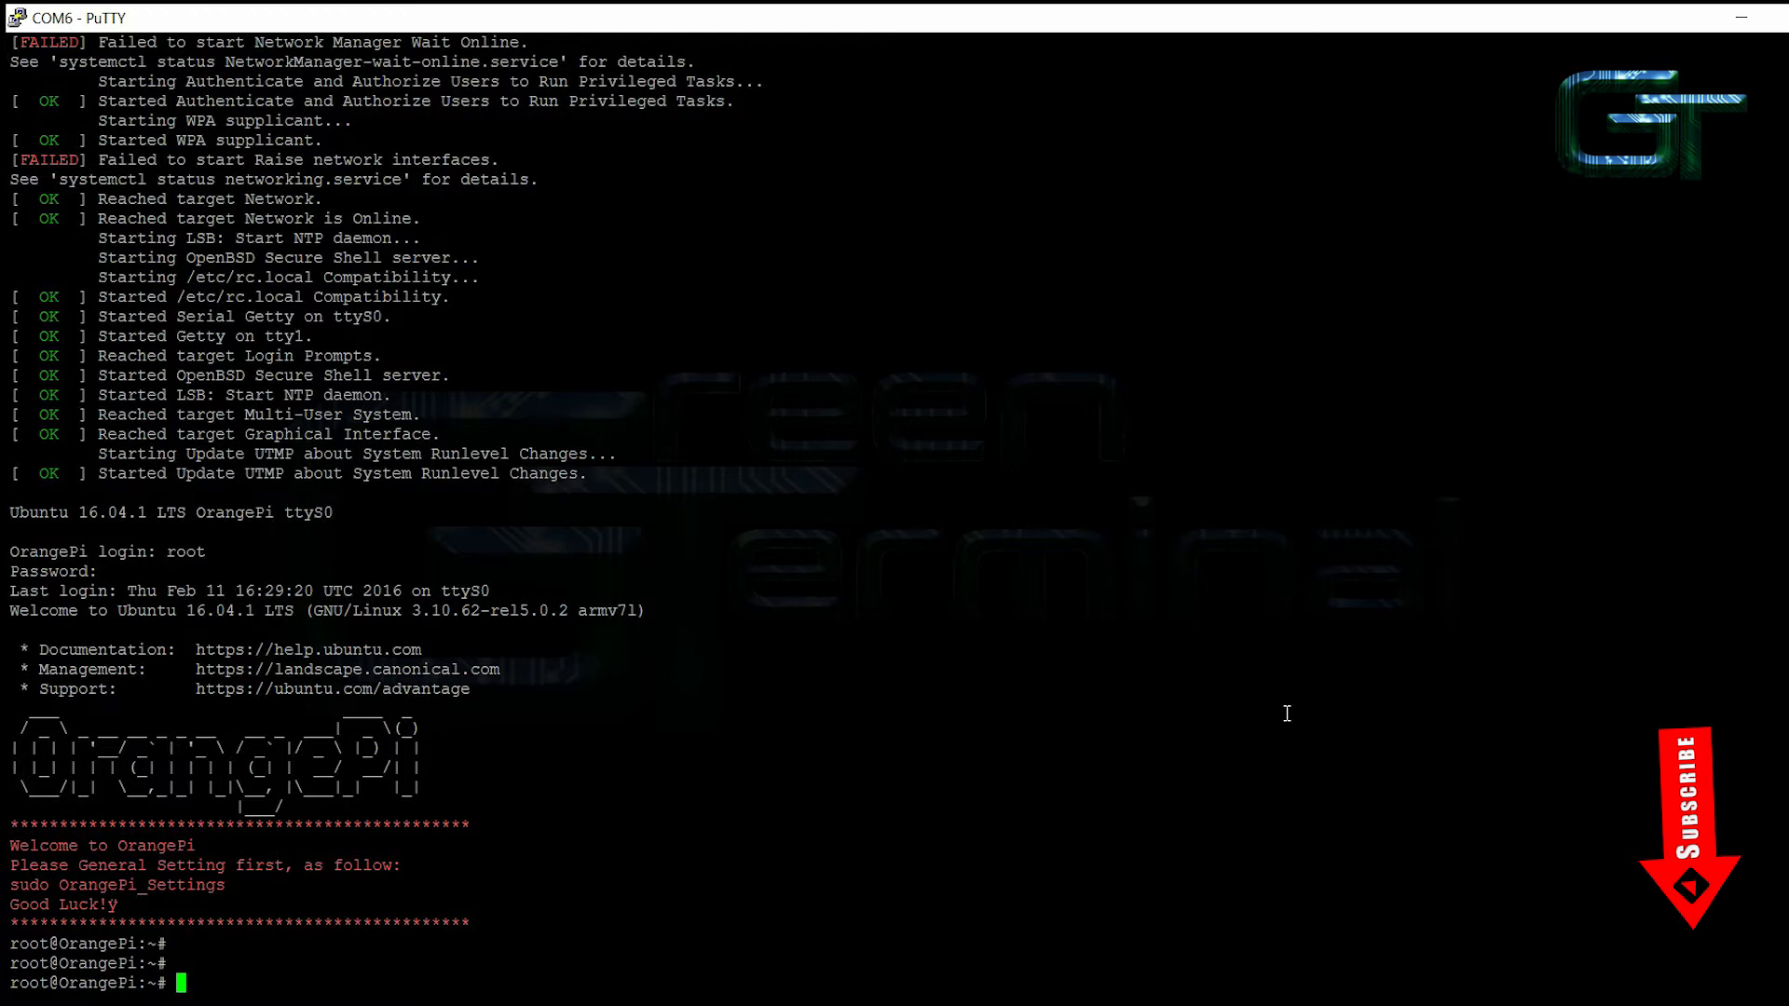
pyautogui.write('whoa')
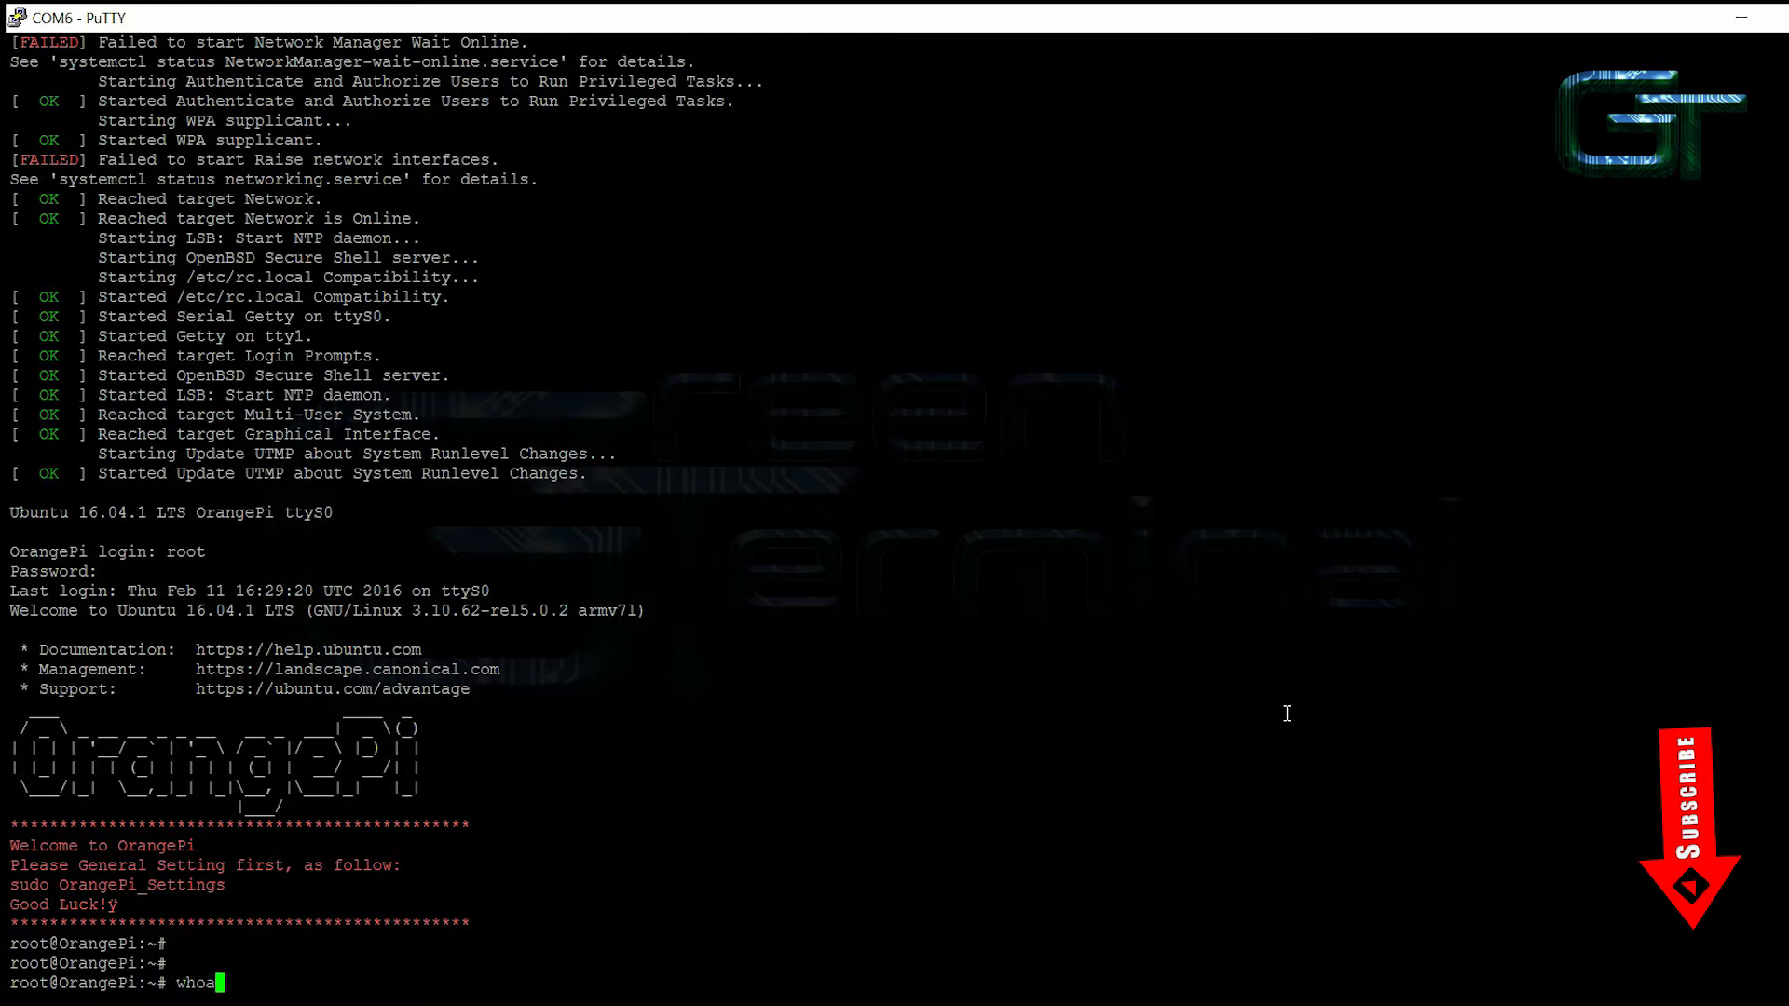
pyautogui.press('Return')
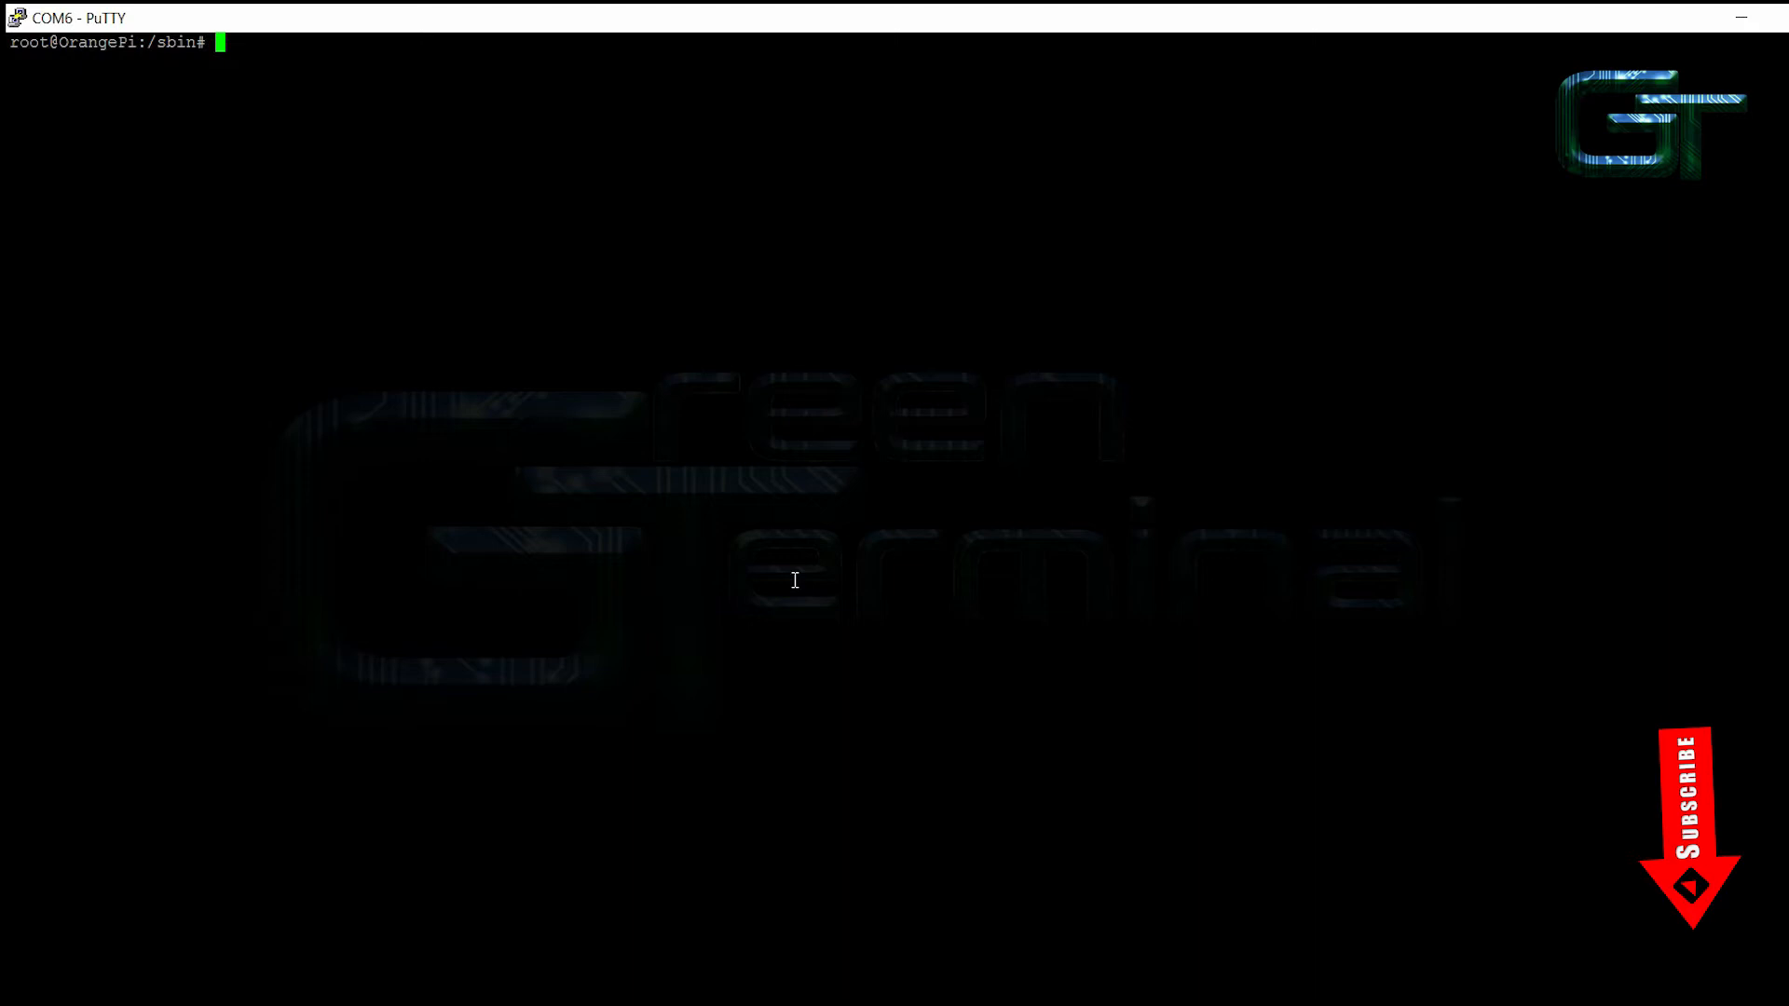
# Start wpa_cli and create a new network entry with add_network.
pyautogui.write('w')
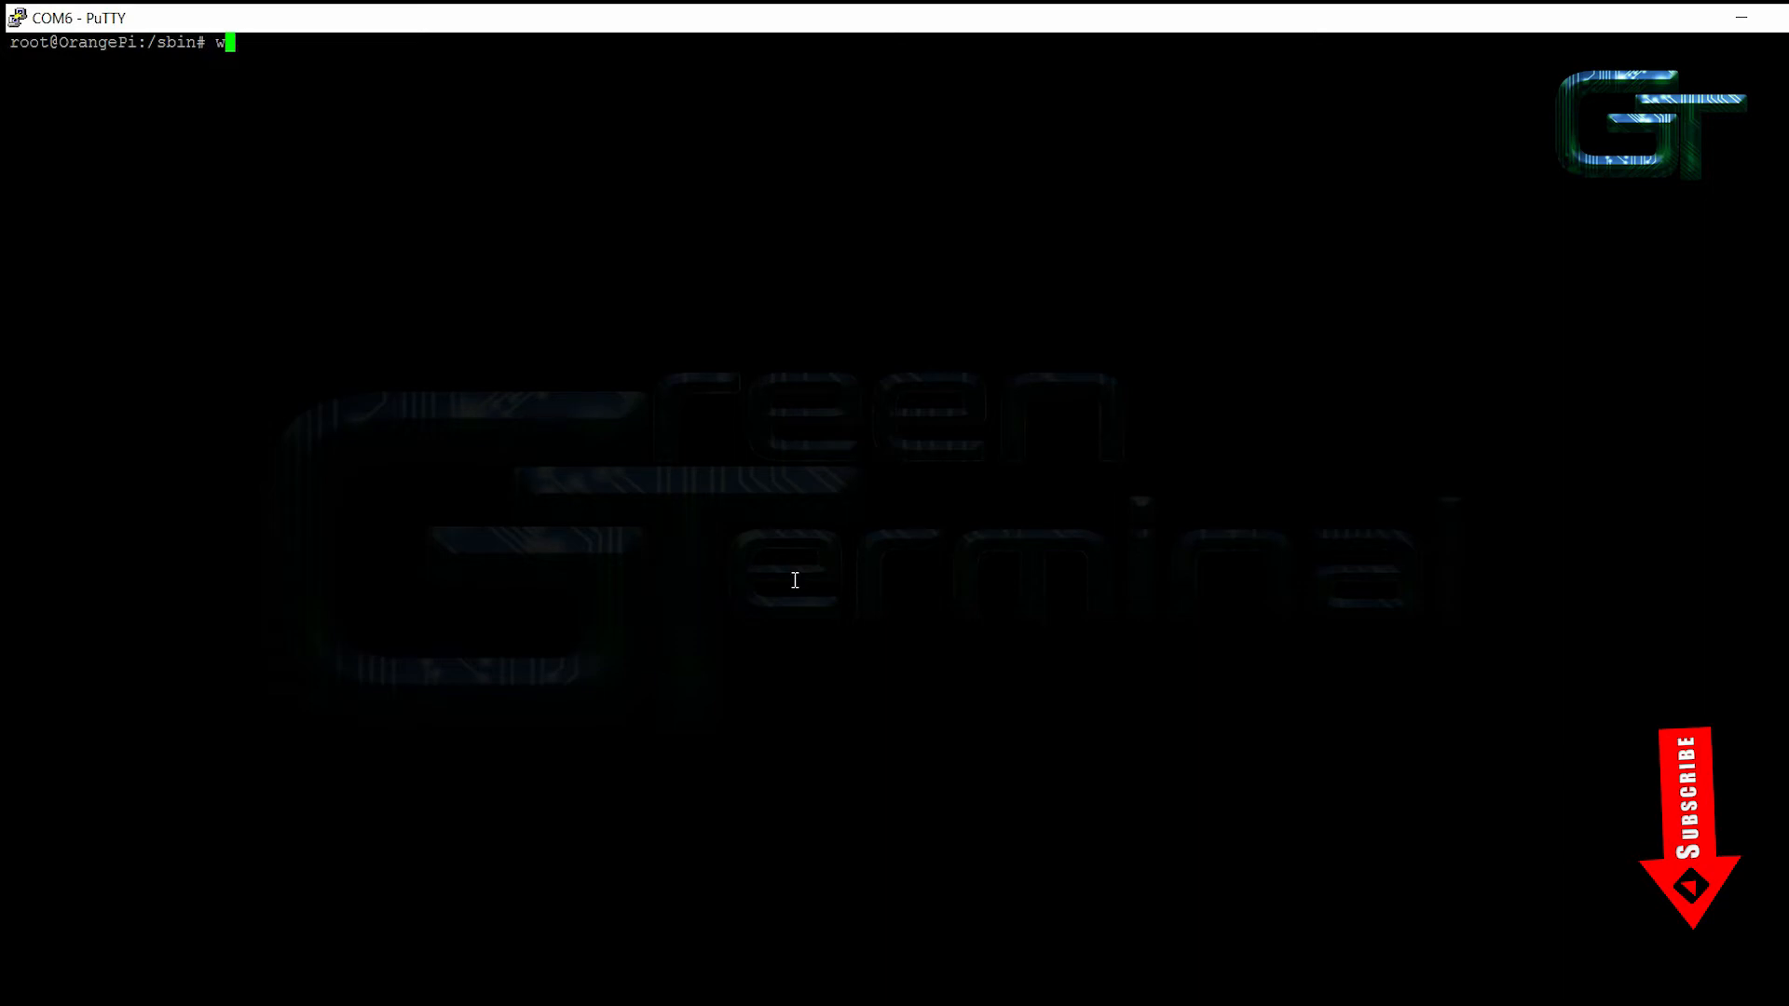
pyautogui.write('pa_cli')
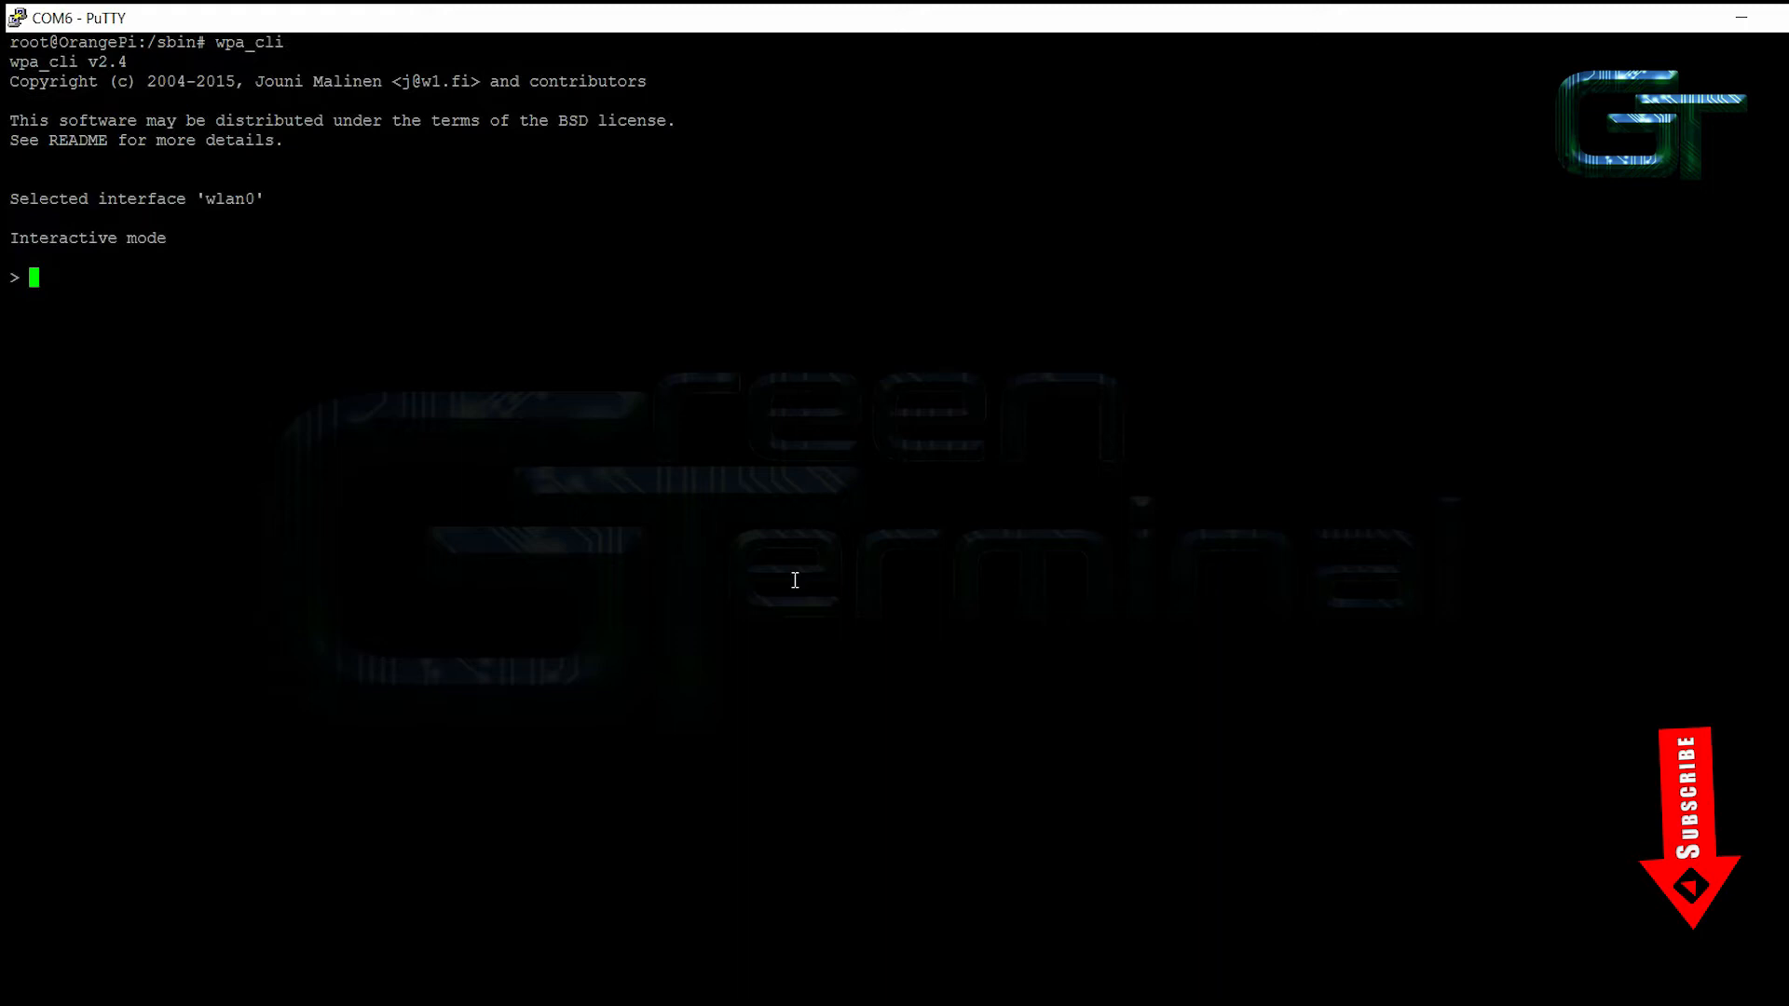
pyautogui.write('add_netw')
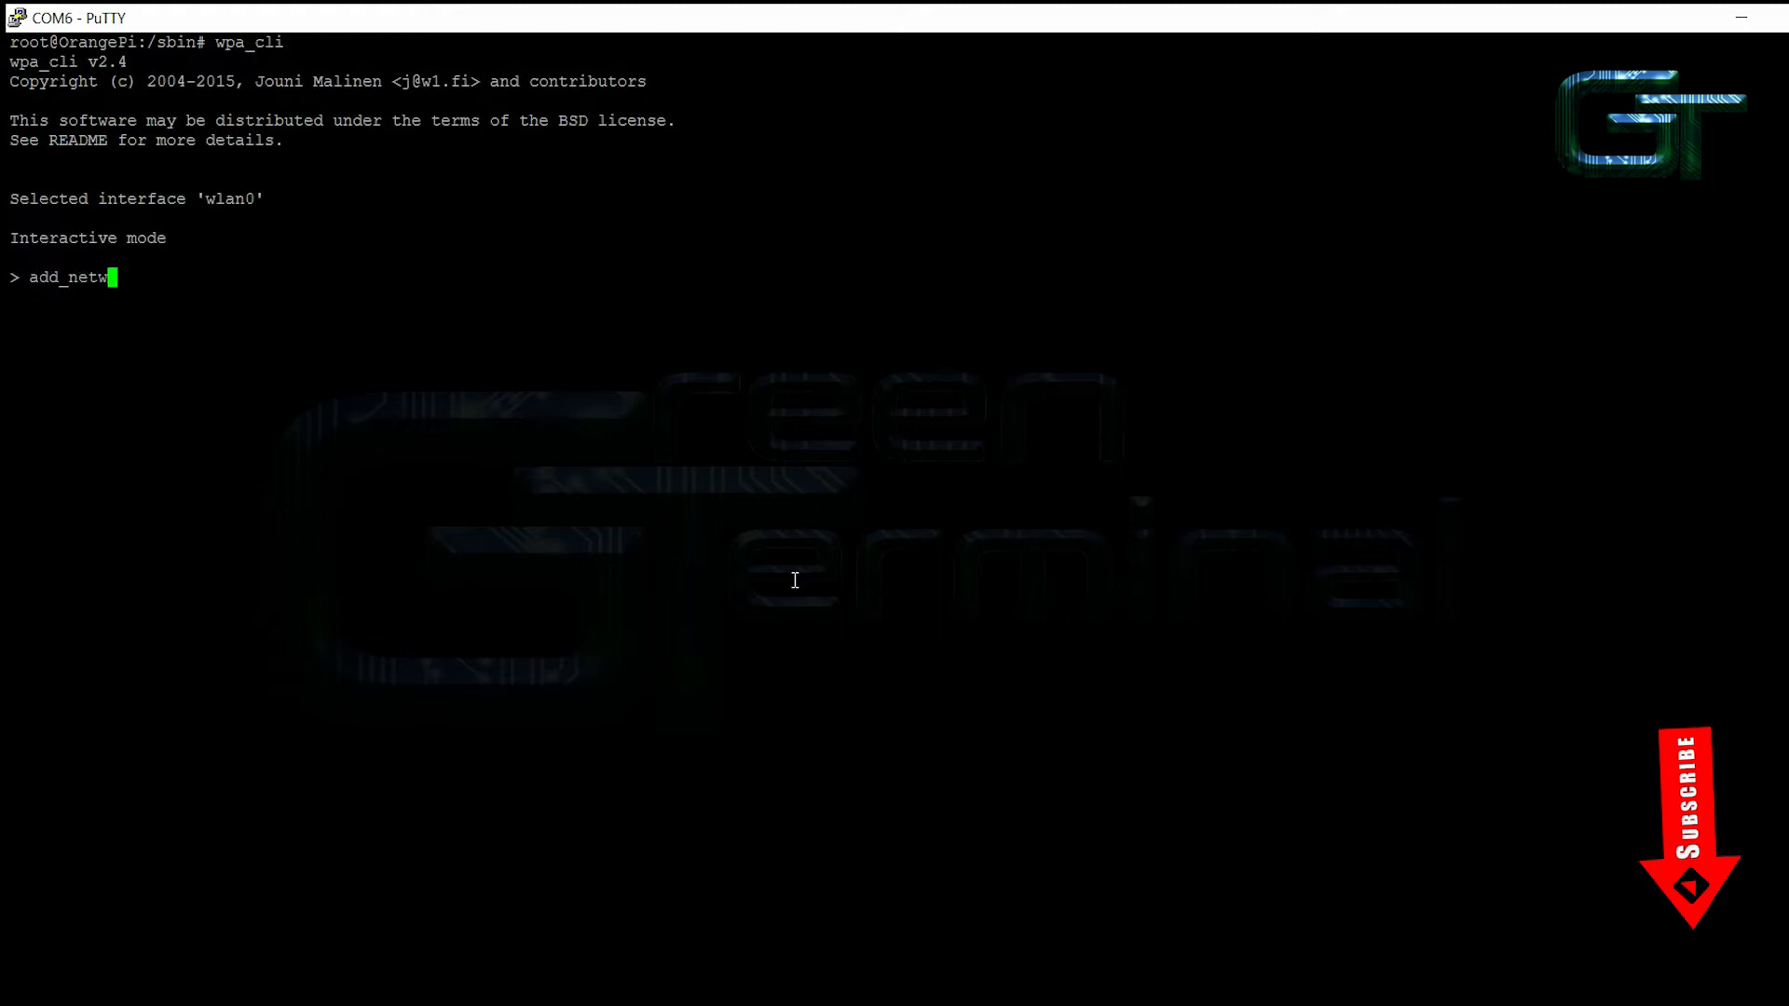
pyautogui.press('Return')
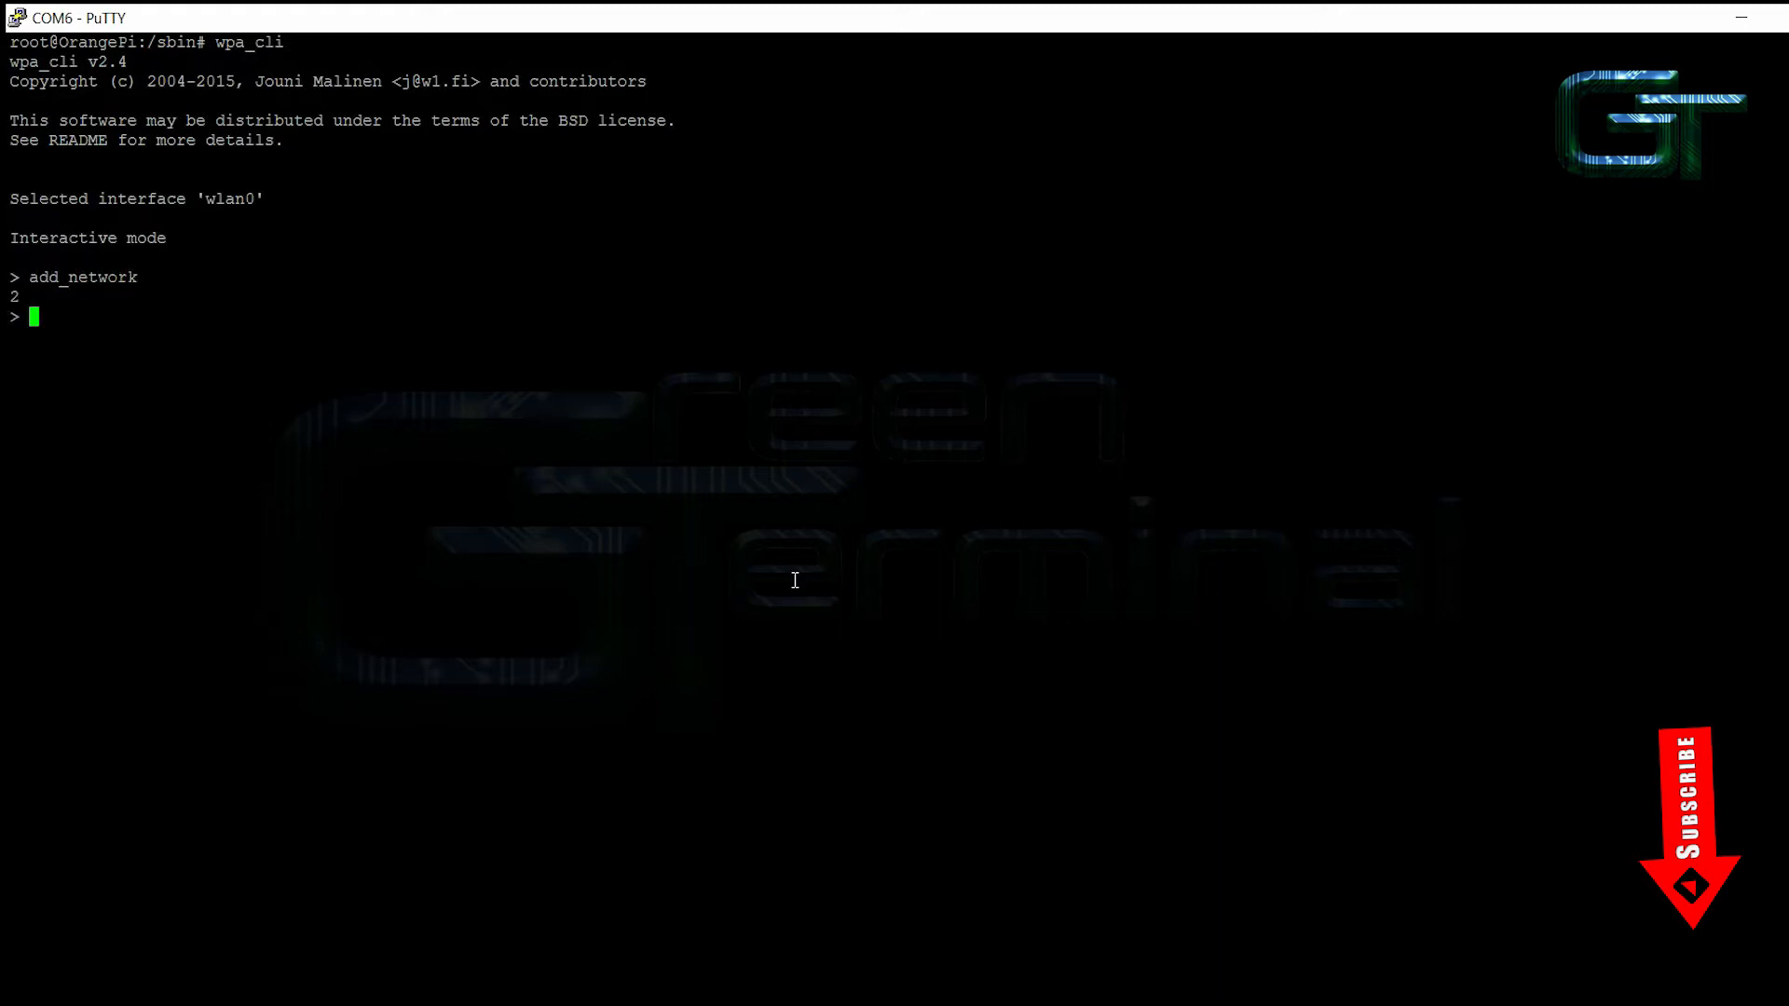
pyautogui.press('Return')
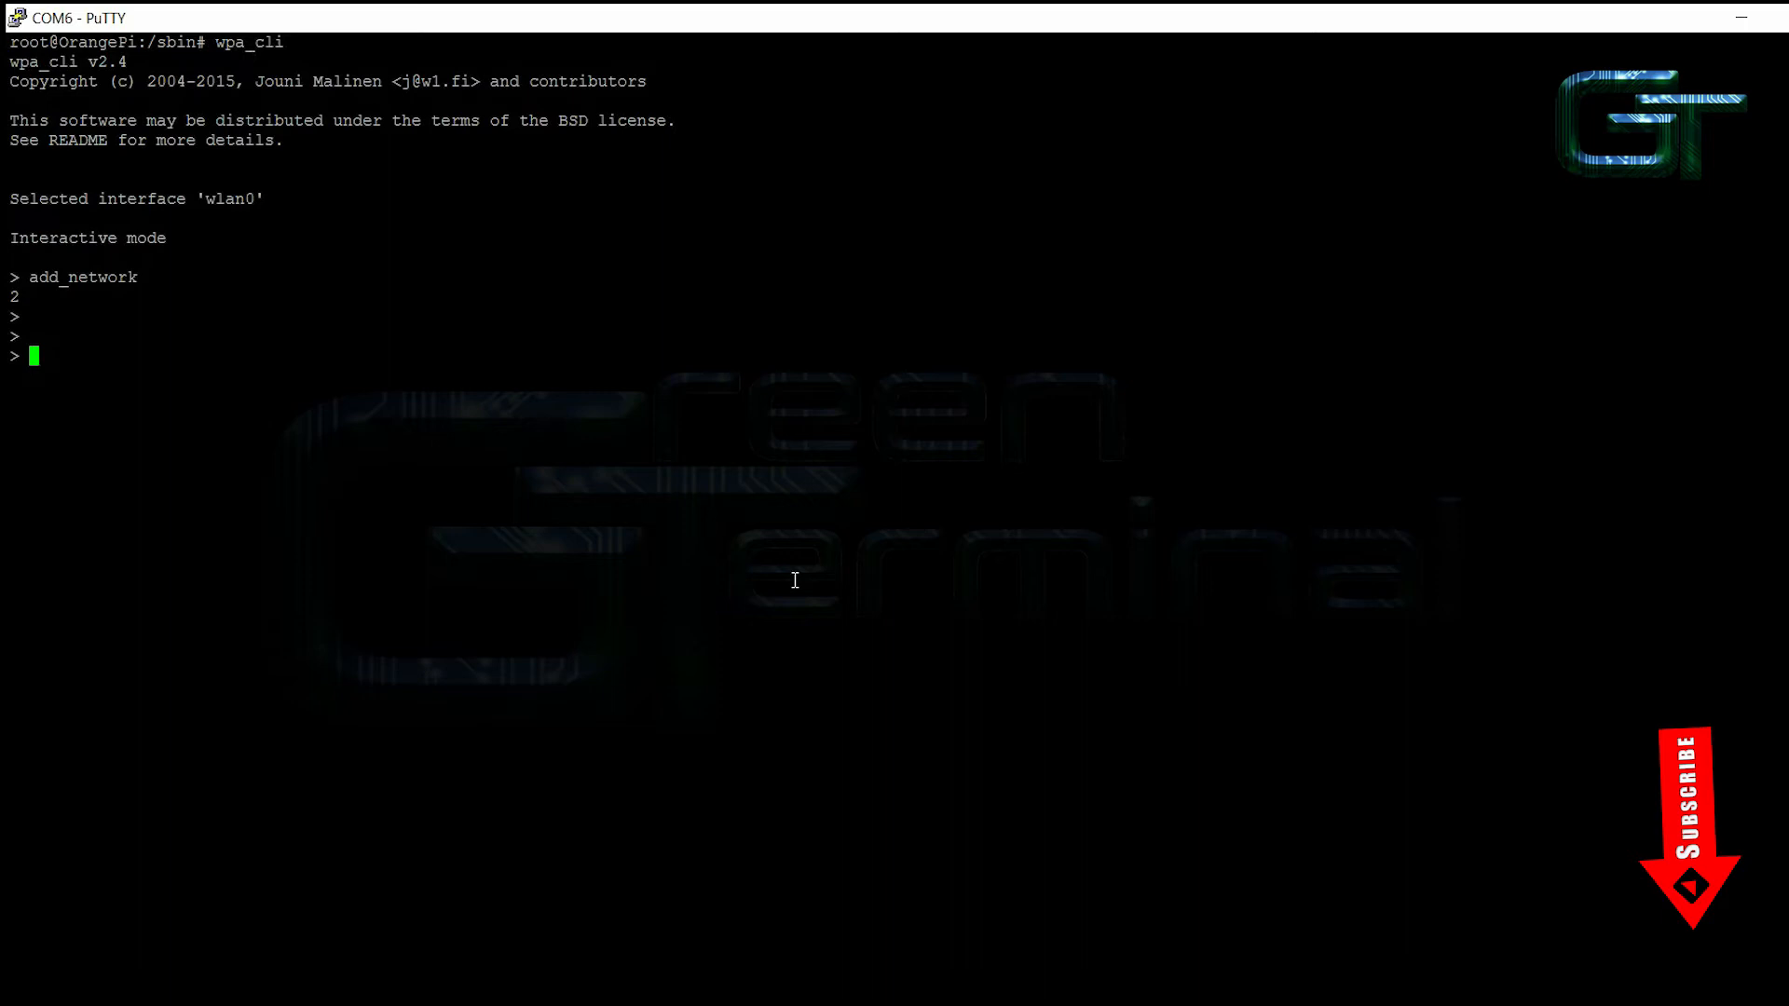
pyautogui.write('set_')
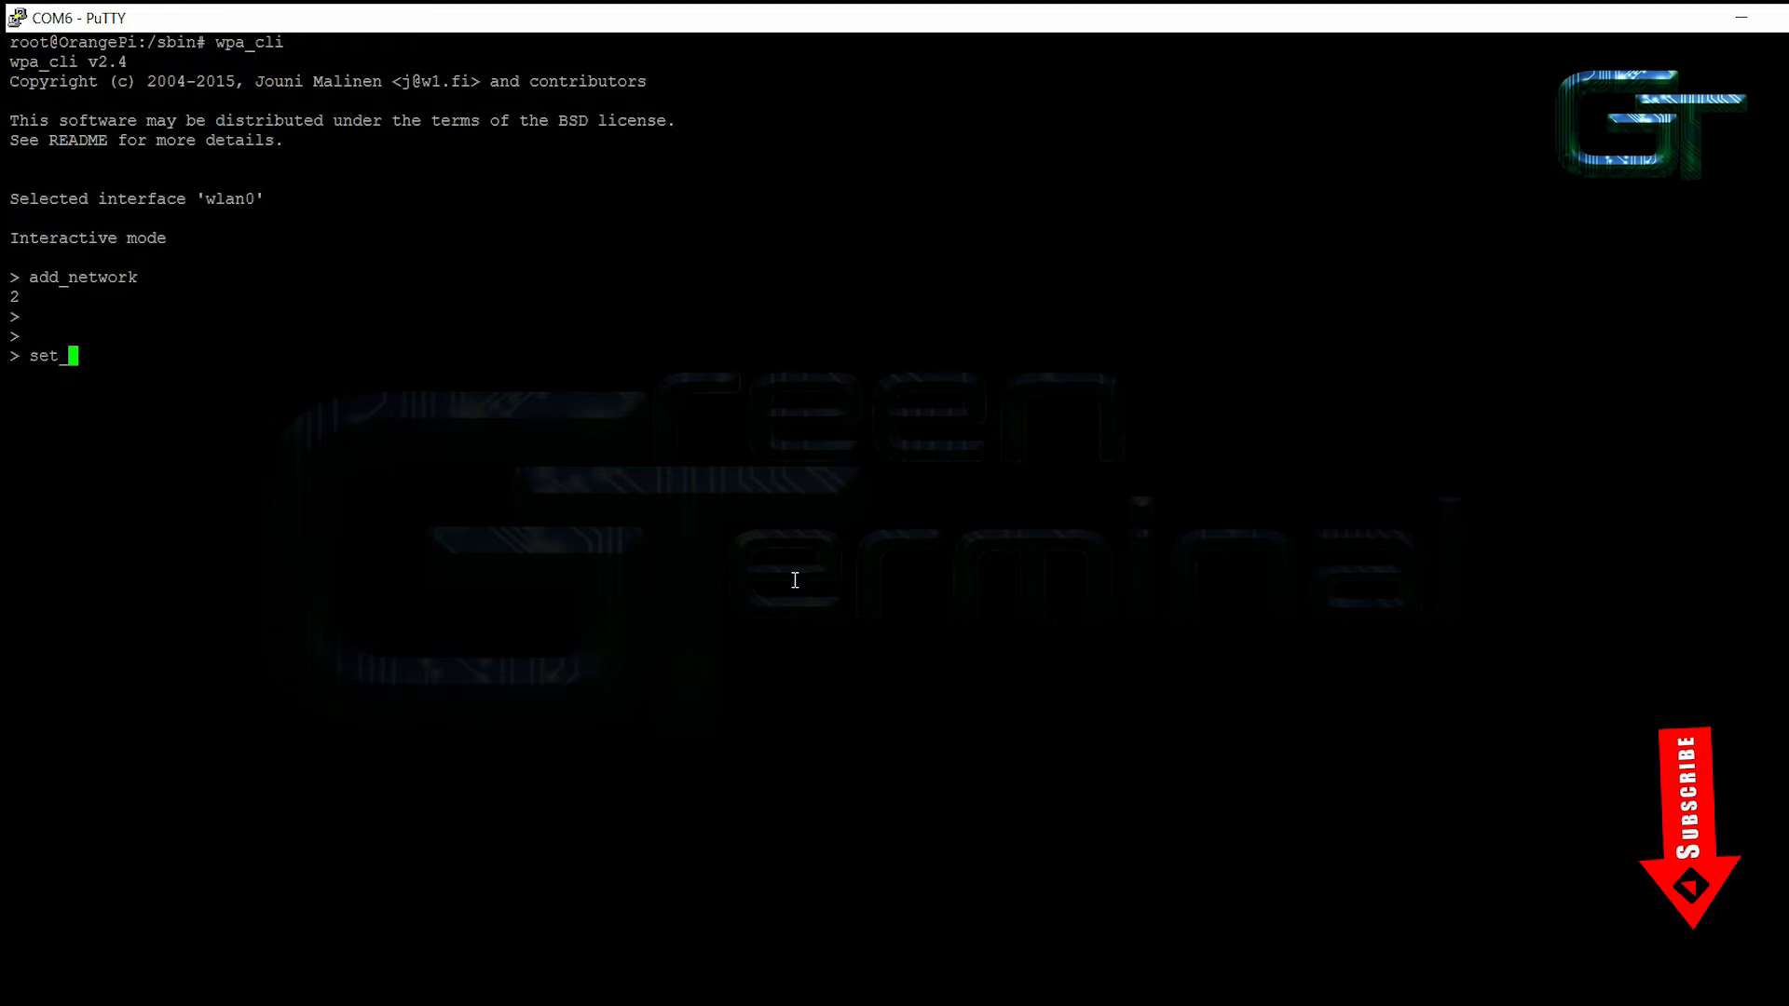
pyautogui.write('network')
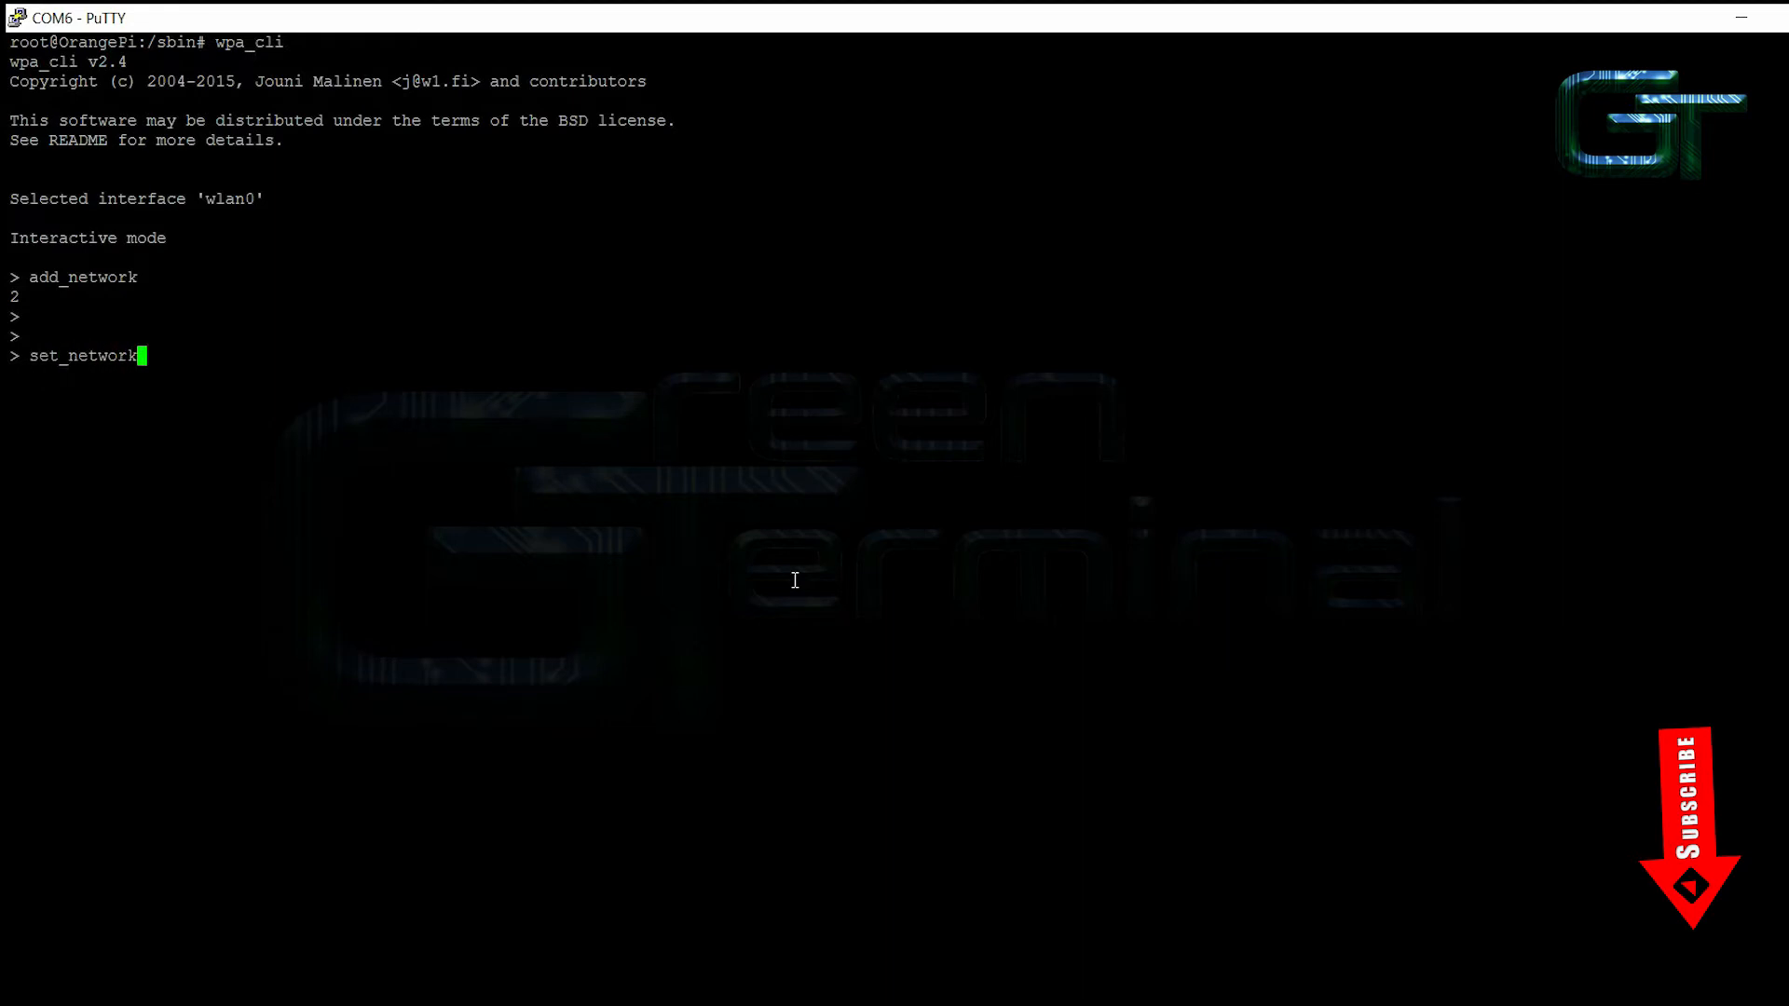
pyautogui.write('2 ss')
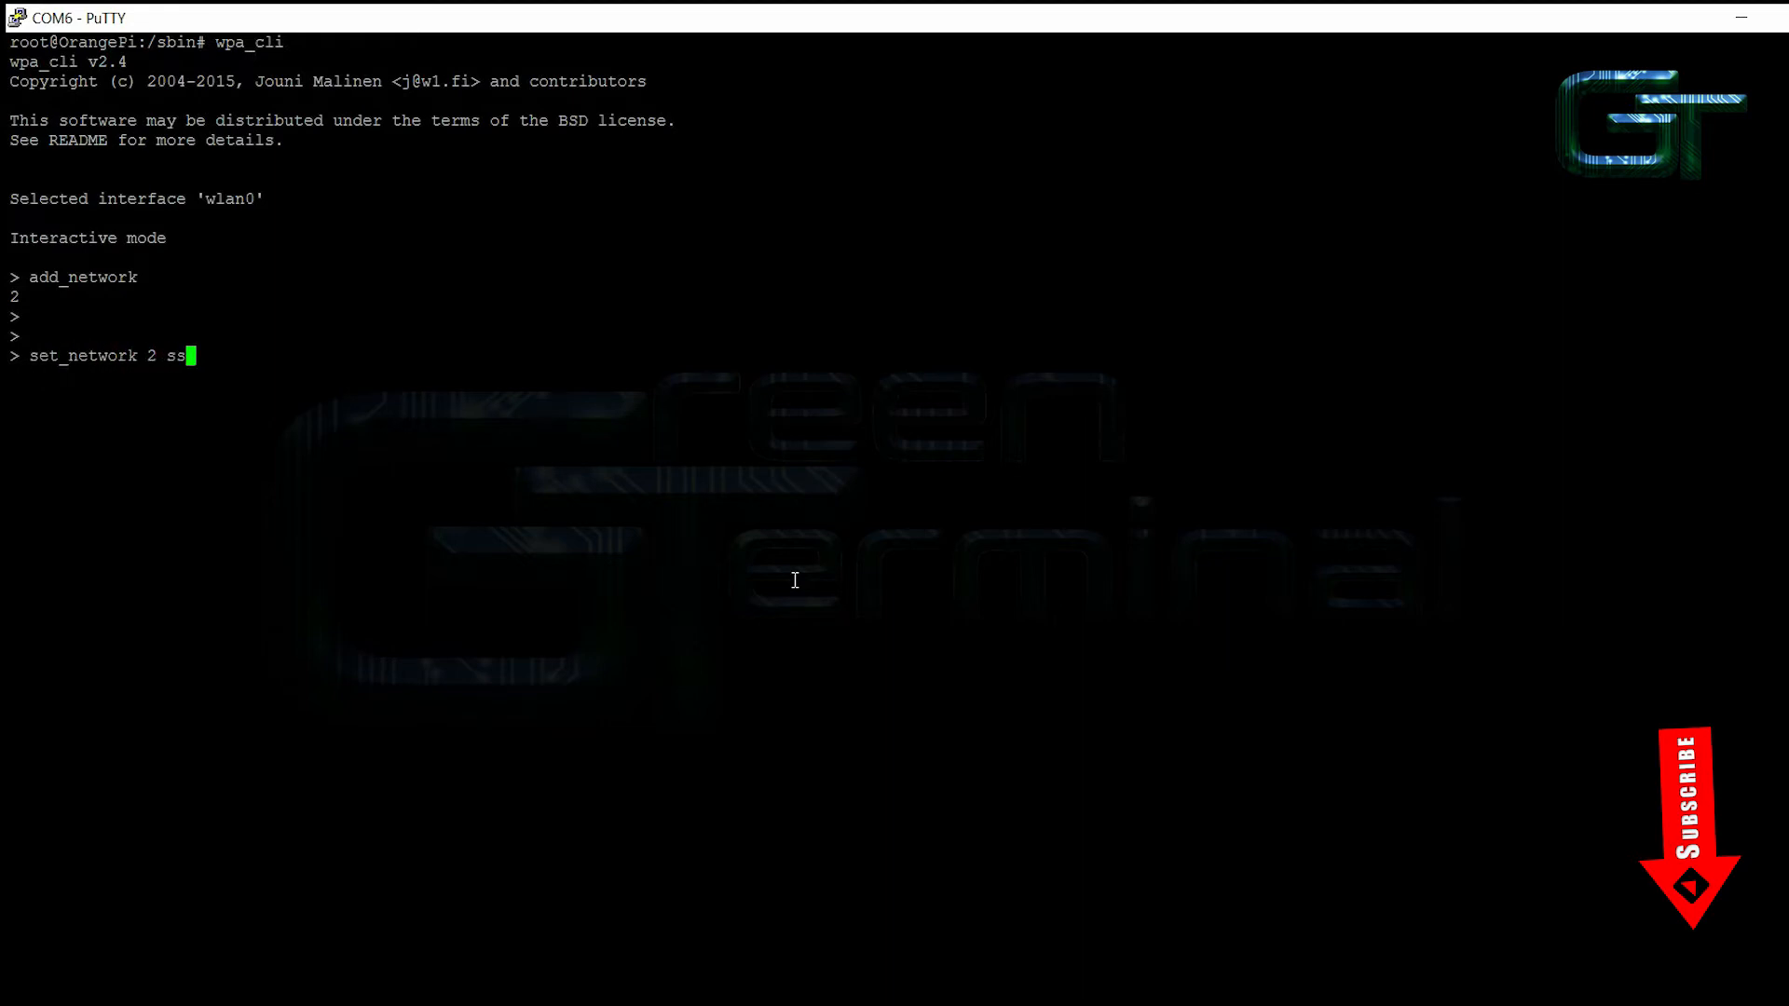
pyautogui.press('Return')
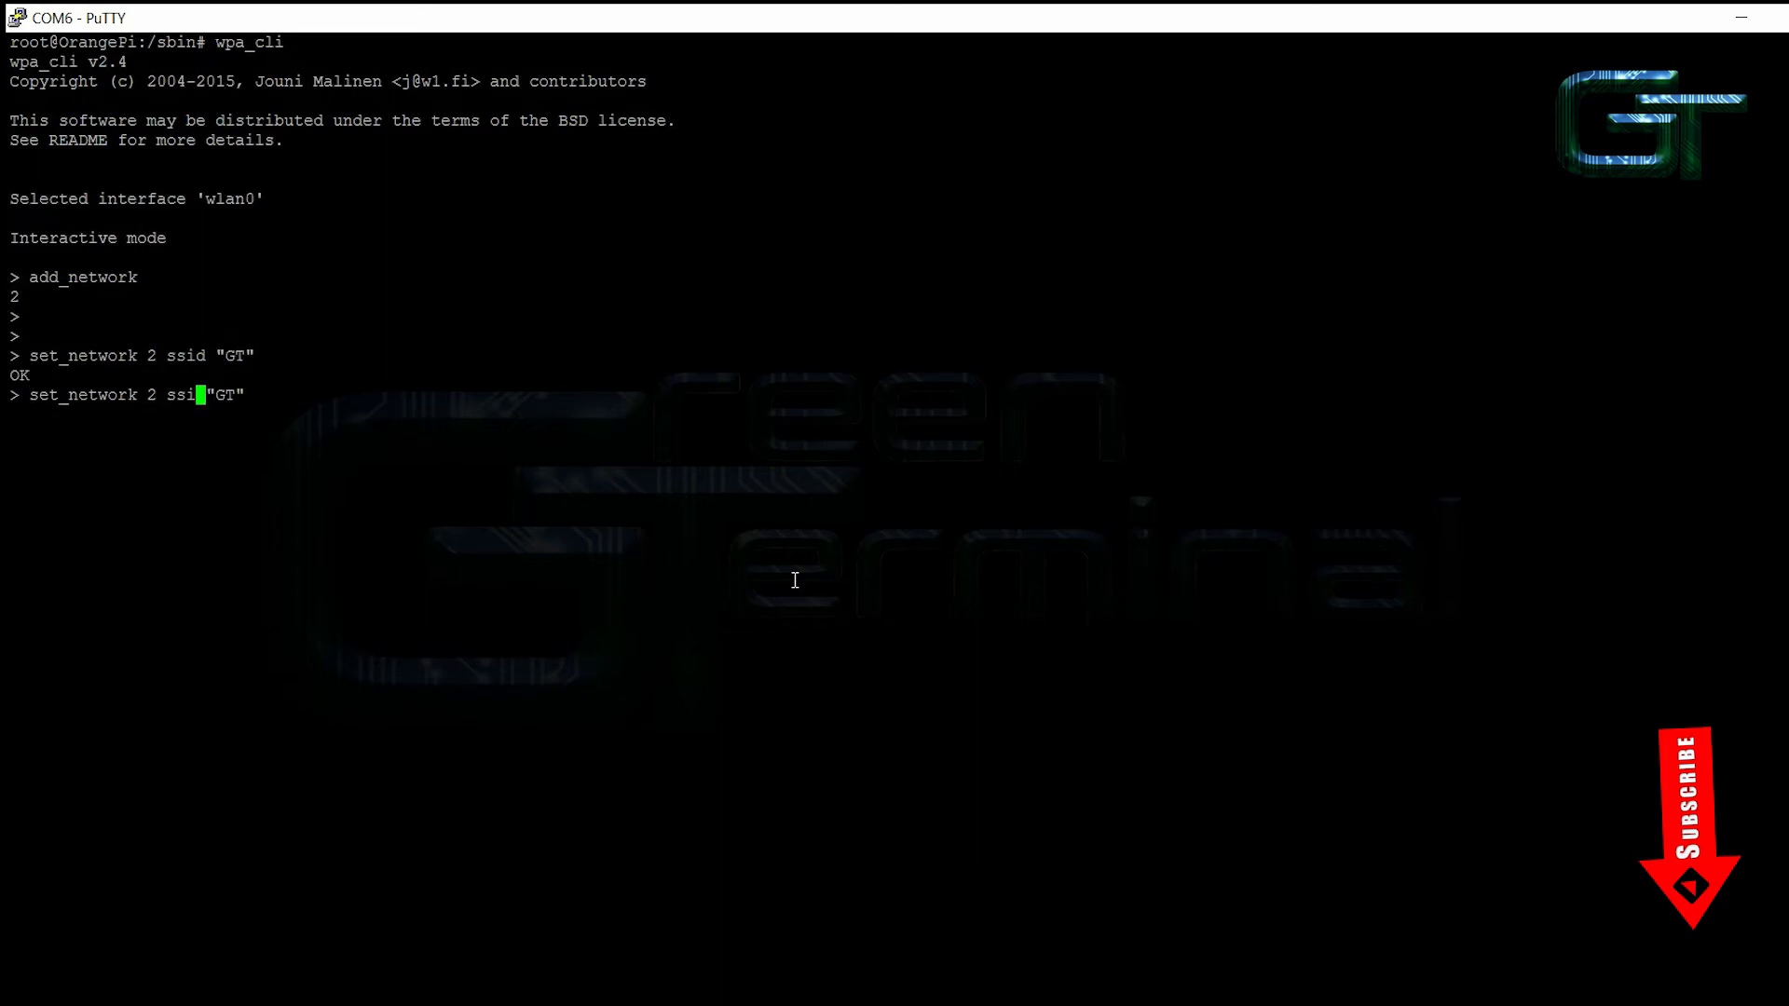
pyautogui.write('psk')
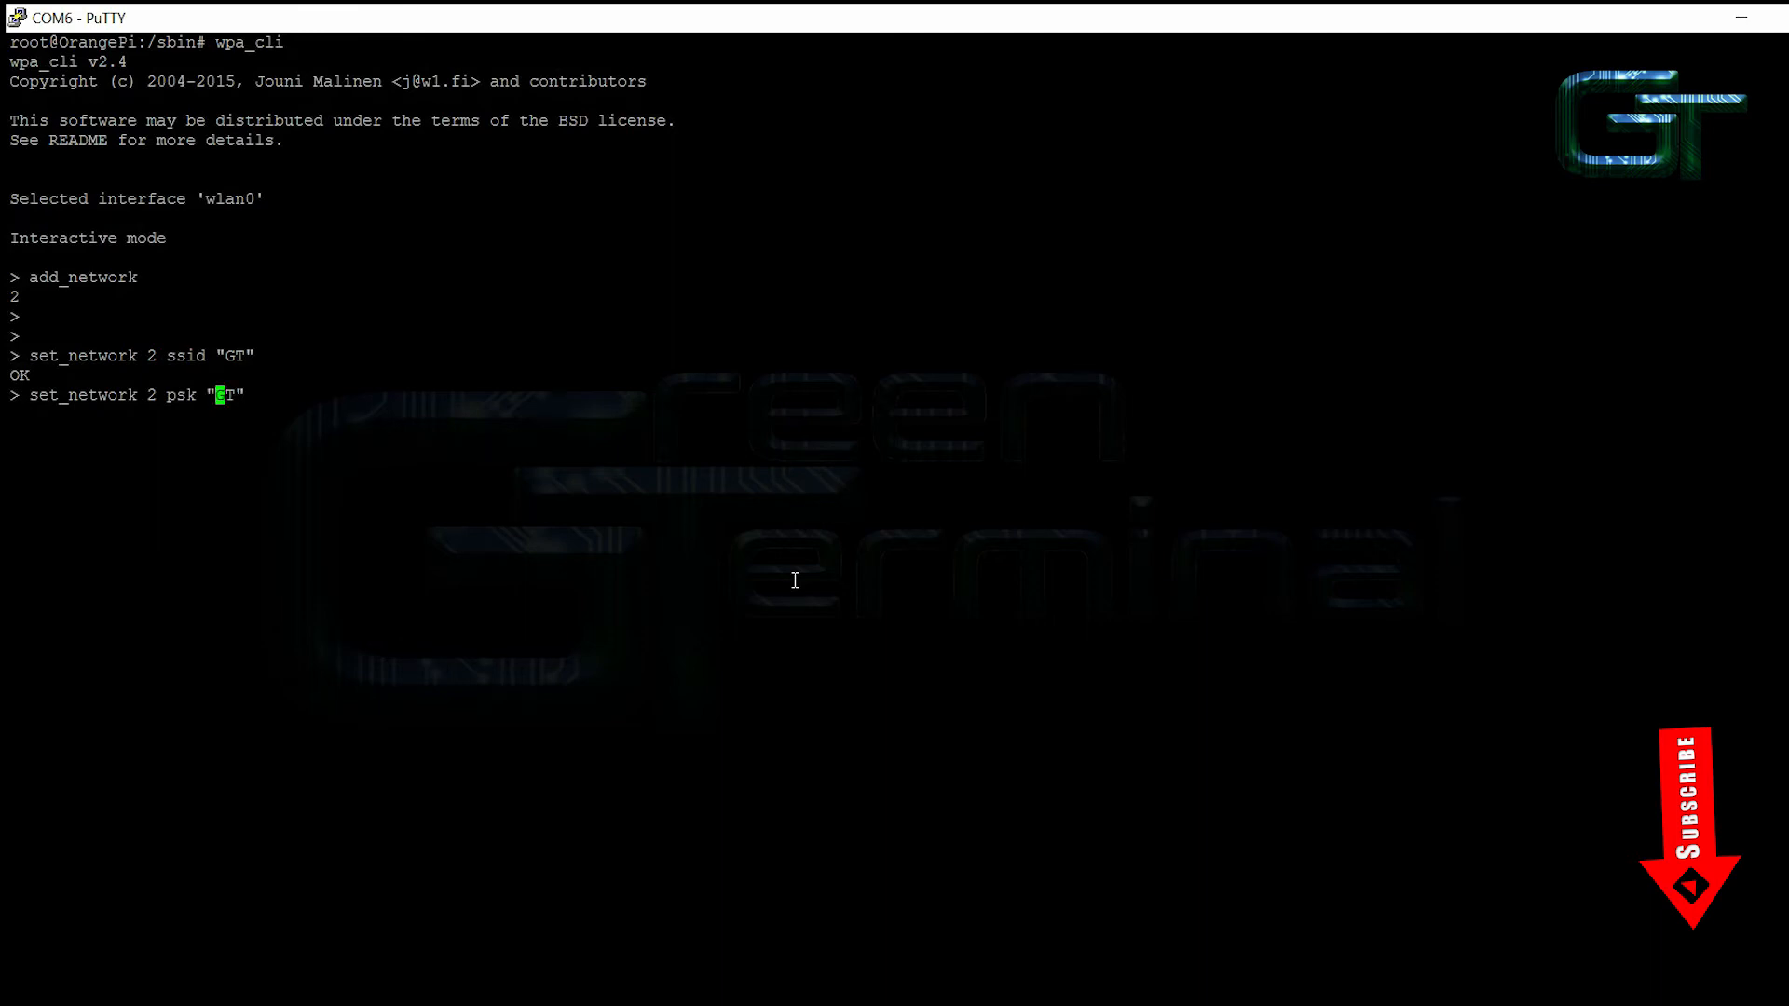
pyautogui.write('testpassw')
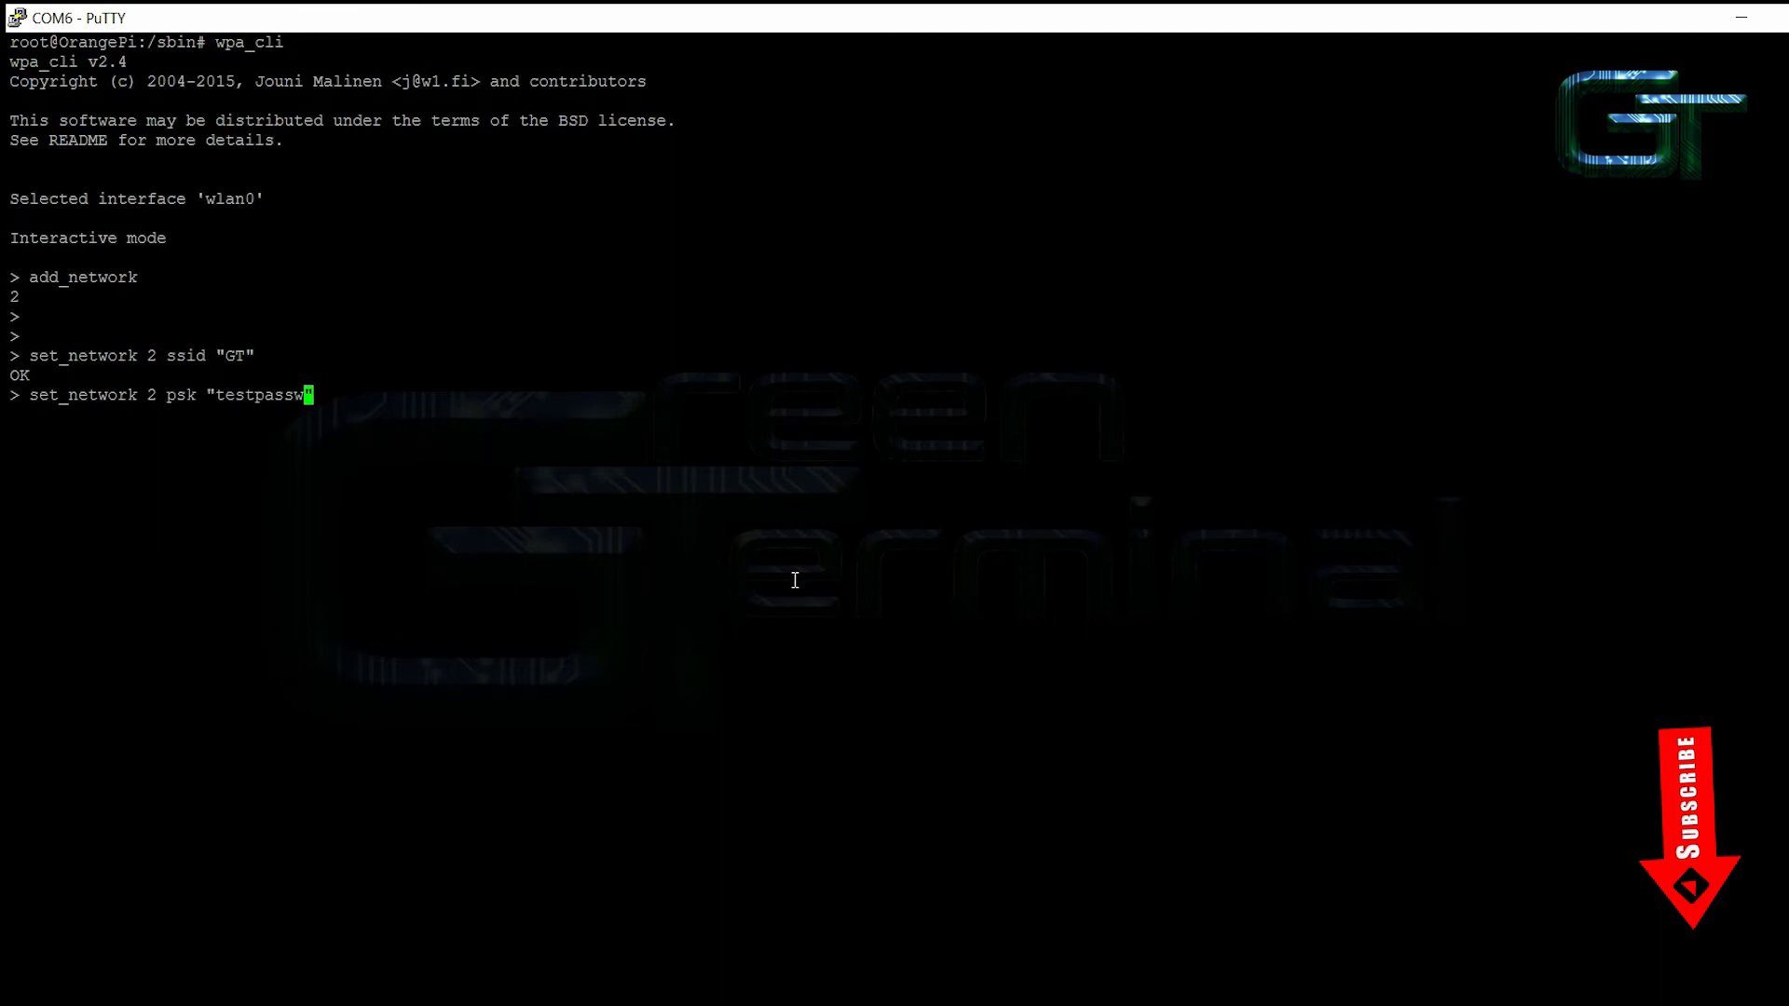
pyautogui.press('Return')
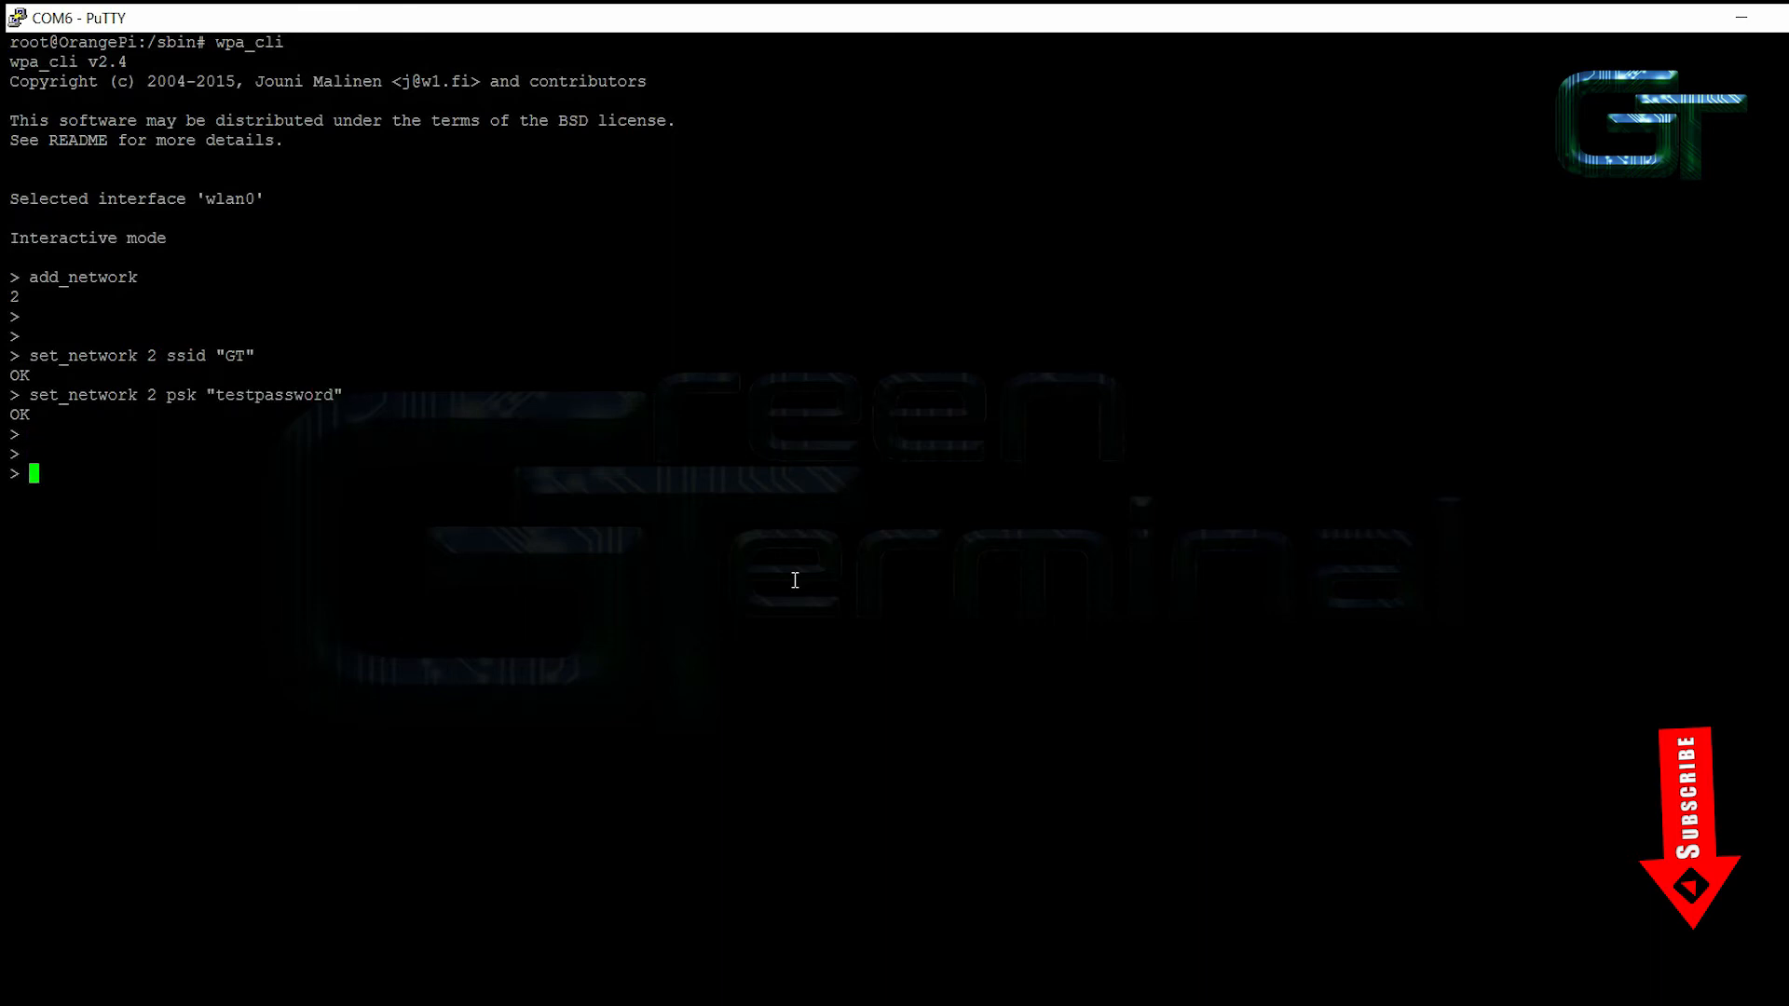
# Select network 2, run dhclient and confirm wlan0 got 192.168.43.198 in ifconfig.
pyautogui.write('select')
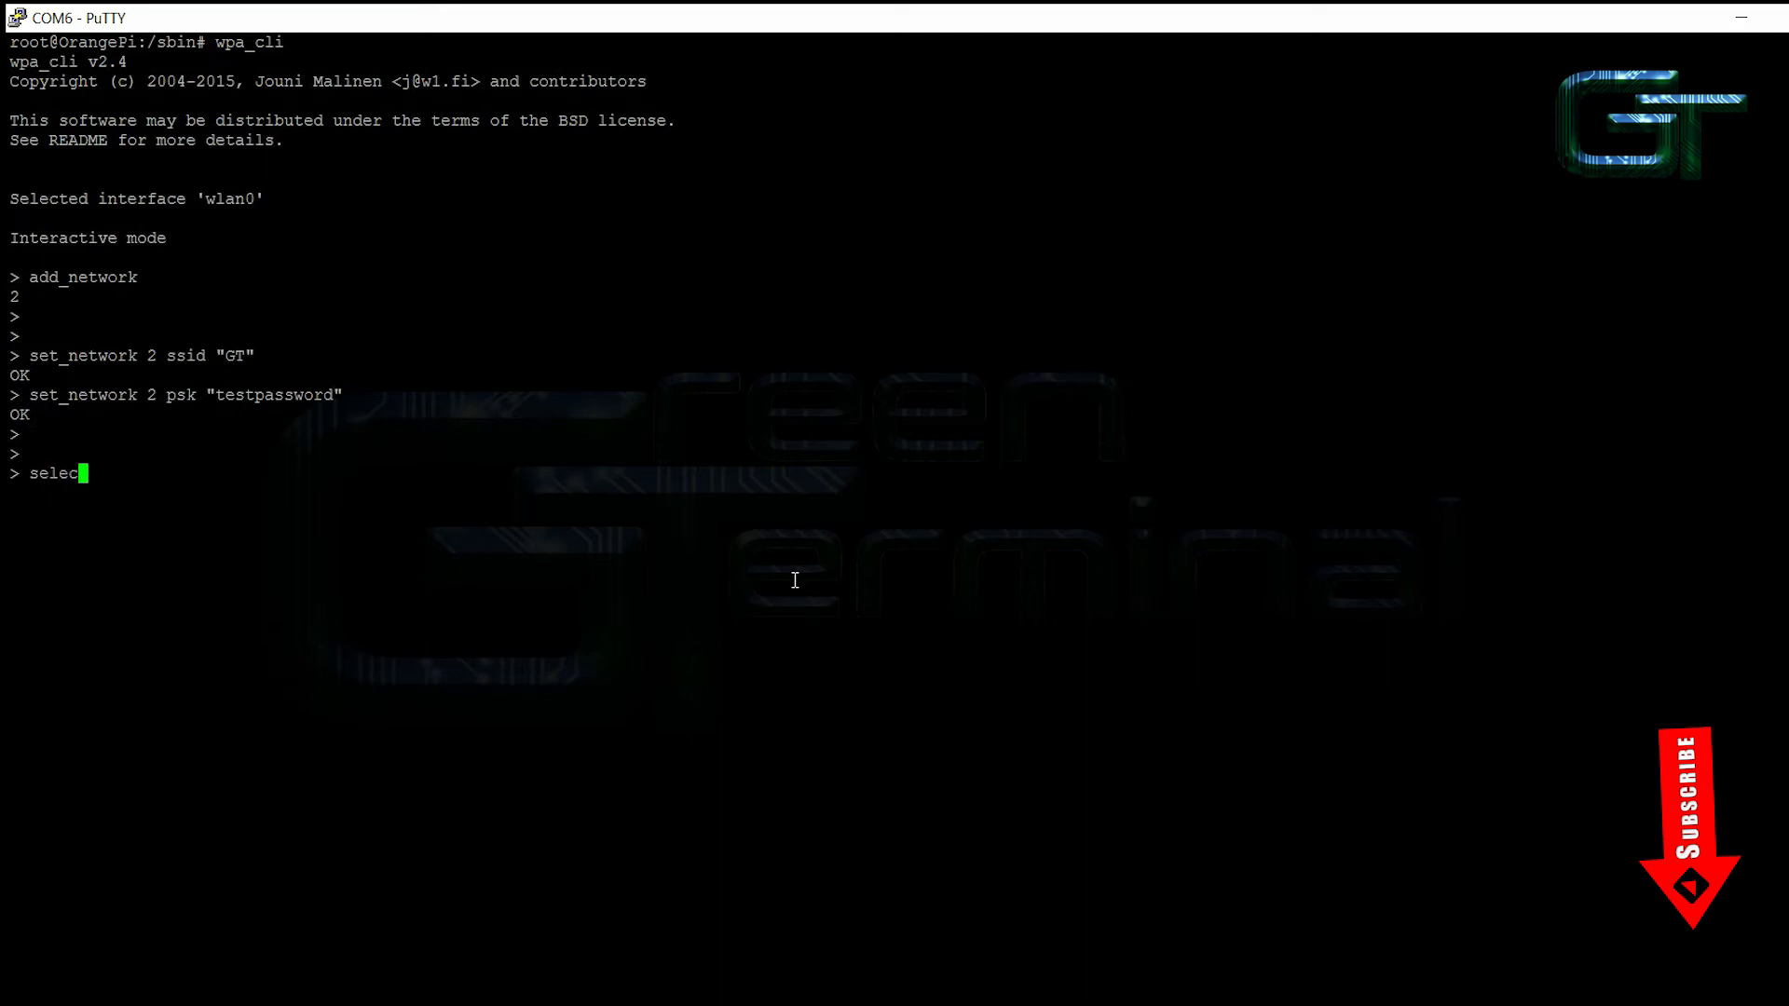
pyautogui.write('t network 2')
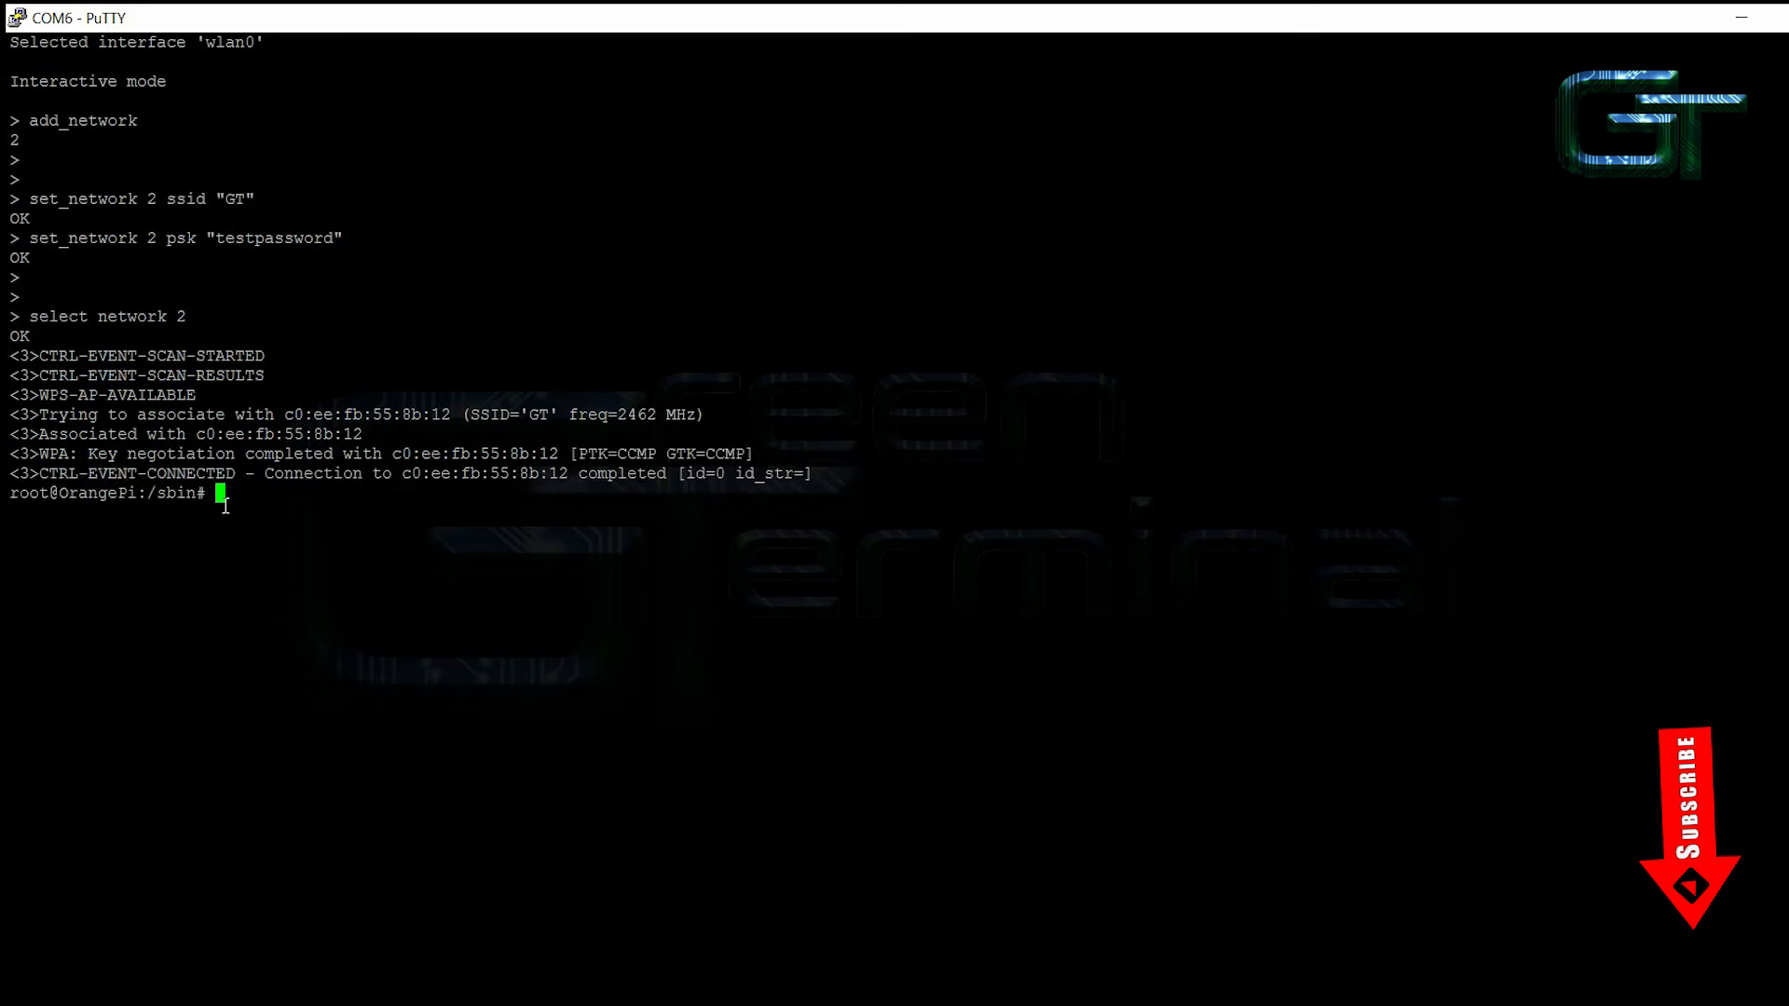
pyautogui.write('dhclient')
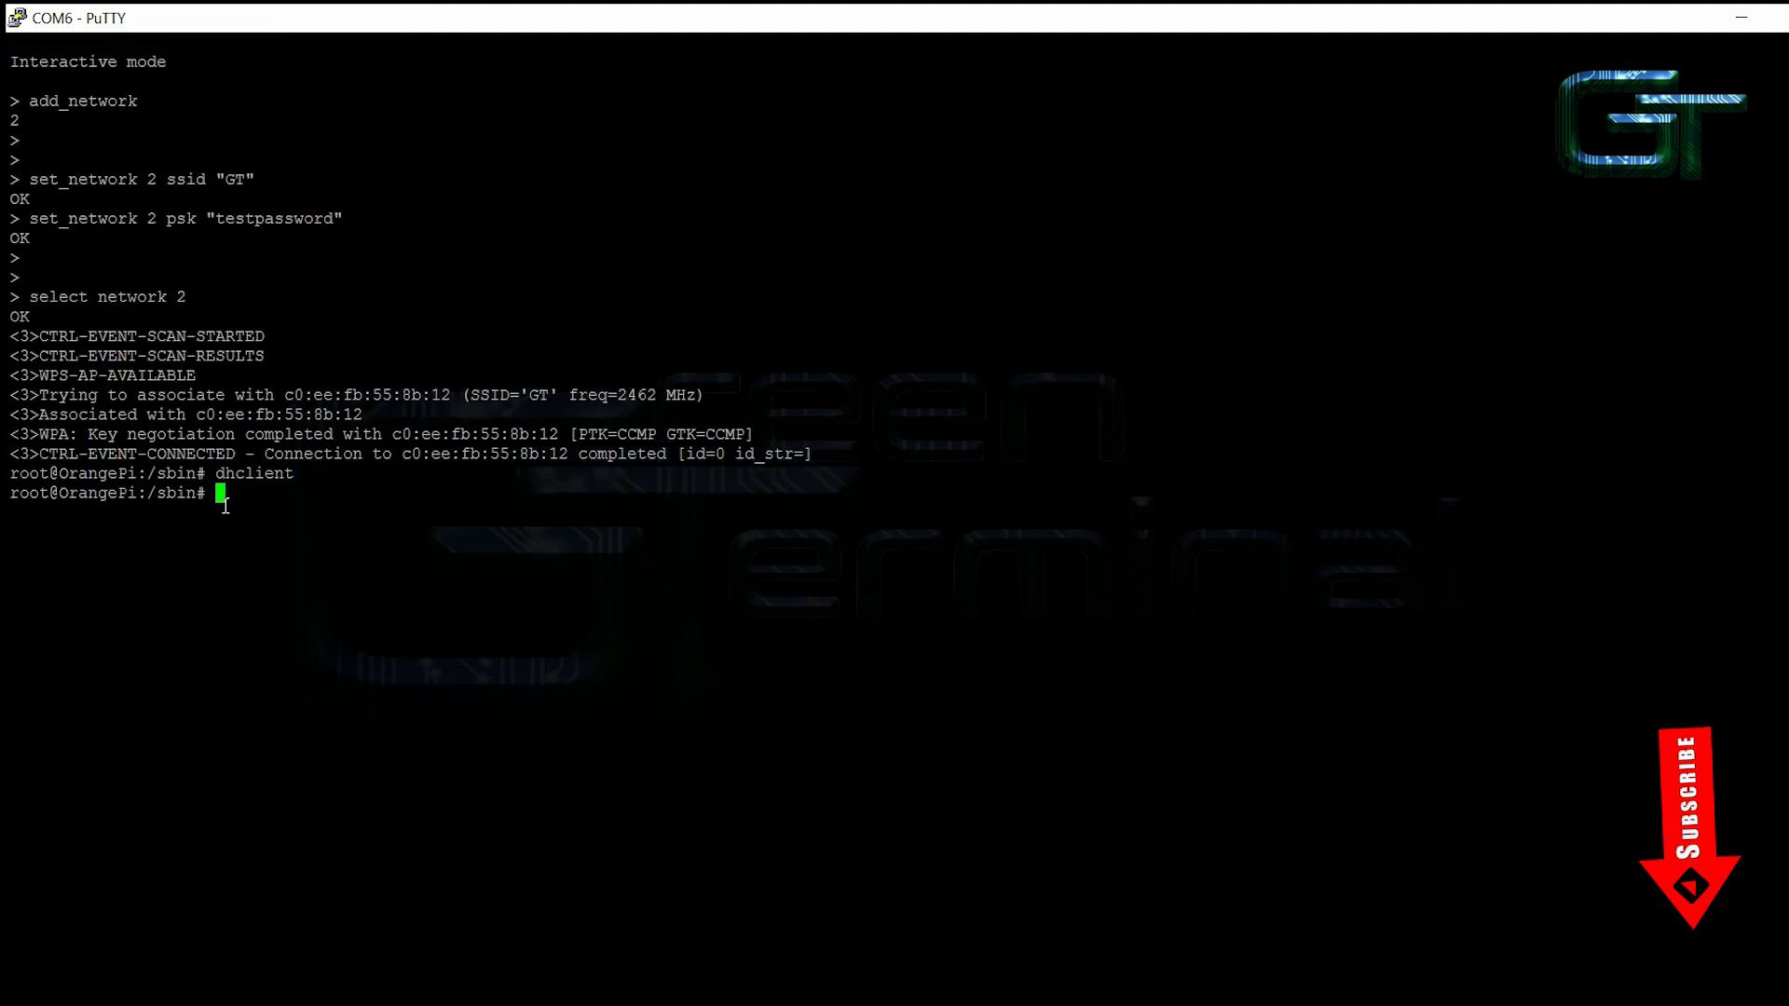
pyautogui.press('Return')
pyautogui.write('ifconfig')
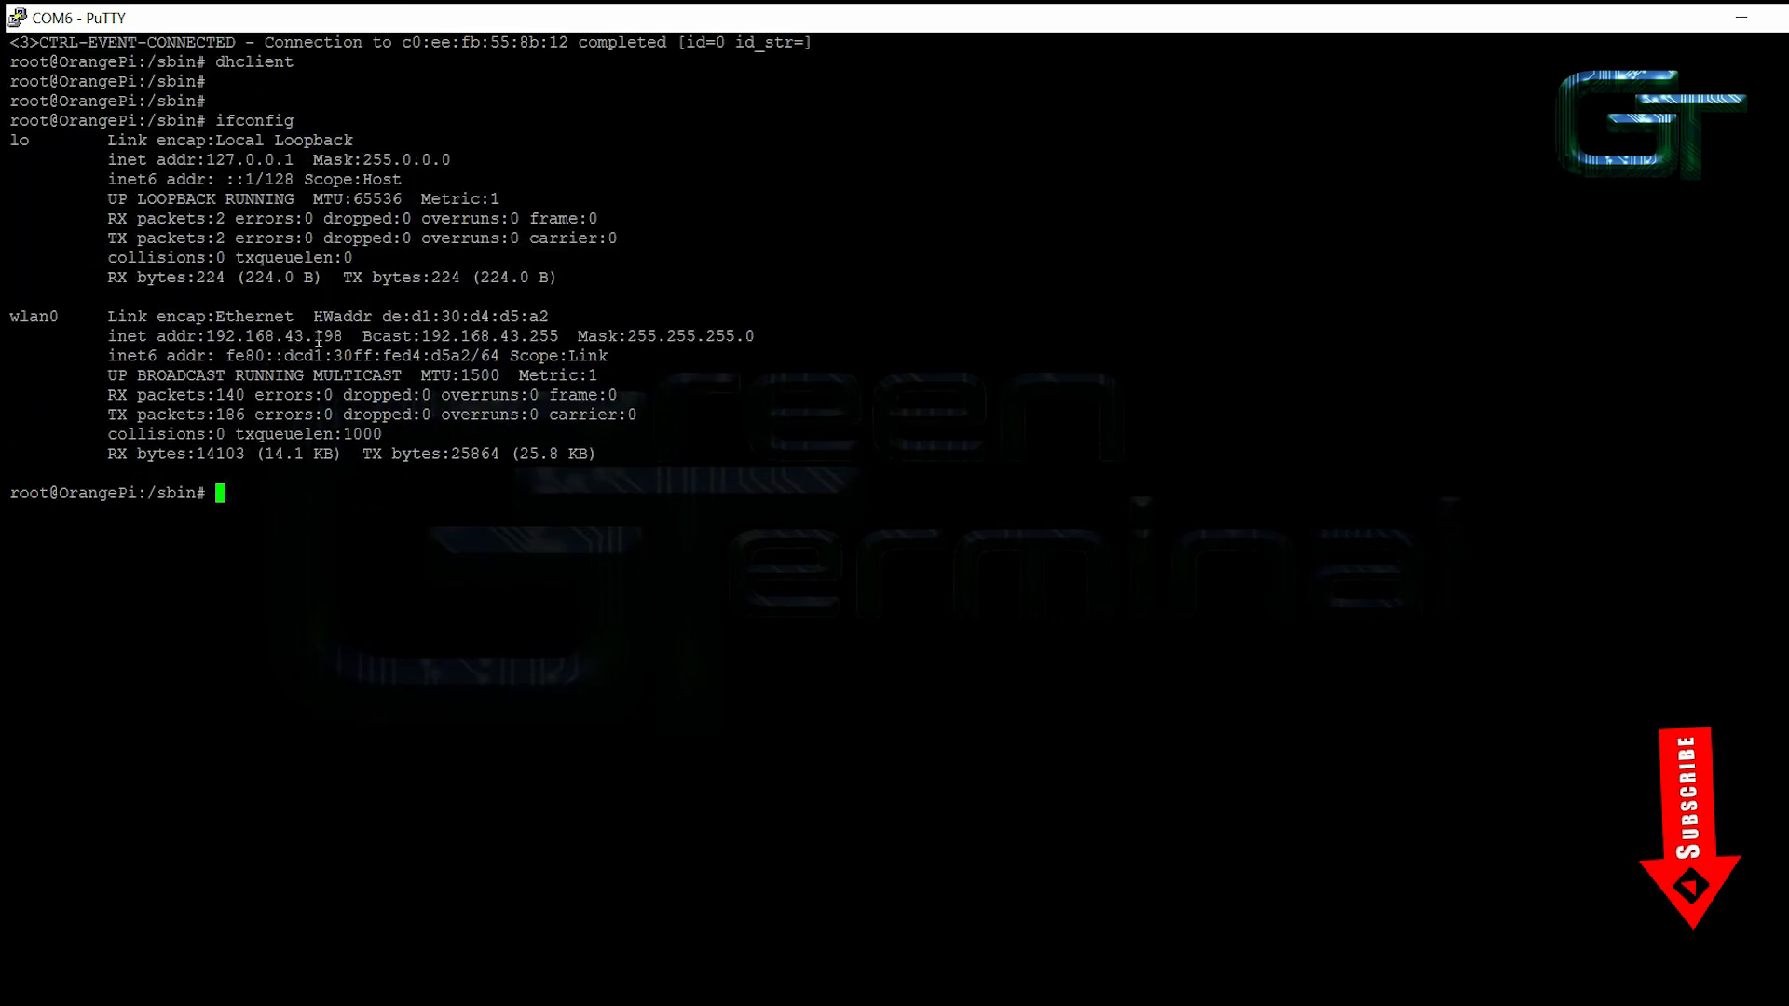
pyautogui.doubleClick(273, 335)
pyautogui.write('ping goog')
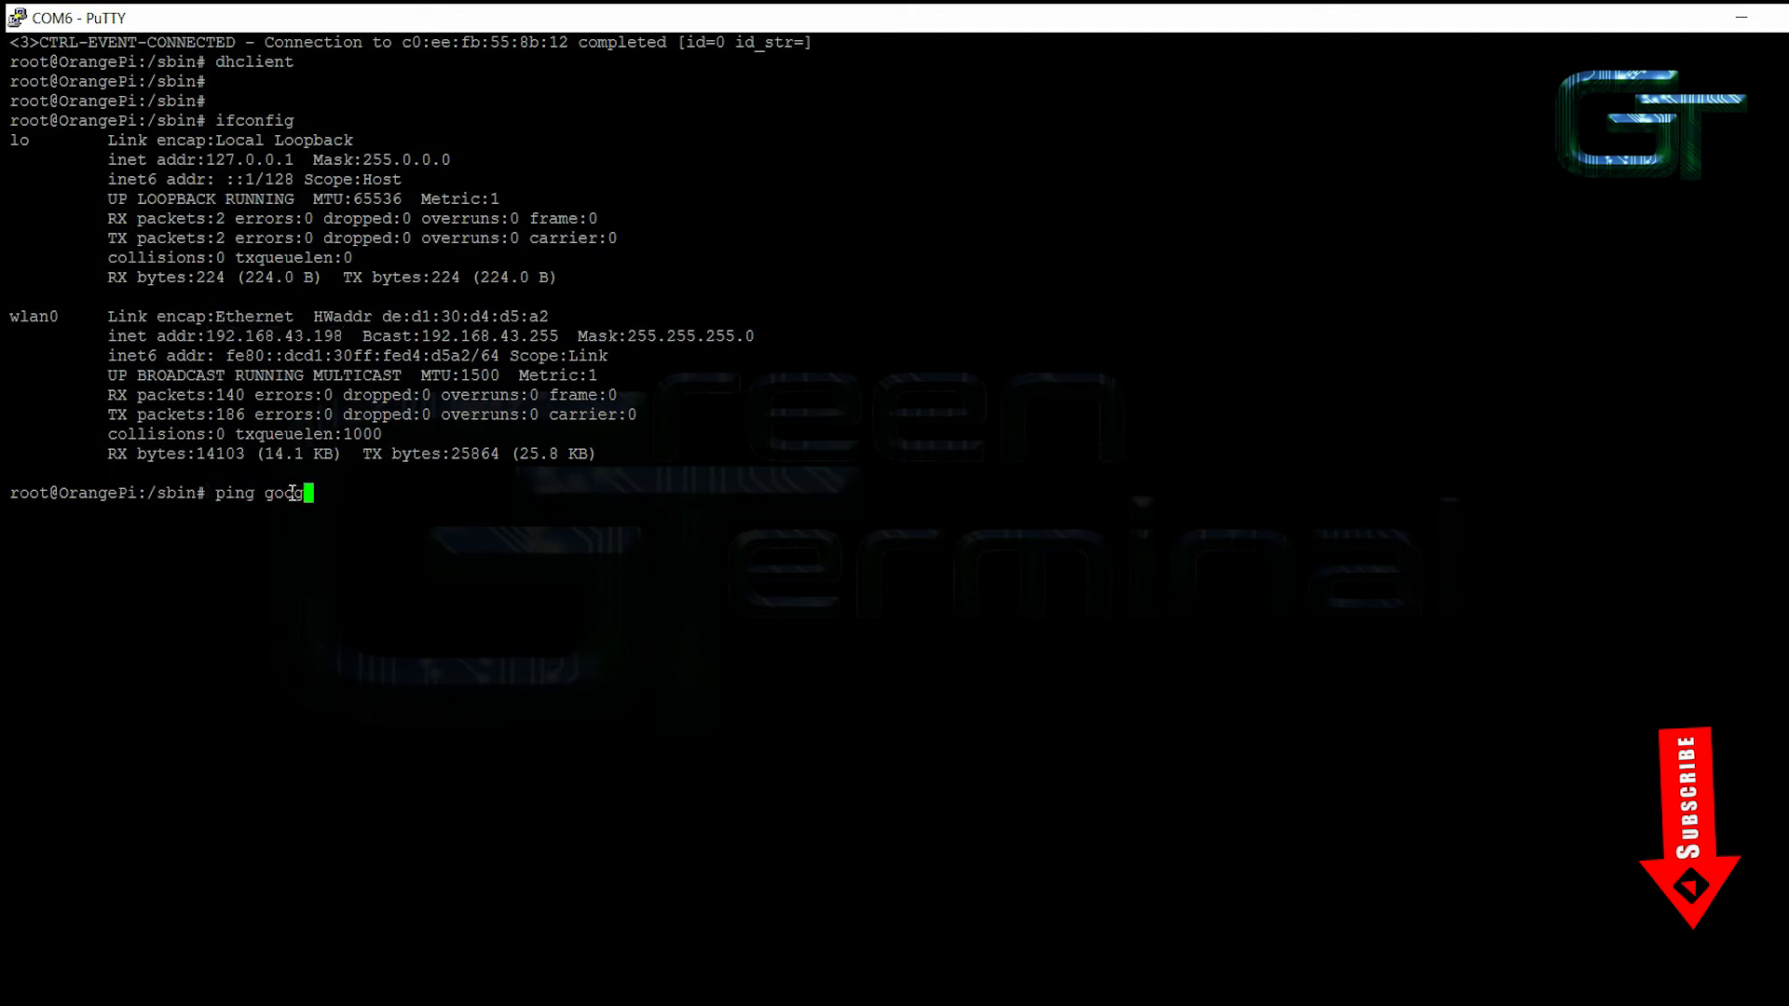
# Ping google.com with 0% loss, stop it, then run apt-get update.
pyautogui.press('Return')
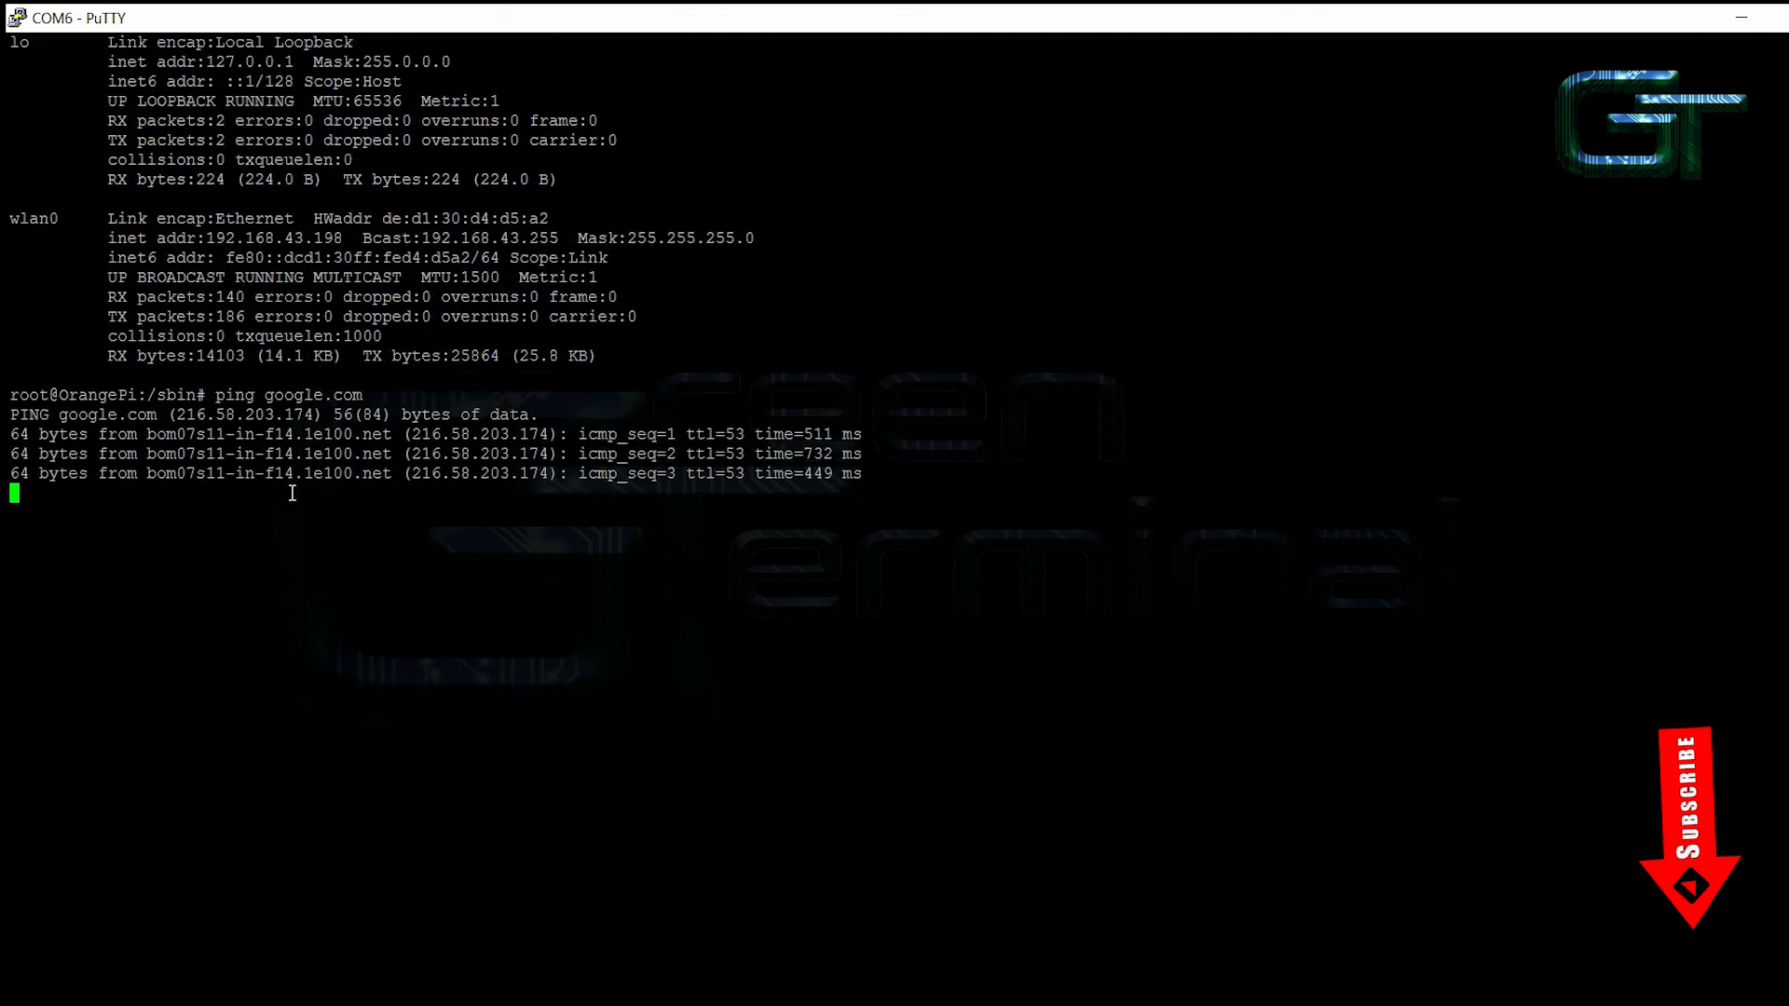
pyautogui.press('ctrl+c')
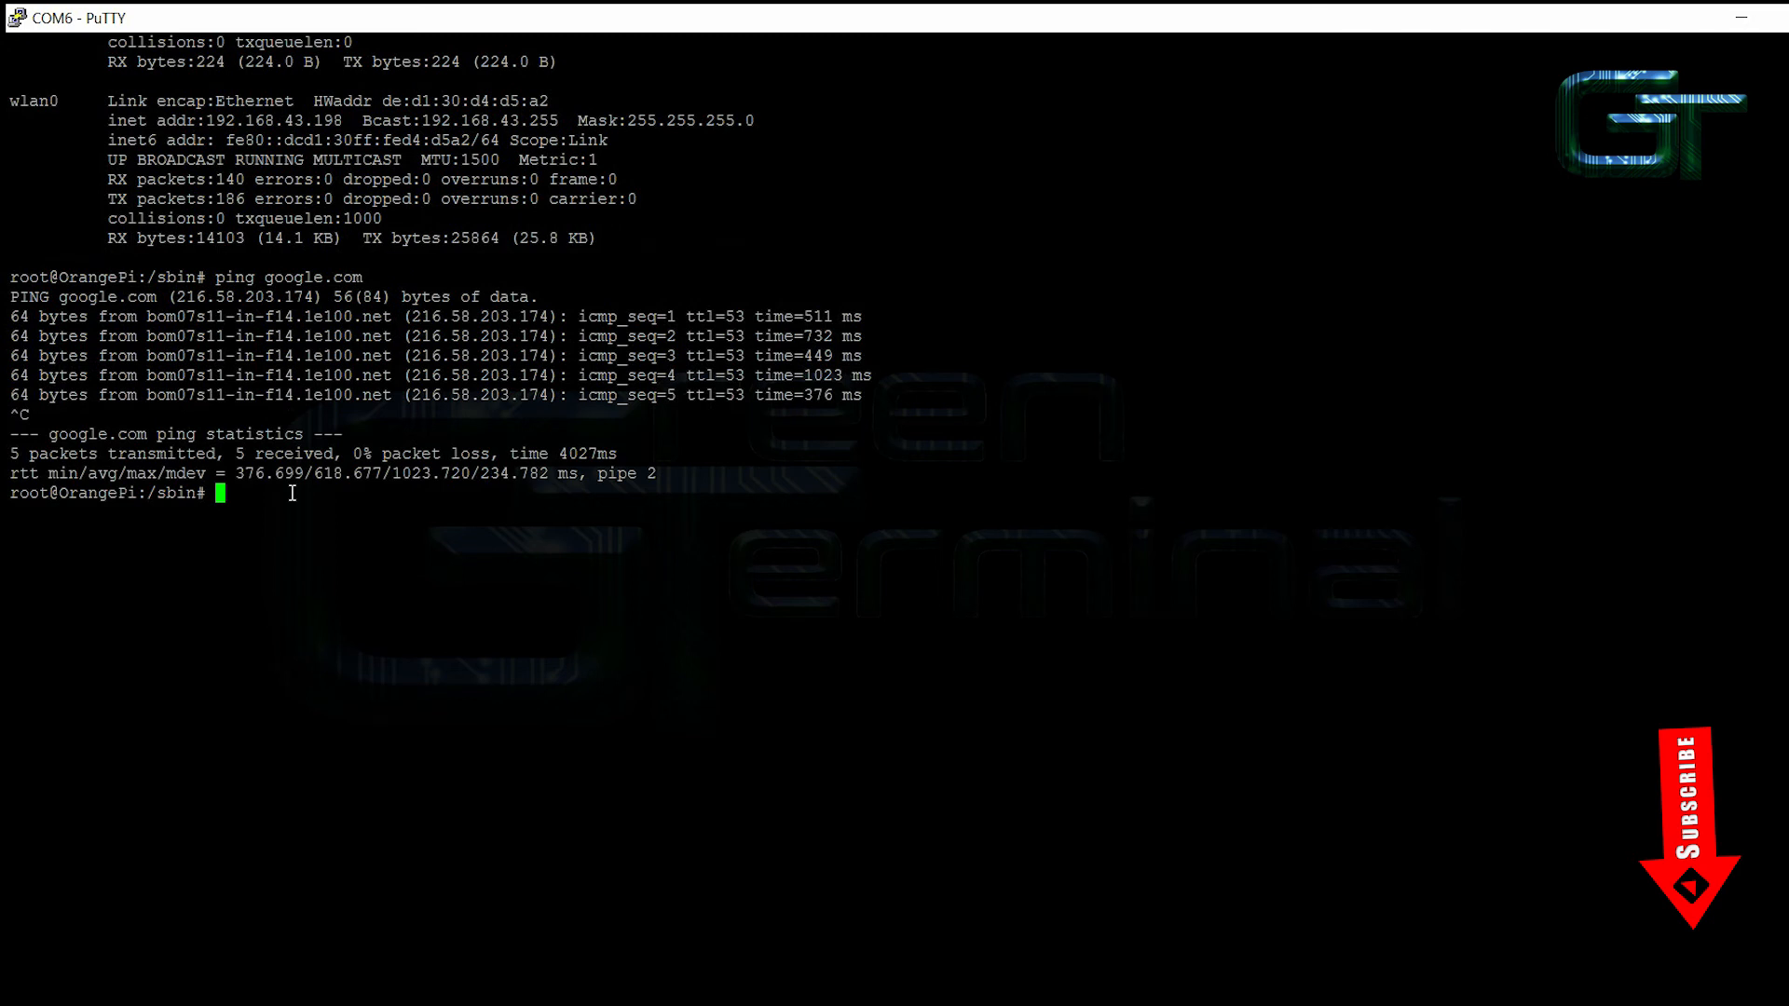
pyautogui.write('apt')
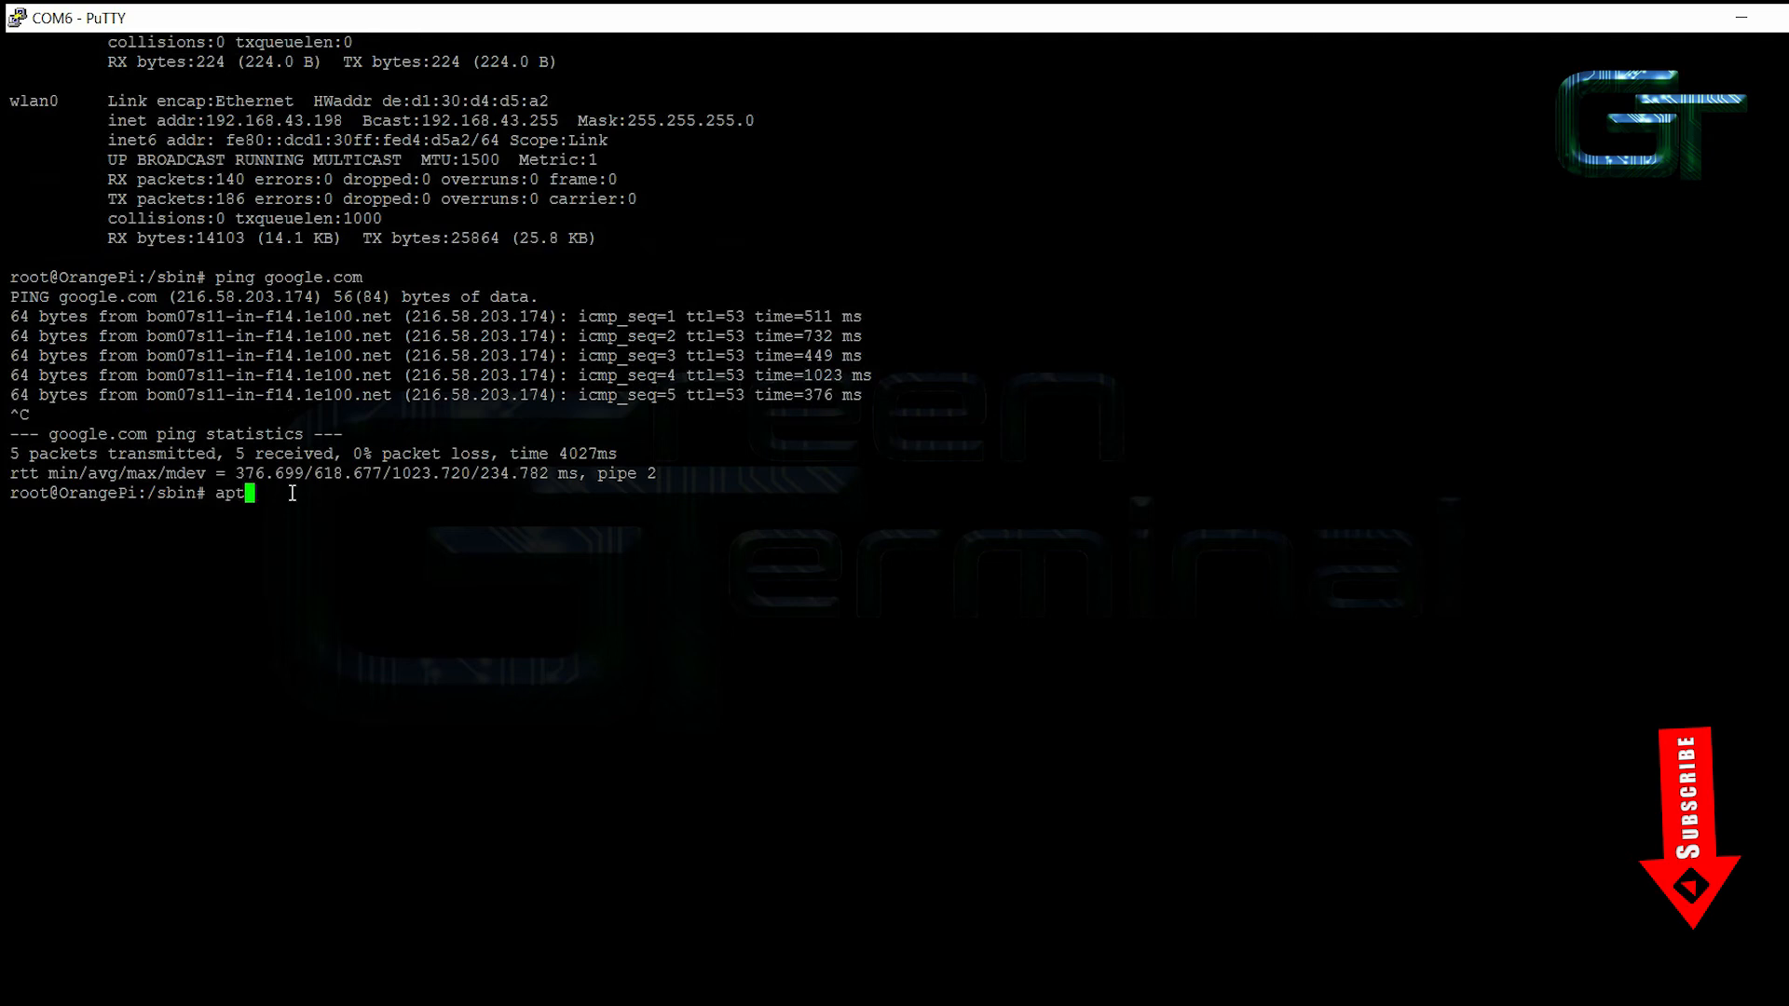
pyautogui.press('Return')
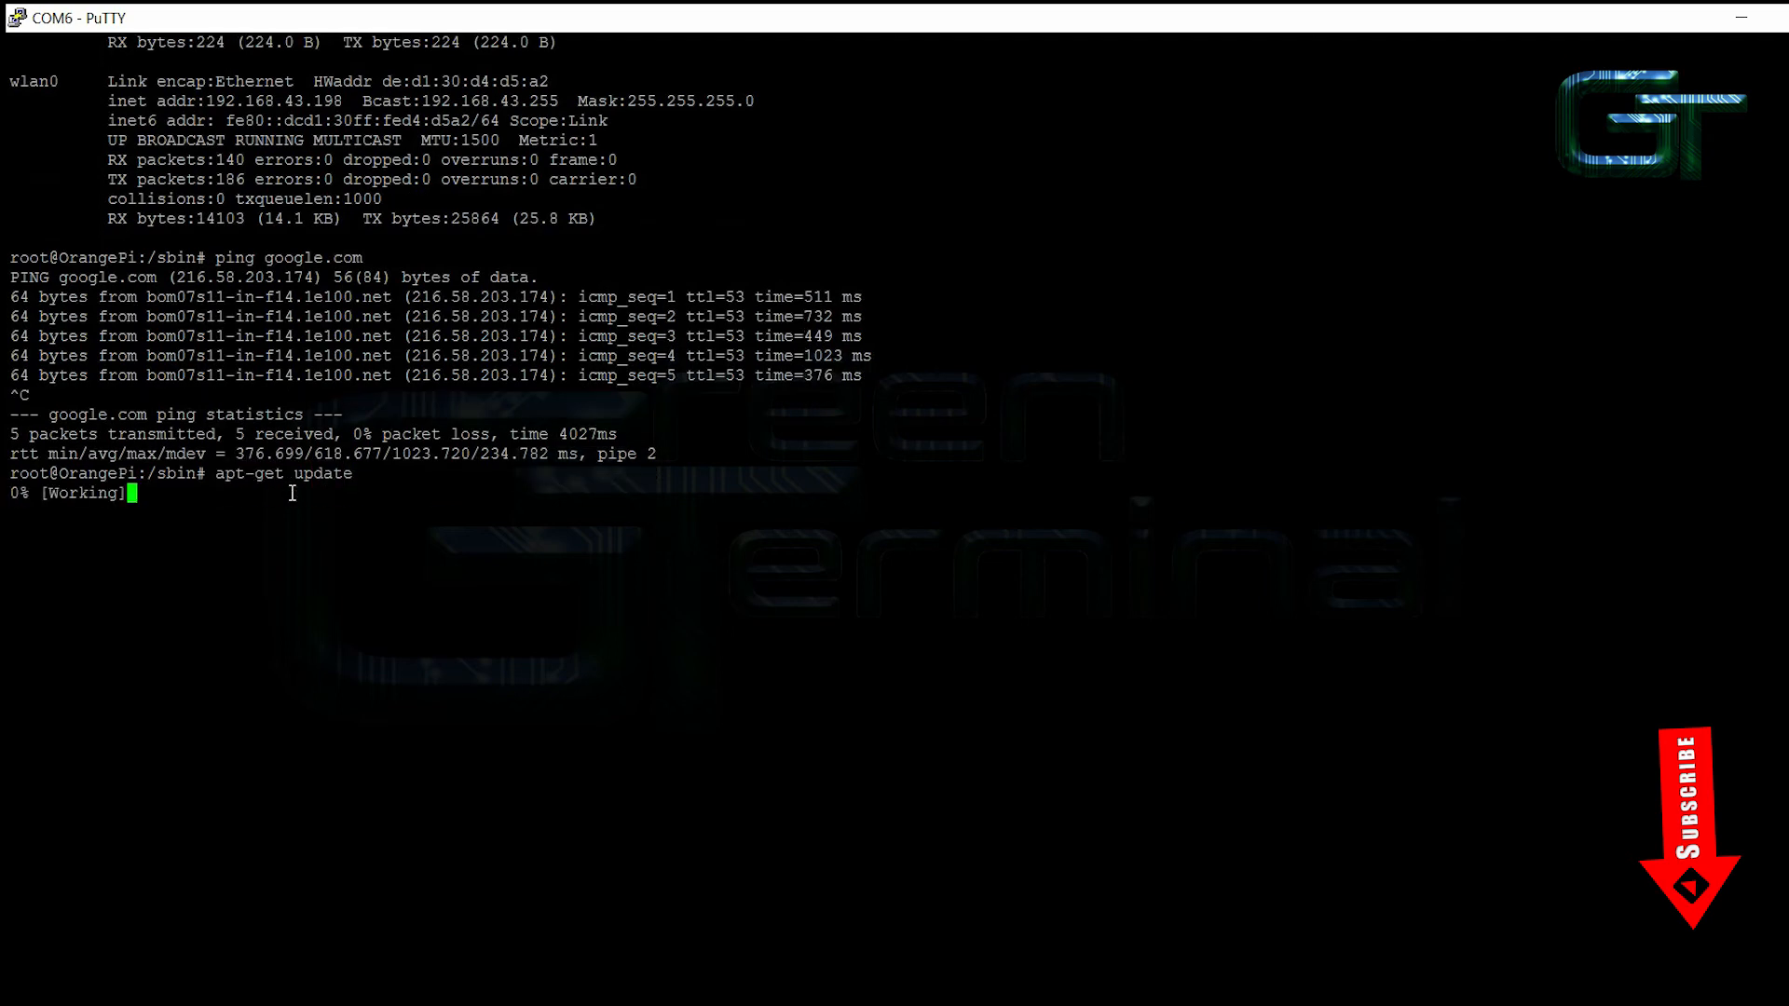